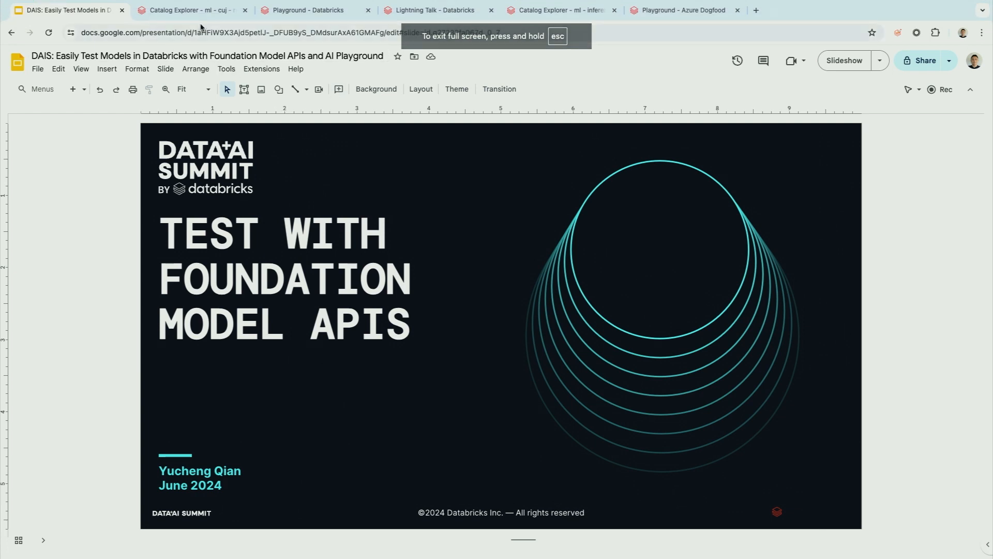
Step: Switch to the Lightning Talk notebook and view the ml.cuj.reviews query results
click(435, 10)
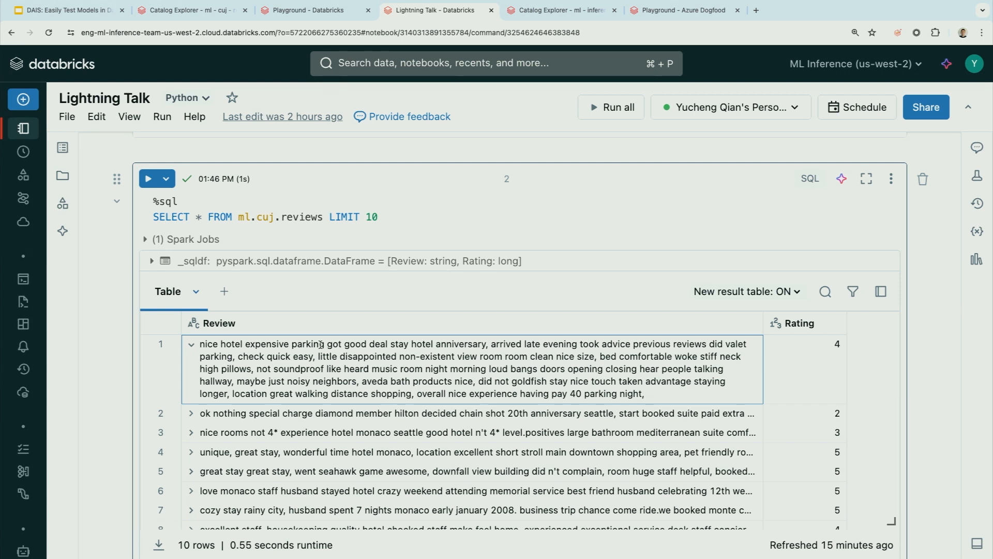
scroll(down, 3)
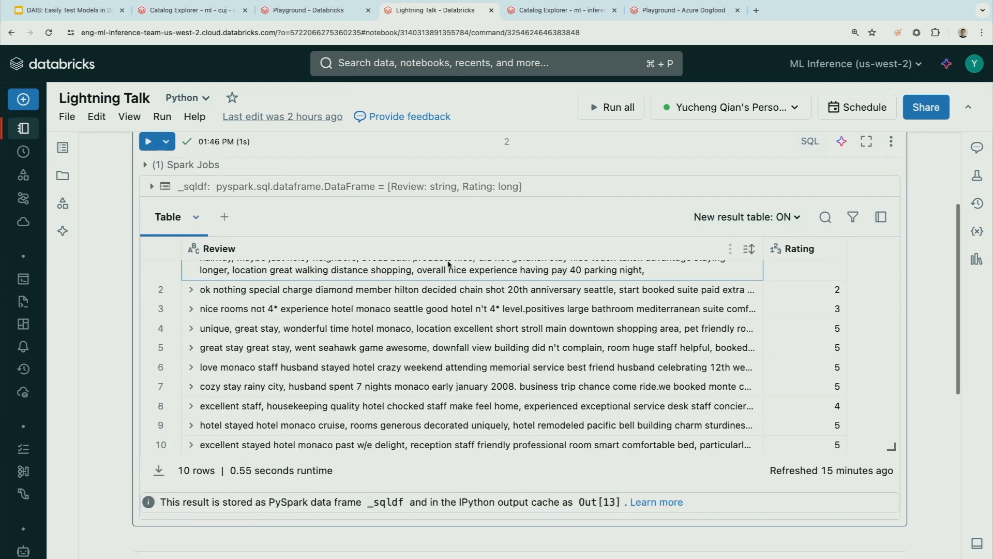
click(190, 269)
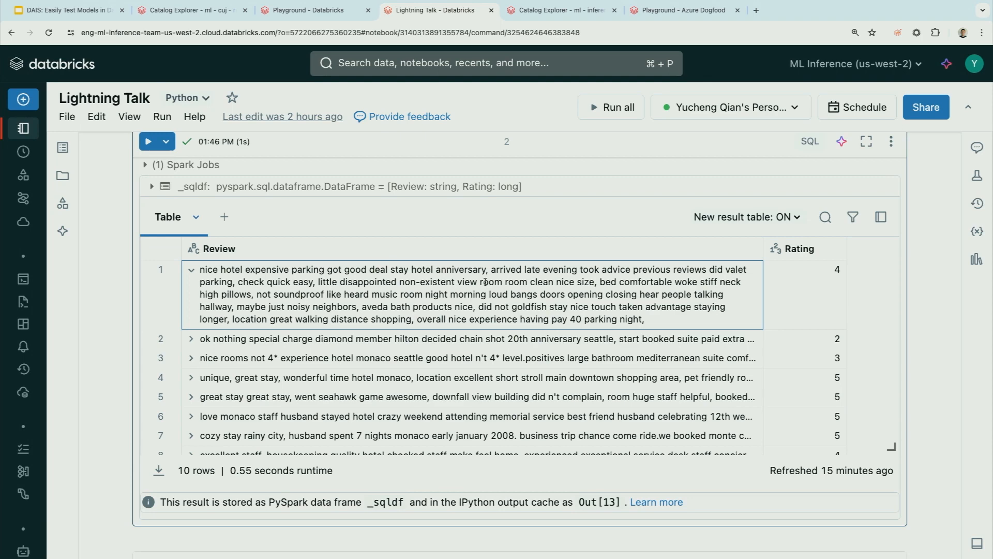
Step: Run the Sentiment analysis example on DBRX Instruct, classifying the Spiderman tweet as neutral
click(310, 10)
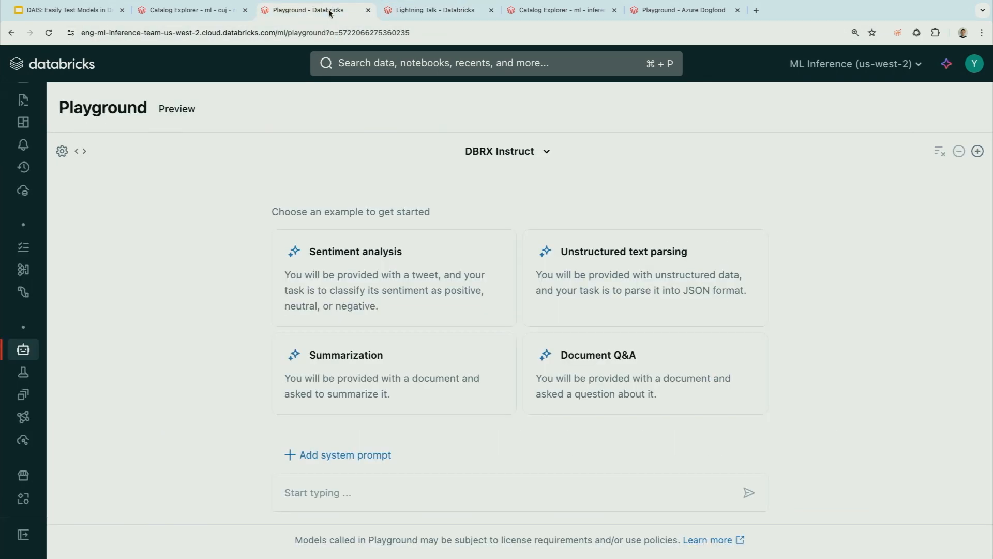
mouse_move(297, 177)
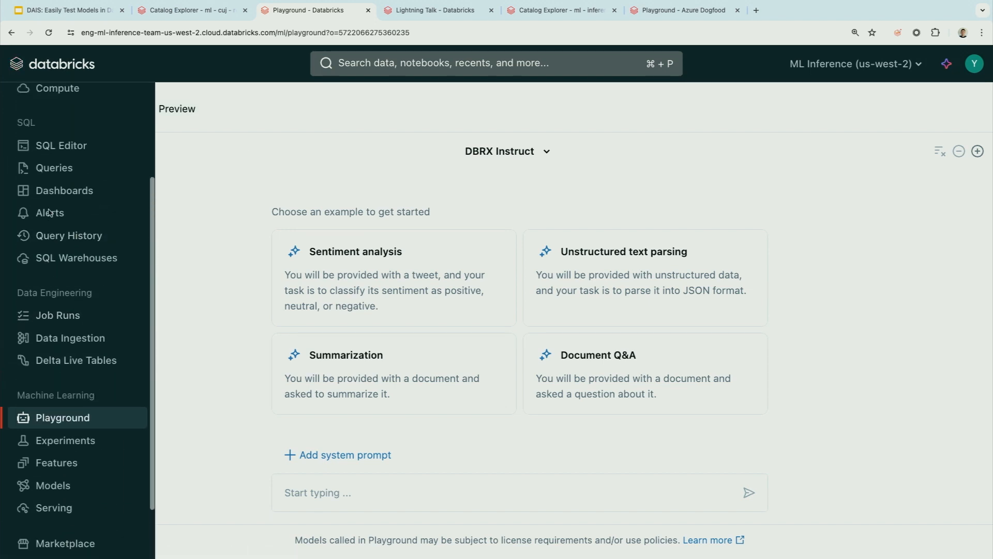
scroll(down, 3)
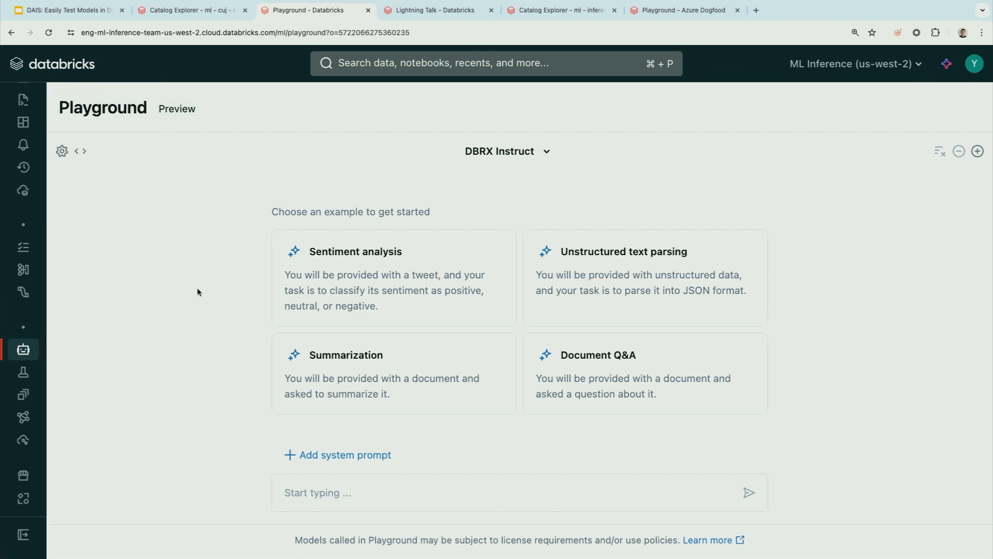
mouse_move(453, 167)
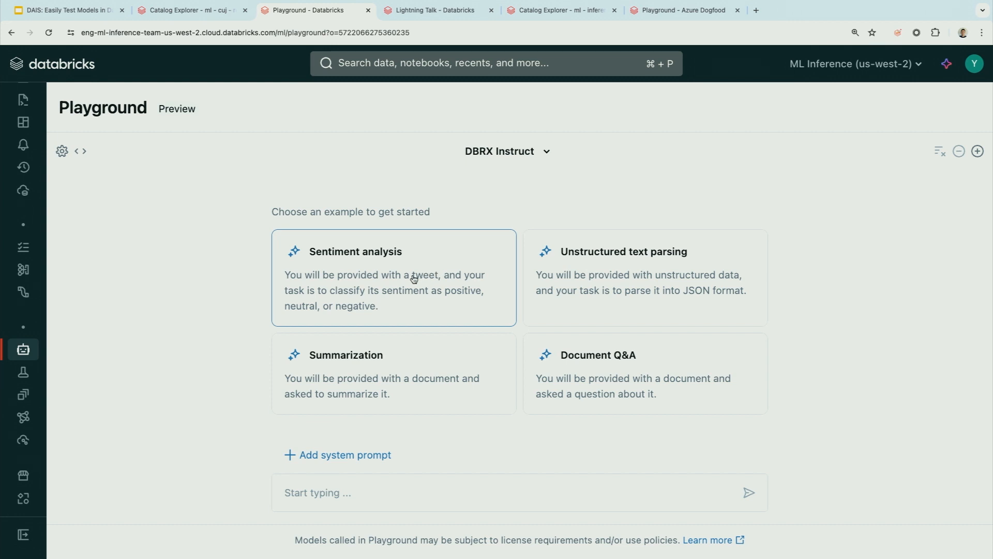
click(393, 277)
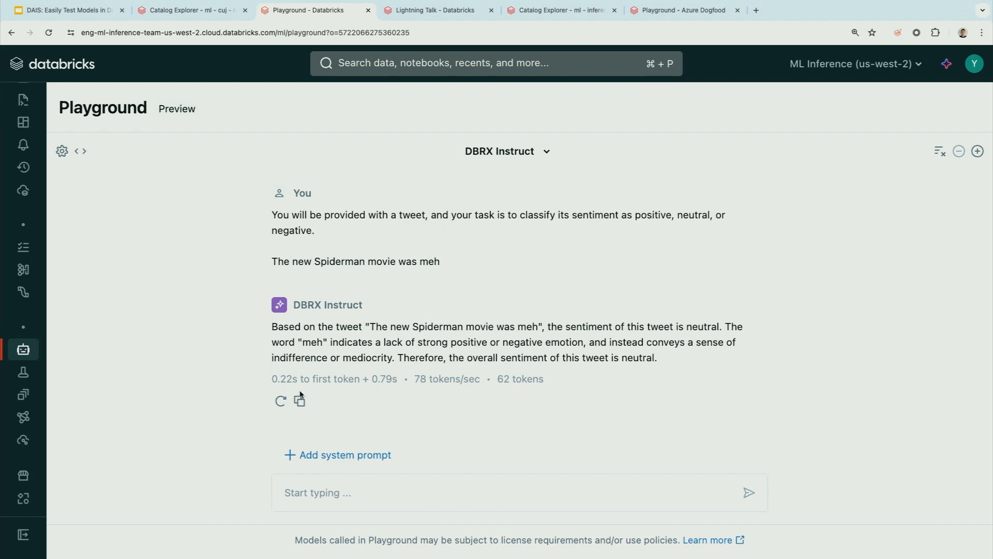
mouse_move(358, 389)
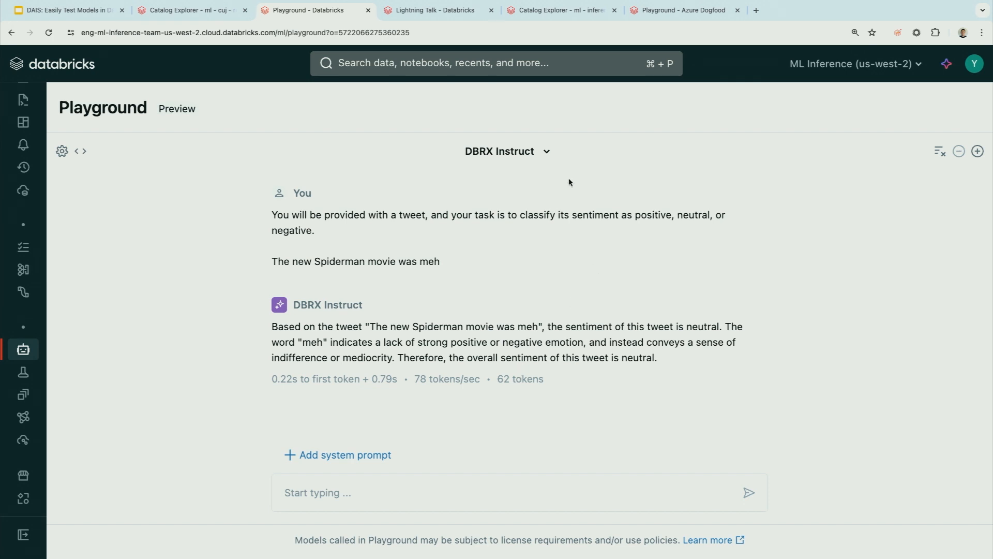
Step: Select Meta Llama 3 70B Instruct as the Playground chat model
click(507, 151)
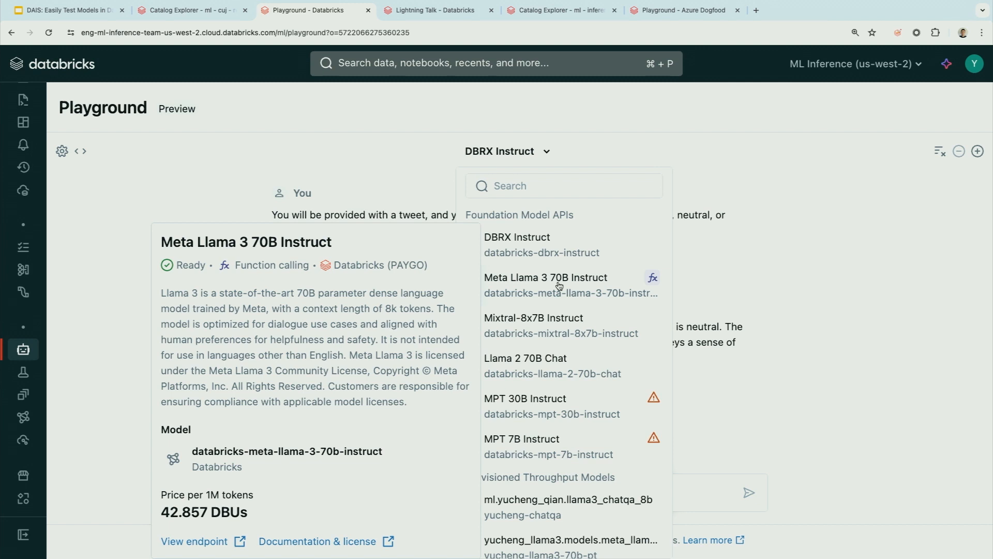
click(544, 278)
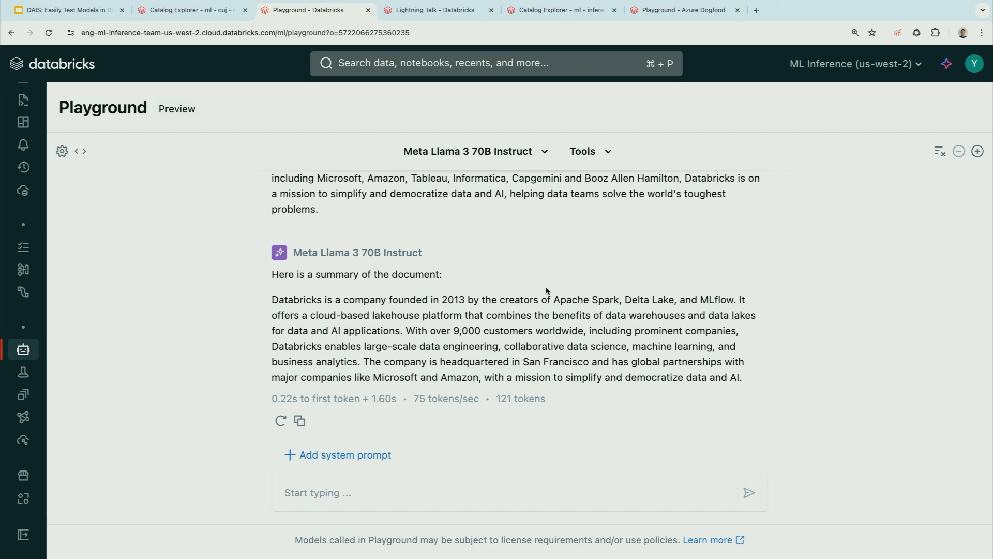
mouse_move(940, 151)
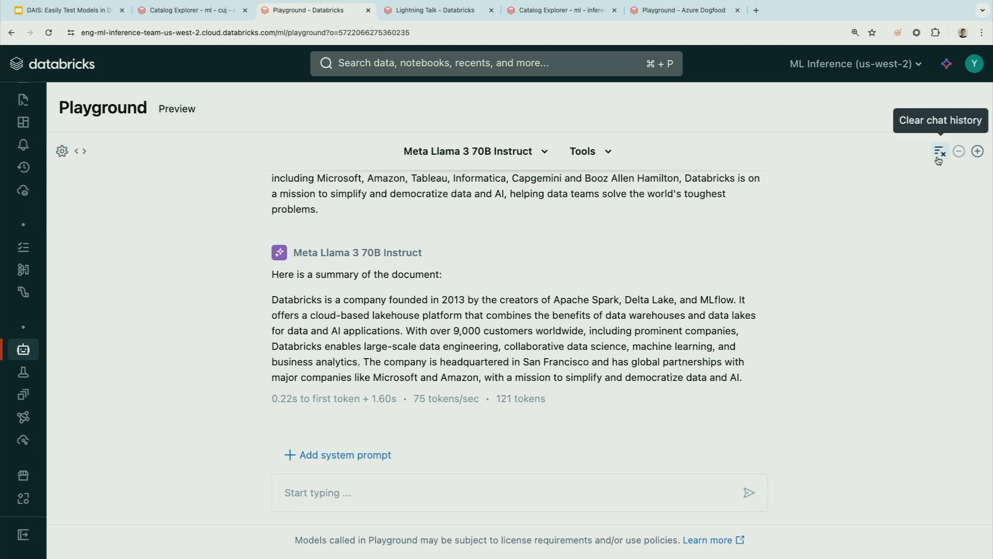
Step: Clear the chat and save the system prompt 'Your task is to extract key factors from a hotel review.'
click(940, 151)
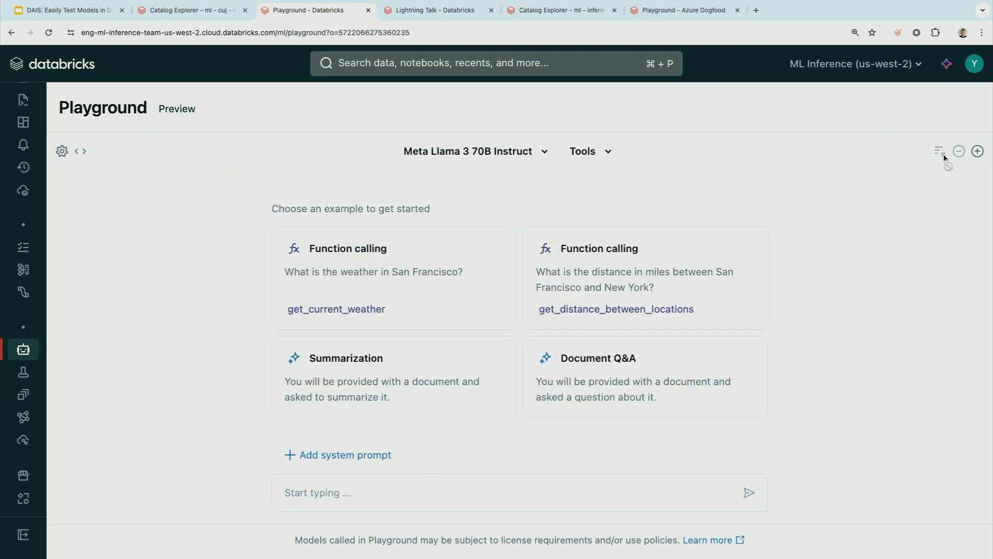
click(338, 454)
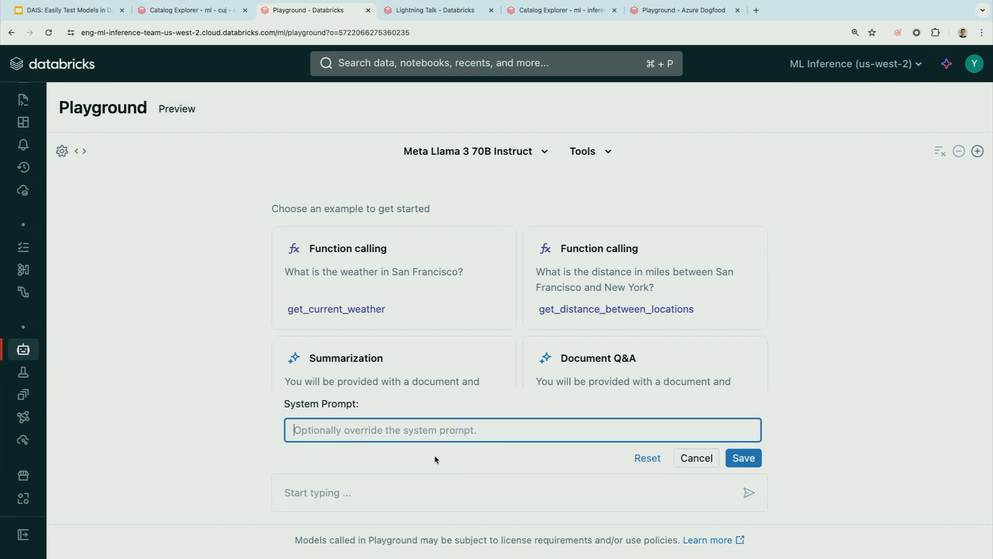
mouse_move(442, 451)
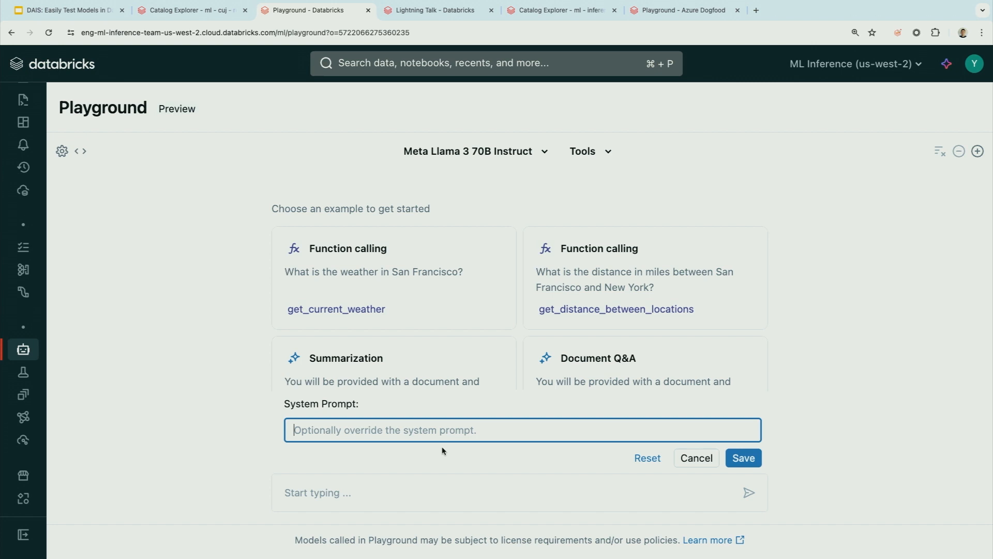
text(Your task)
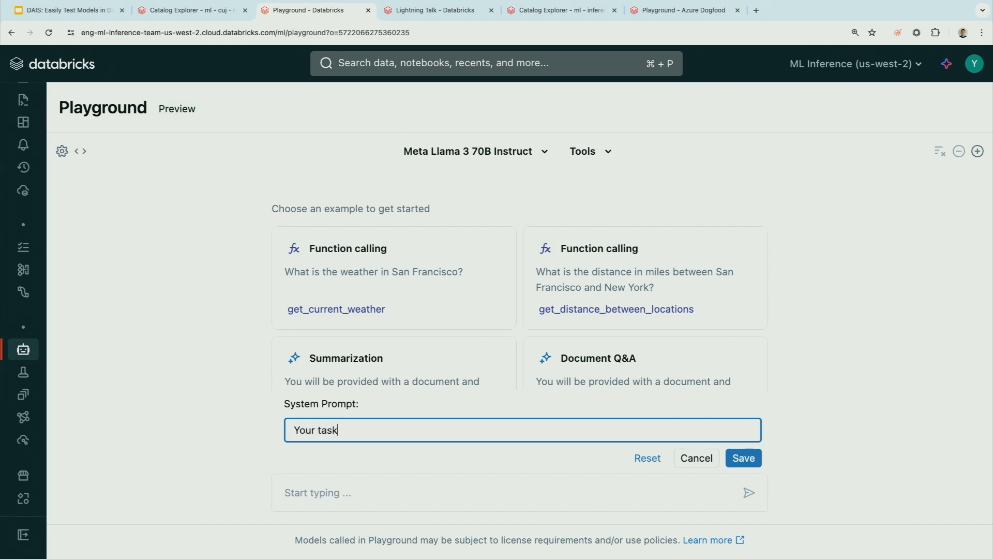
text(is to extract)
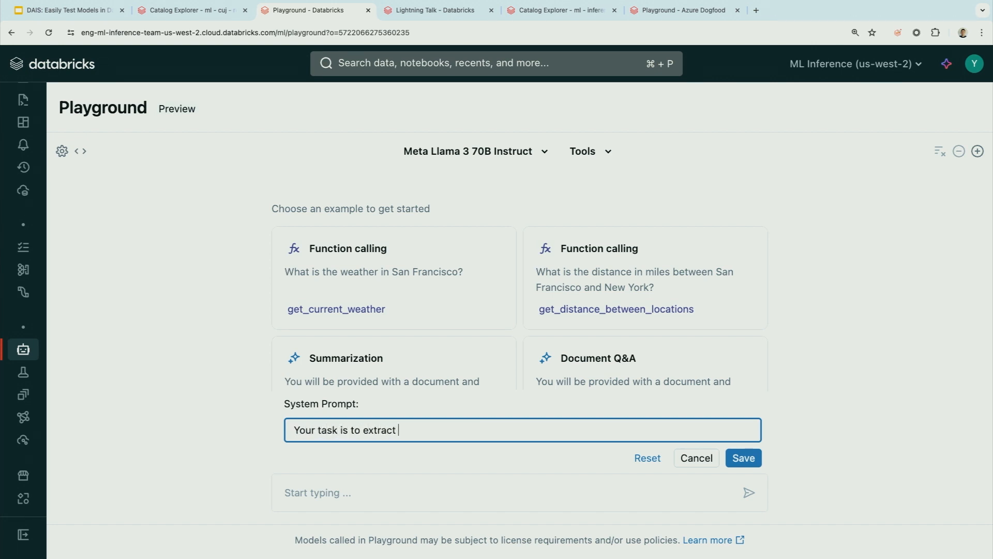
text(key factors from a)
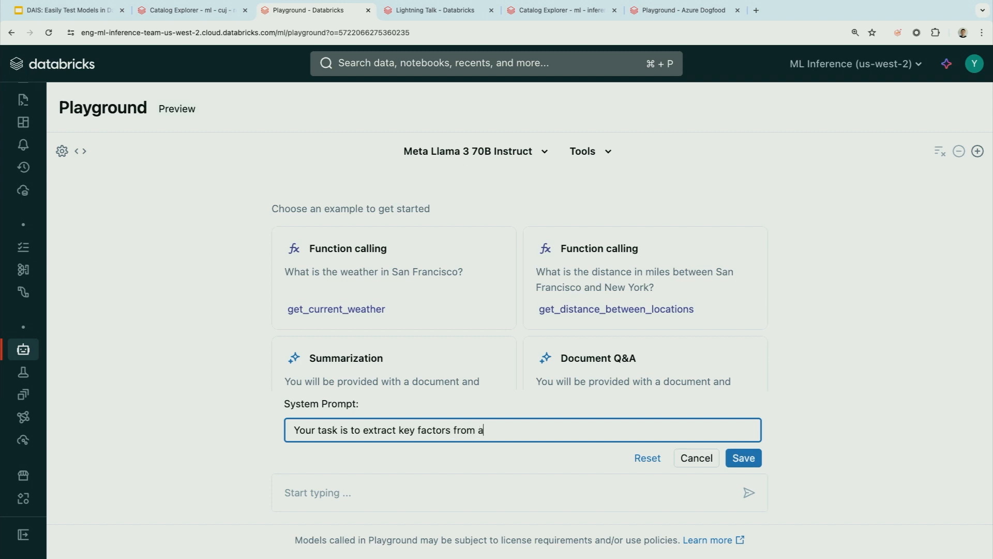
text(hotel review.)
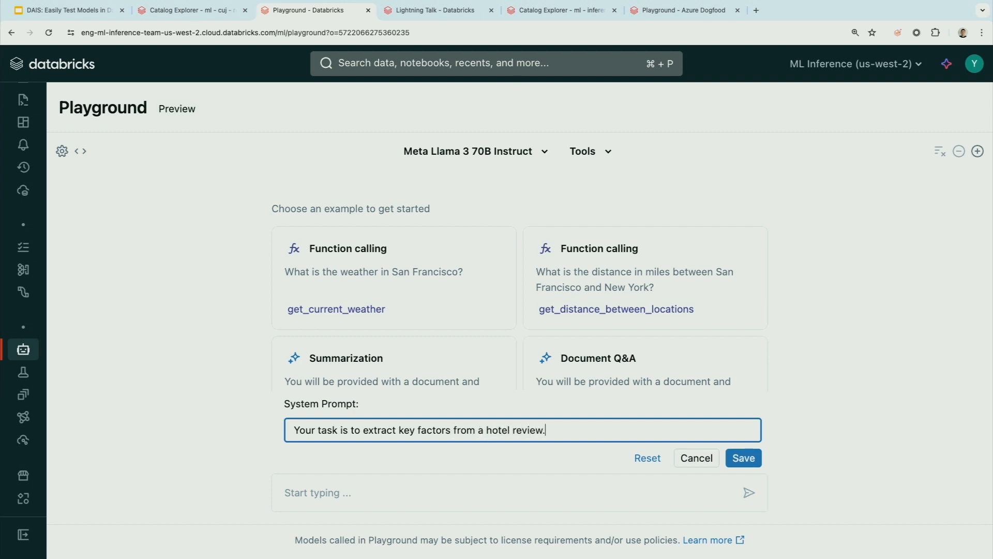
click(742, 457)
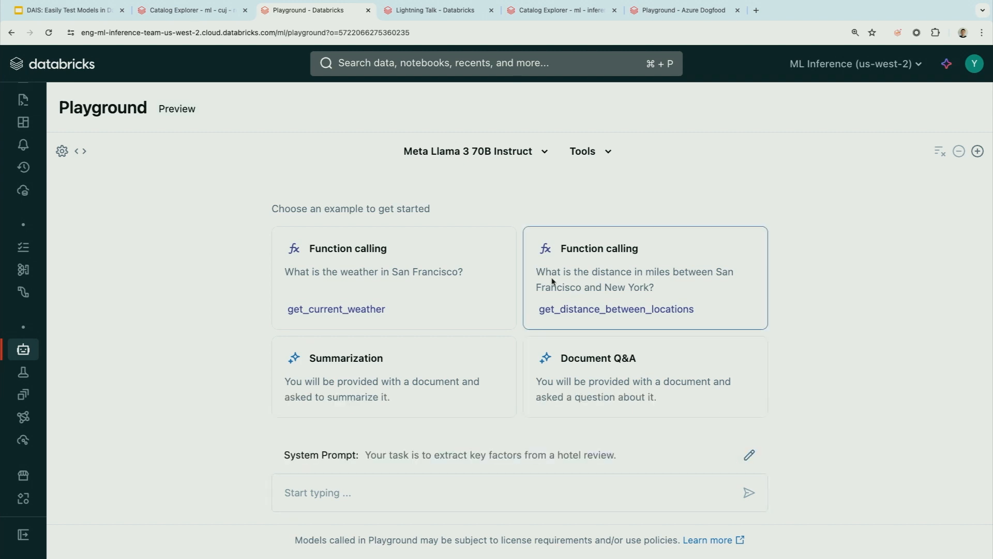
Step: Copy the first hotel review from the notebook and send it to the Playground chat
click(435, 10)
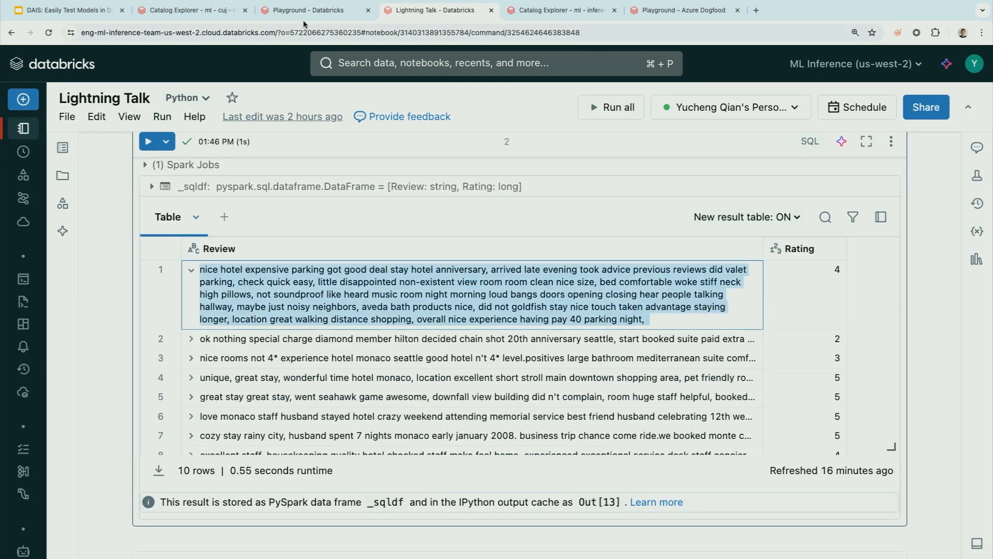
click(313, 11)
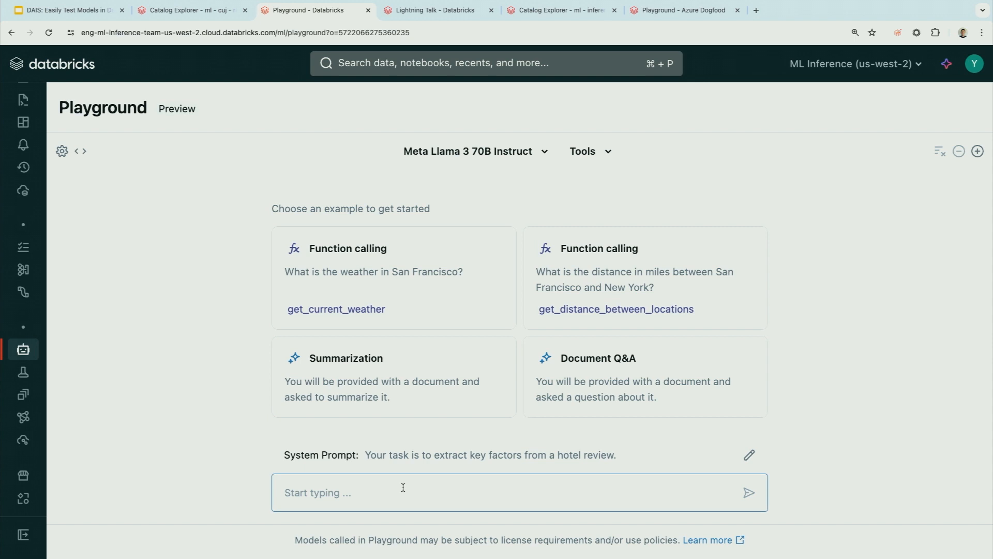
click(749, 493)
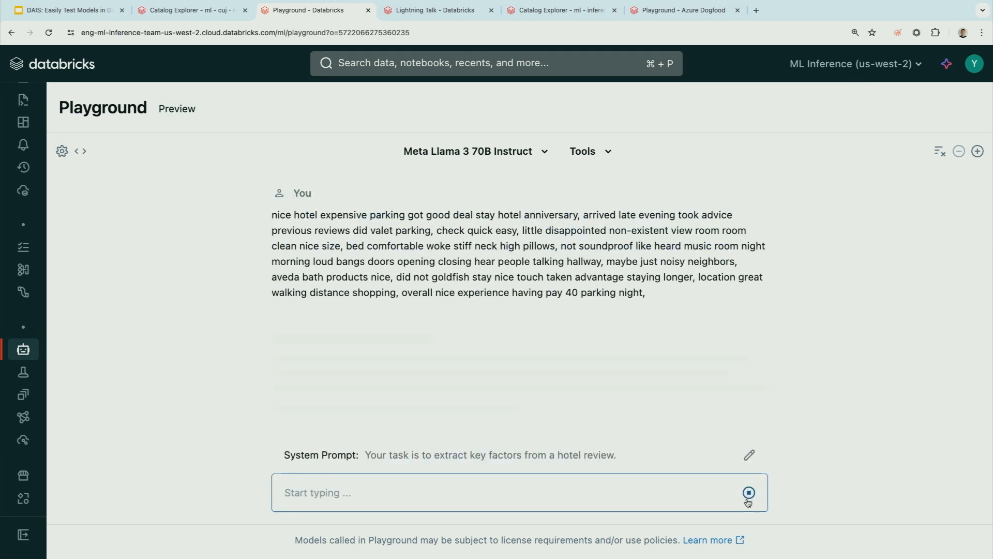
click(748, 494)
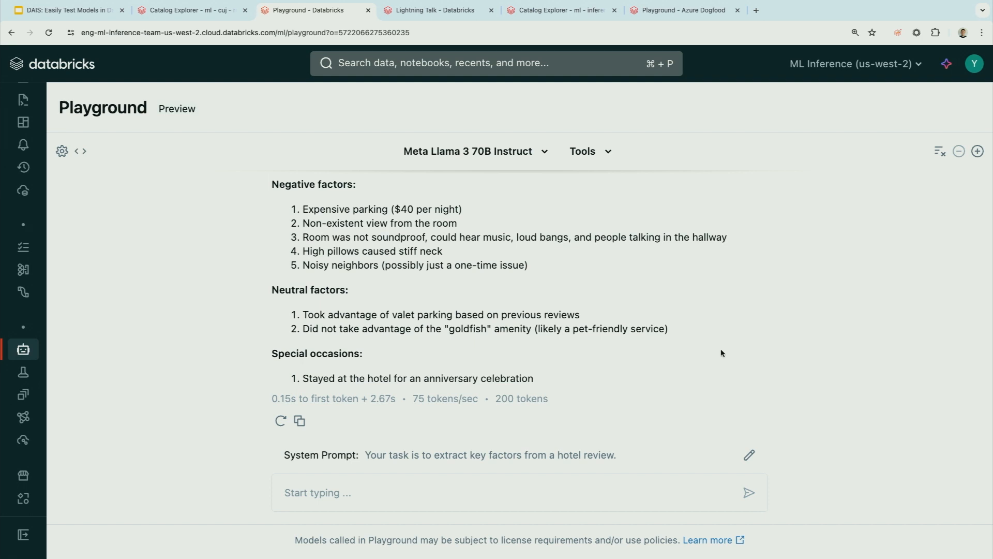
click(749, 454)
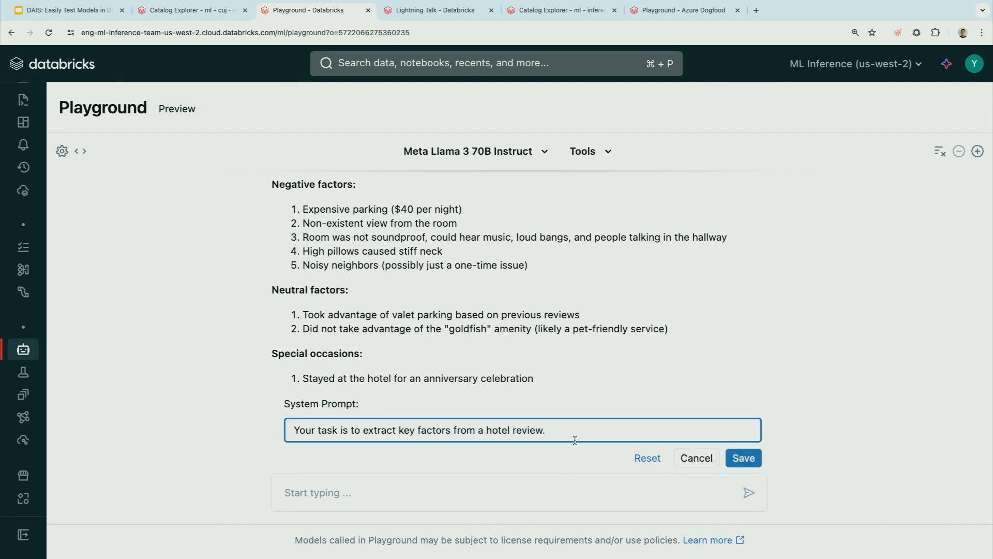
mouse_move(585, 435)
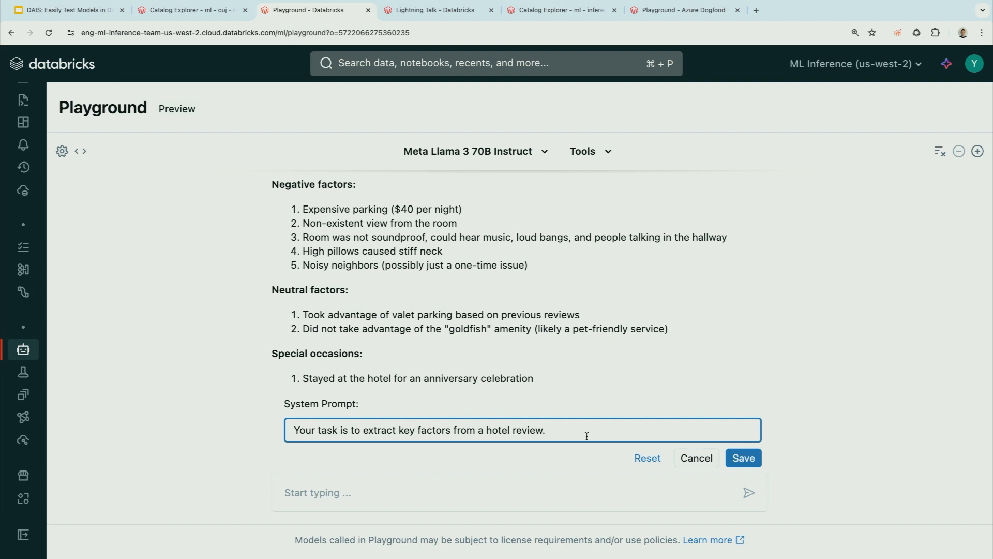
Step: Save a system prompt requesting at most five positive or negative factors as a JSON string array
text(Ou)
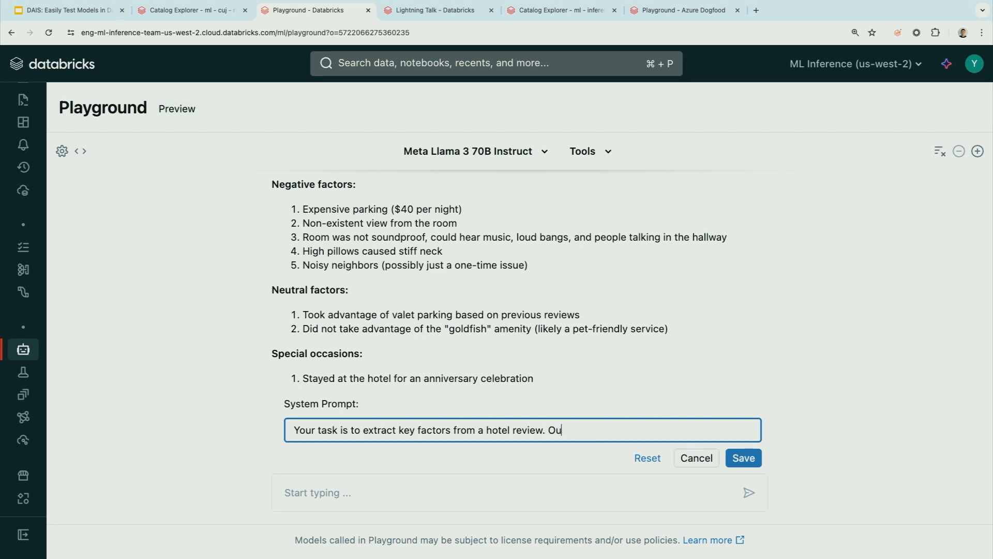
text(tput no more than f)
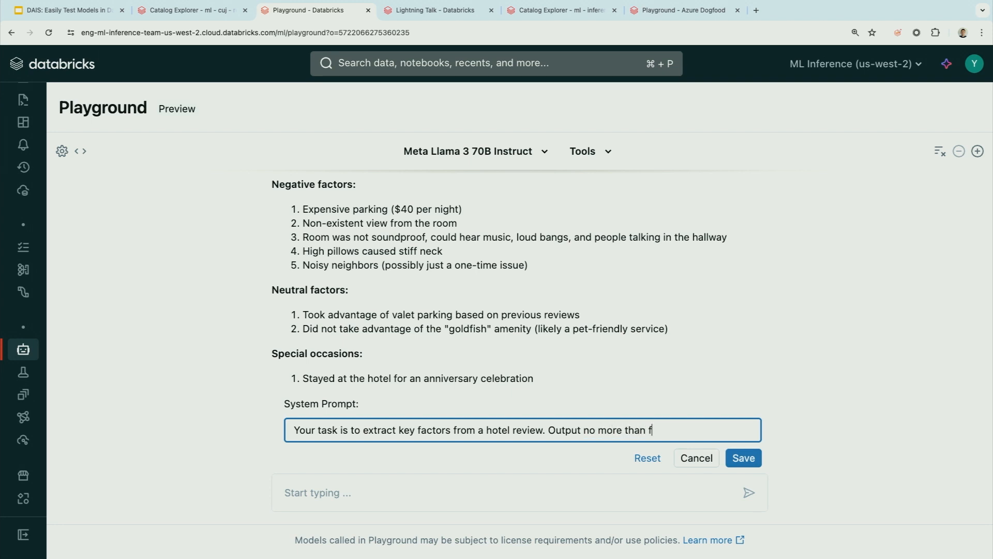
text(ive fac)
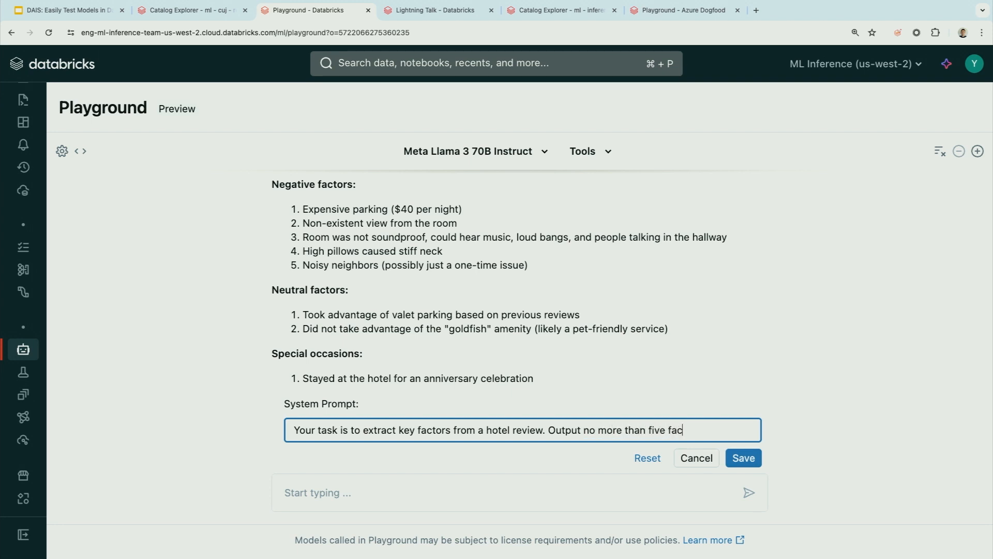
text(tors in)
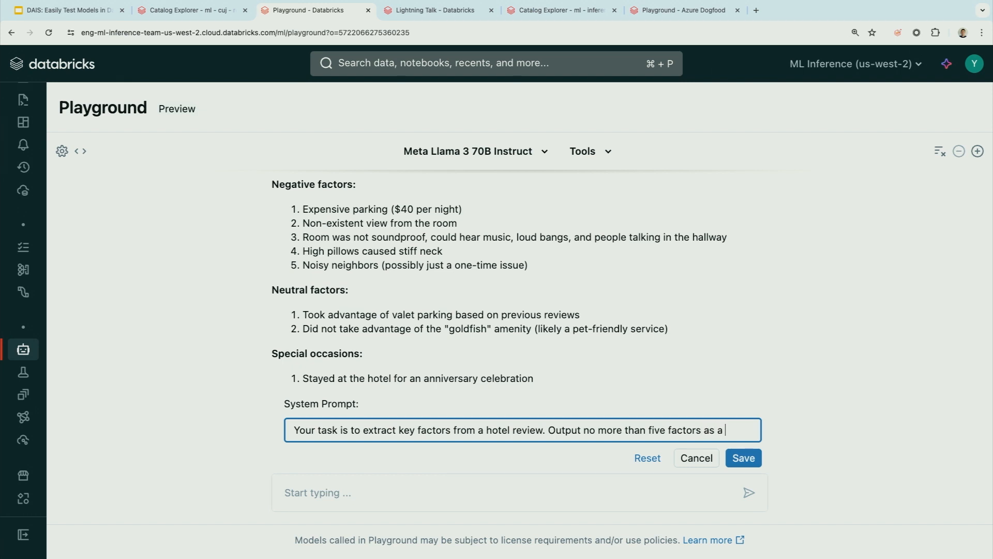
text(json strin)
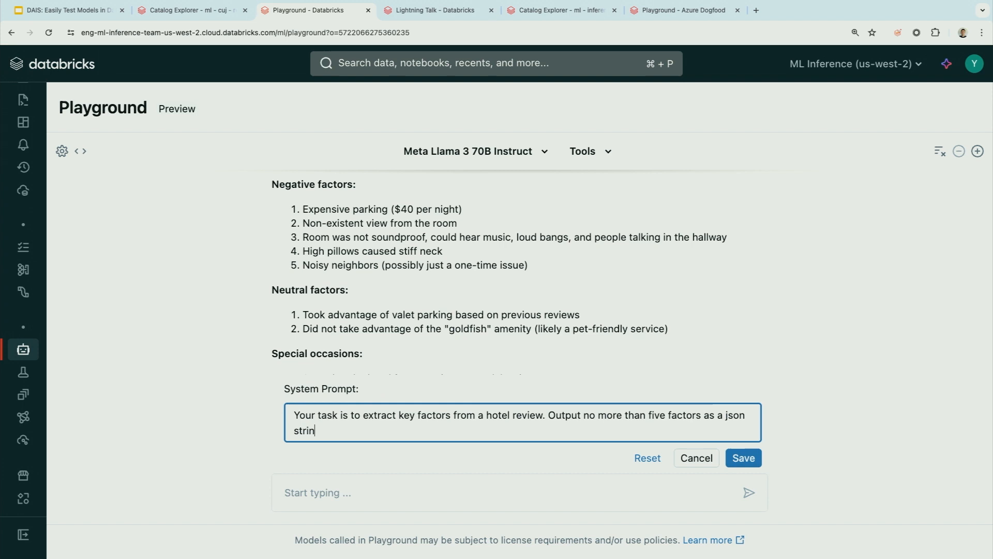
text(g array. Every factors)
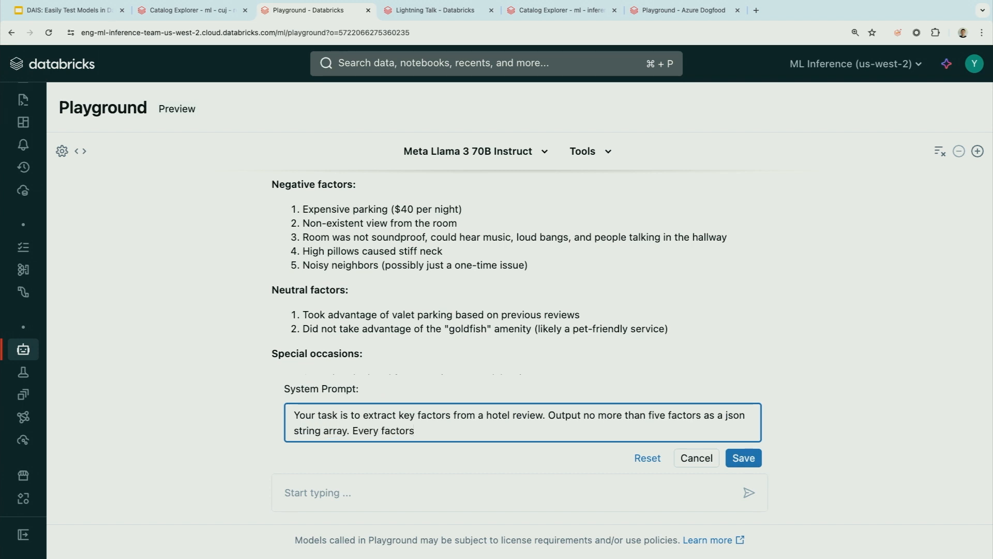
text(must be)
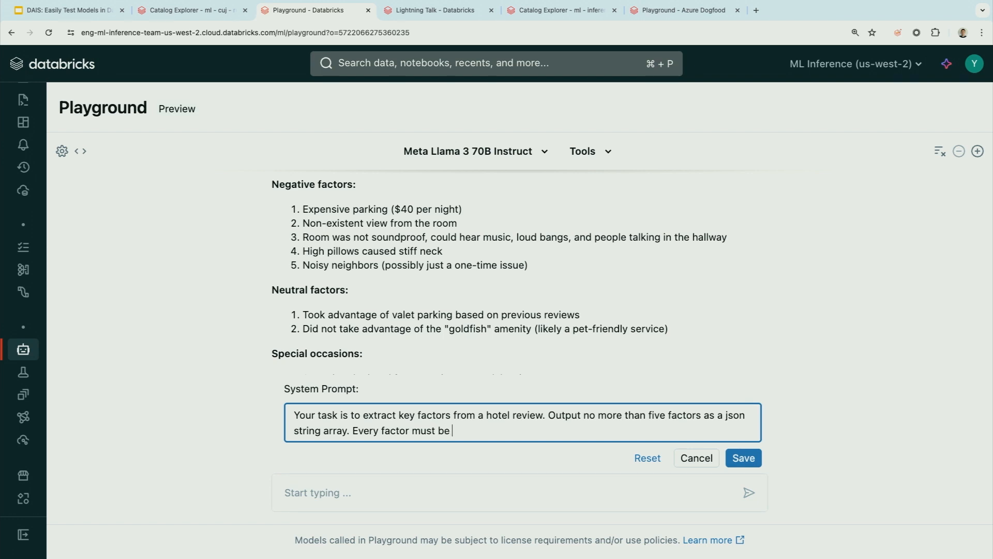
text(either positve)
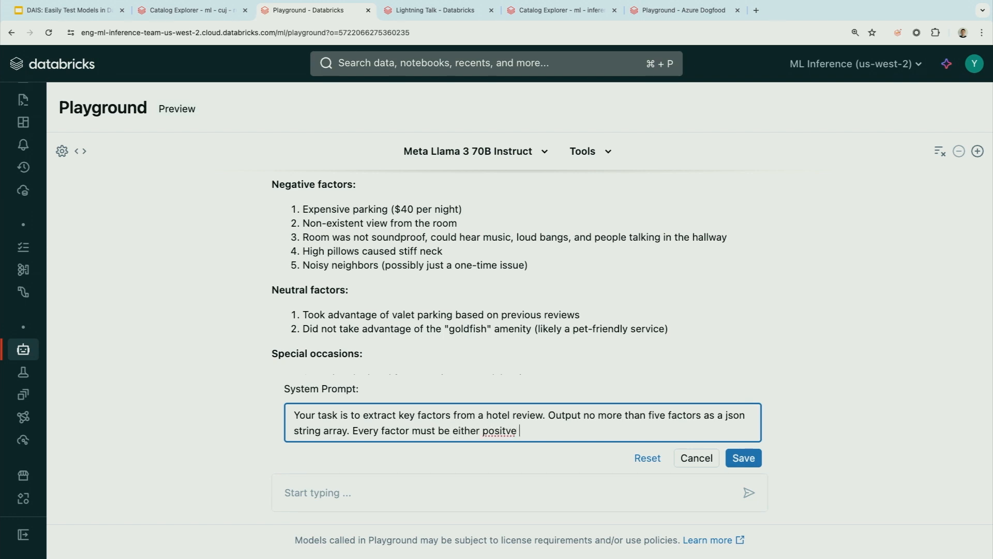
text(or negative.)
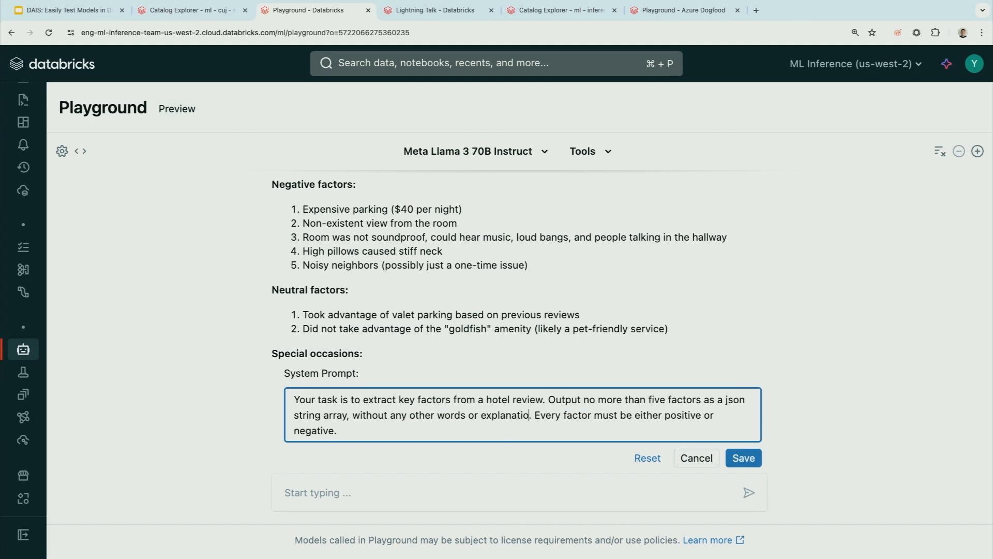
click(743, 458)
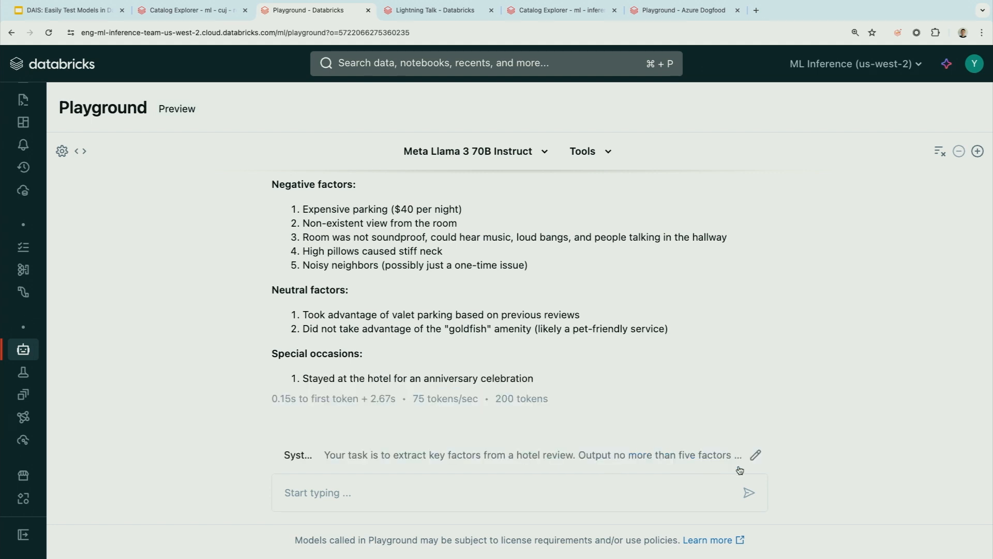
mouse_move(277, 421)
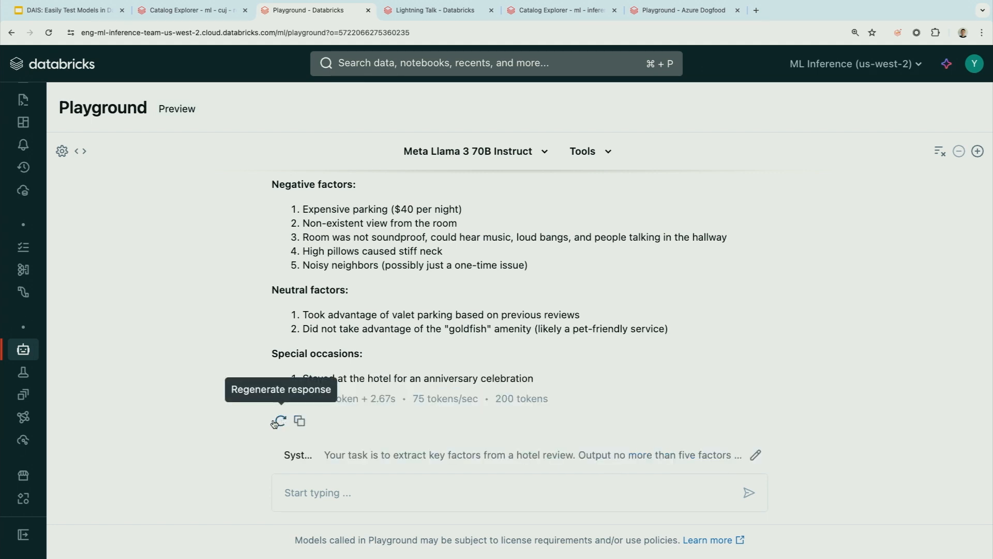
Step: Regenerate the response to get a JSON array of five review factors
click(278, 421)
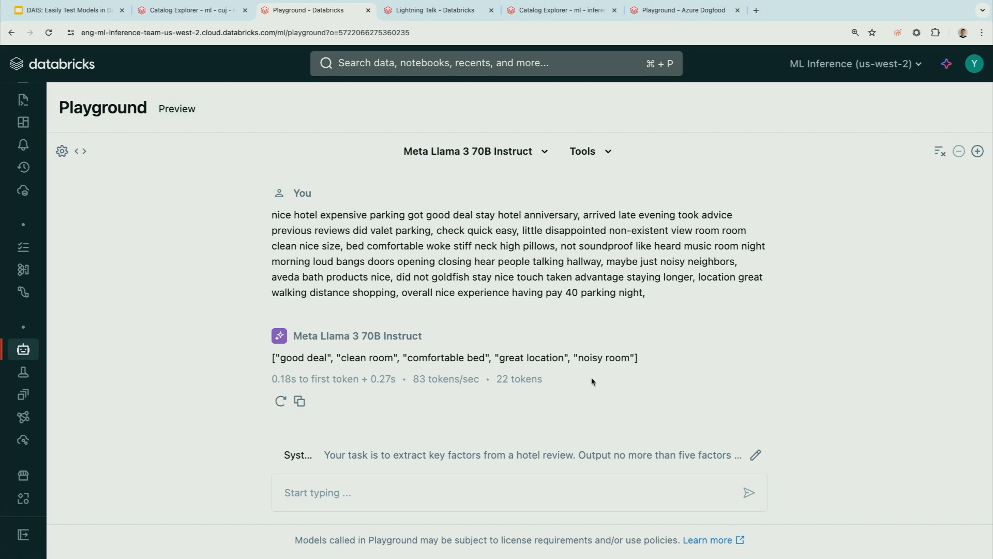
mouse_move(236, 179)
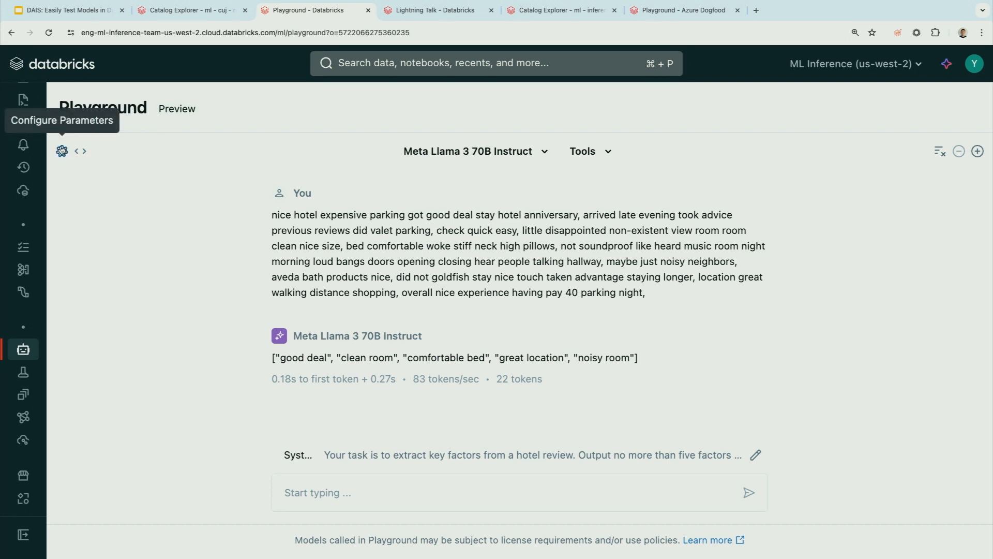
Step: Lower the Temperature parameter from 0.8 to 0.01
click(62, 151)
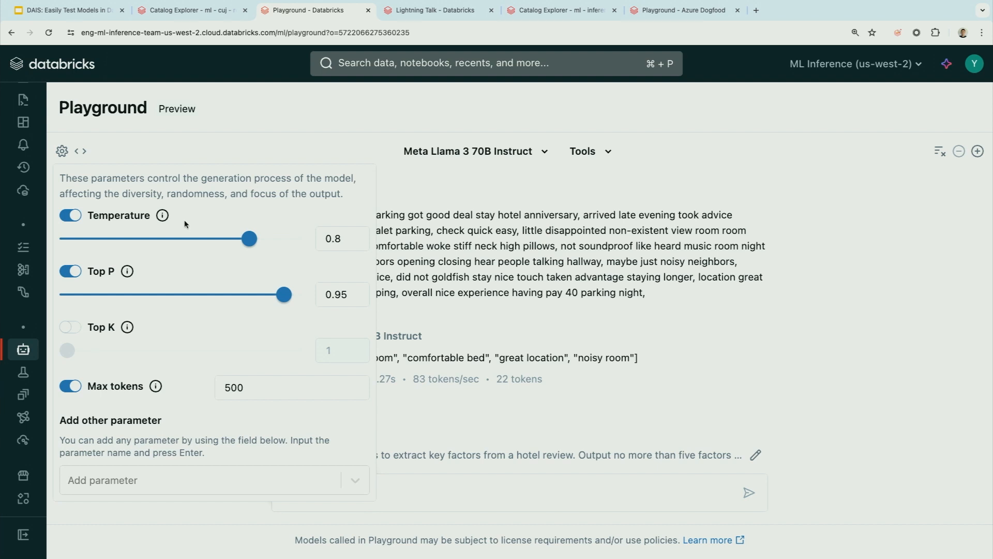
mouse_move(184, 224)
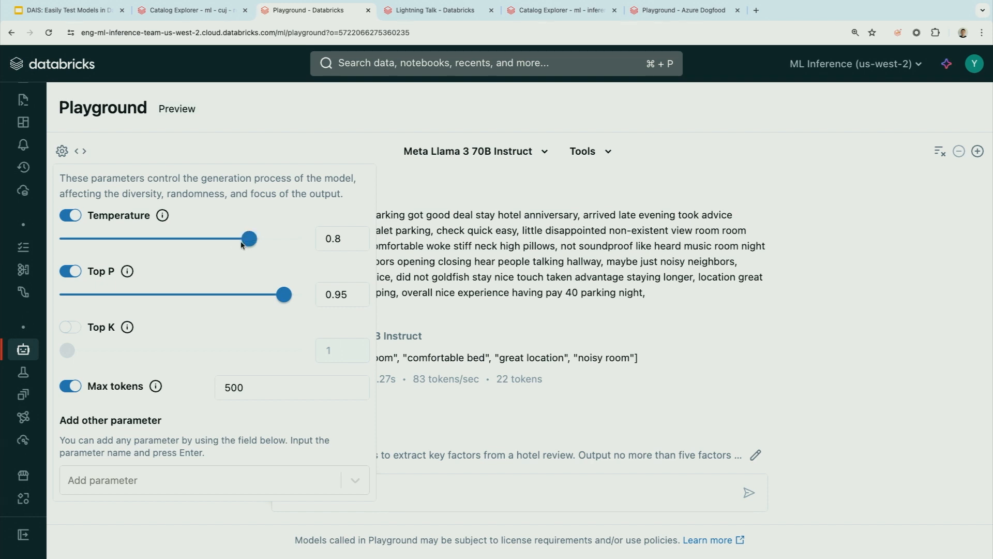
drag(248, 237, 67, 238)
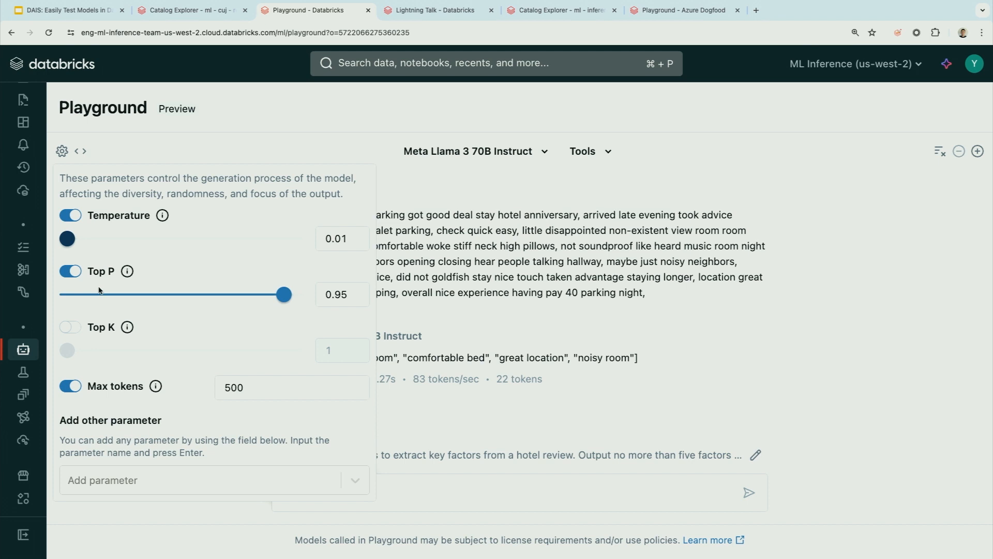
click(292, 387)
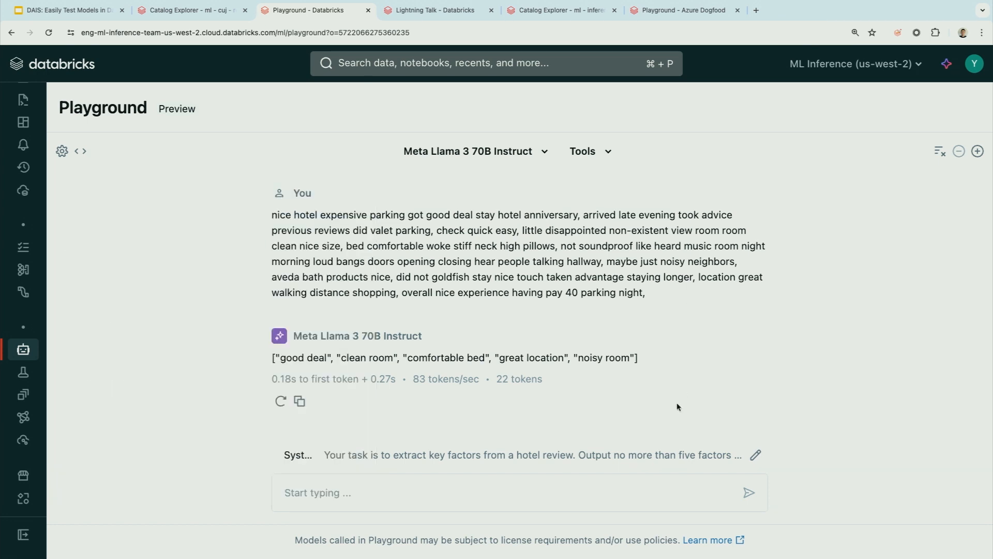
Step: Change the prompt's 'json string array' to 'csv string' and regenerate the answer
click(755, 454)
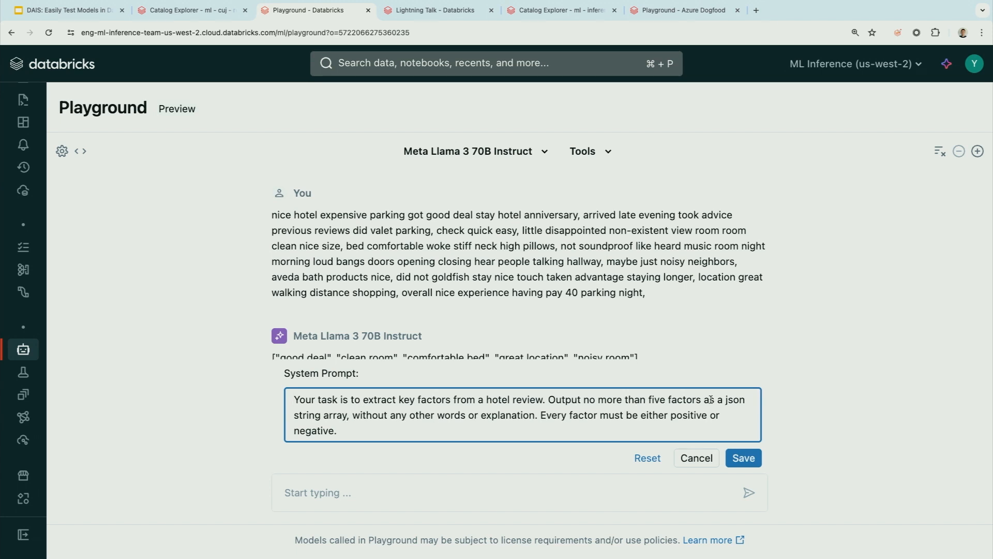
drag(717, 400, 347, 415)
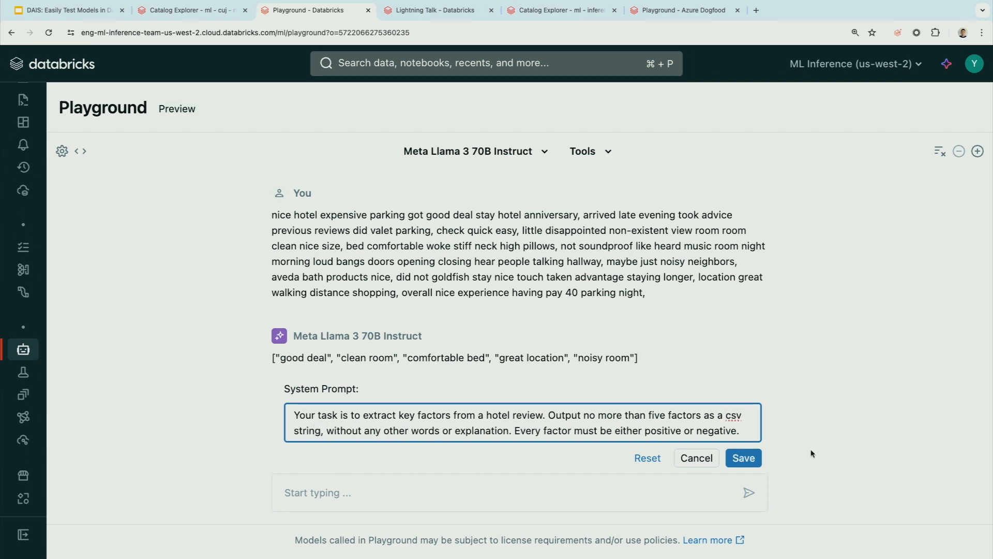
click(743, 457)
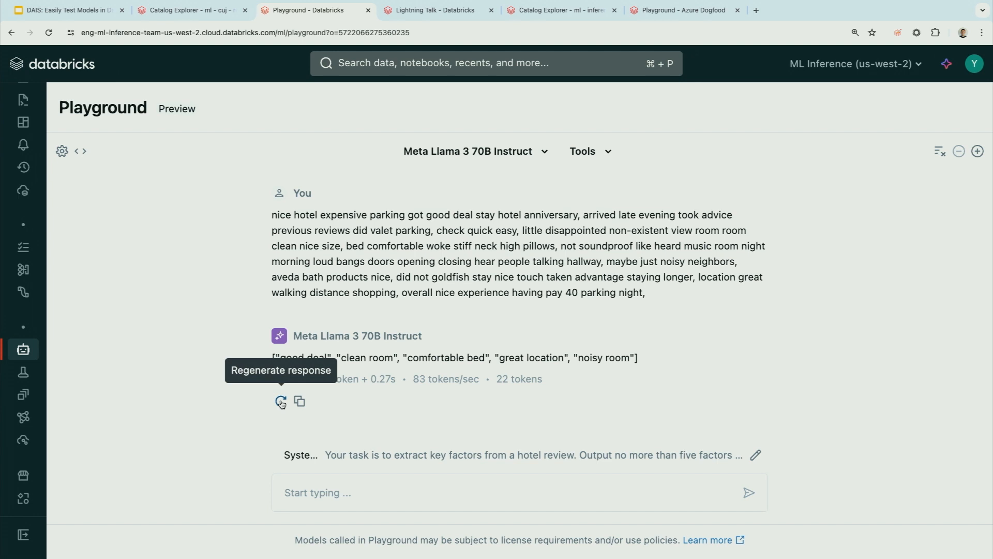
click(279, 401)
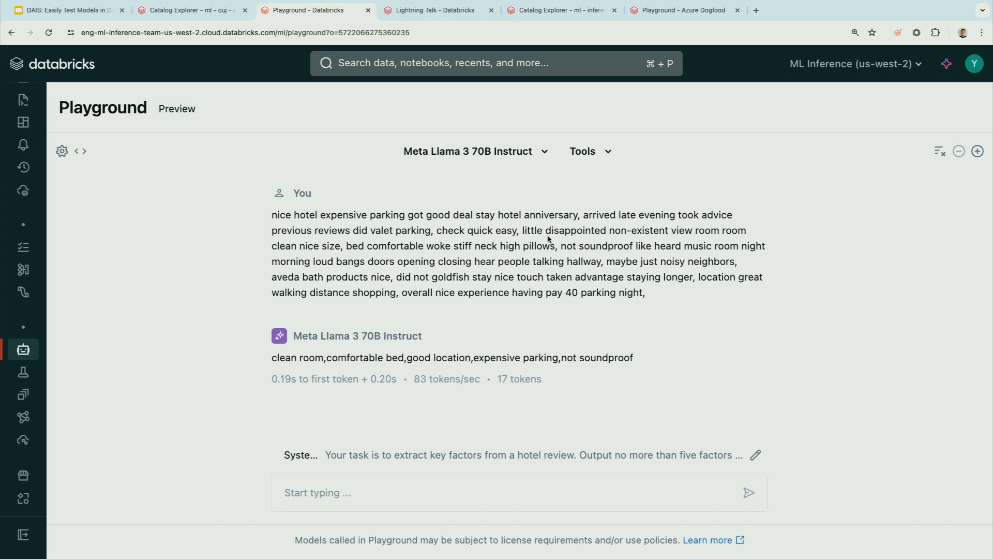
mouse_move(596, 174)
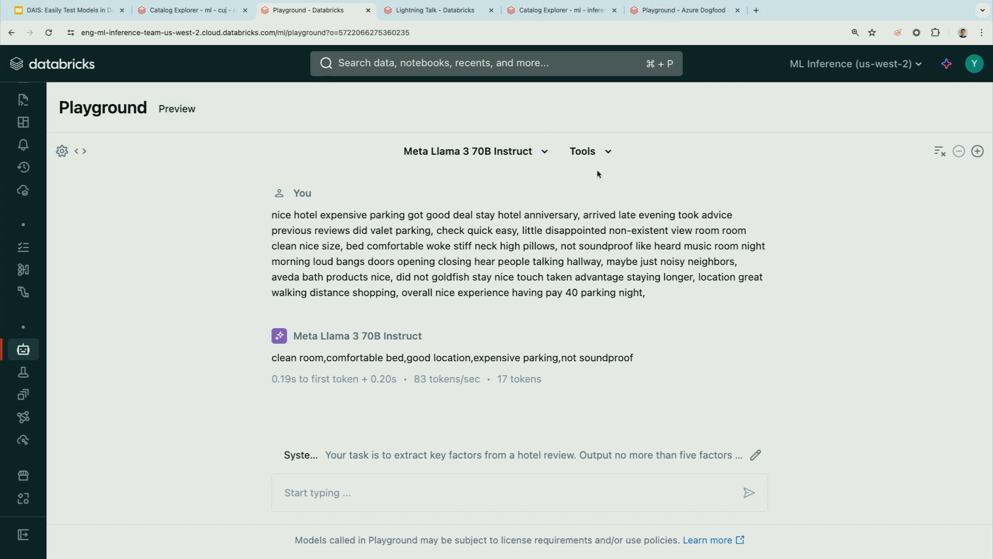
mouse_move(822, 191)
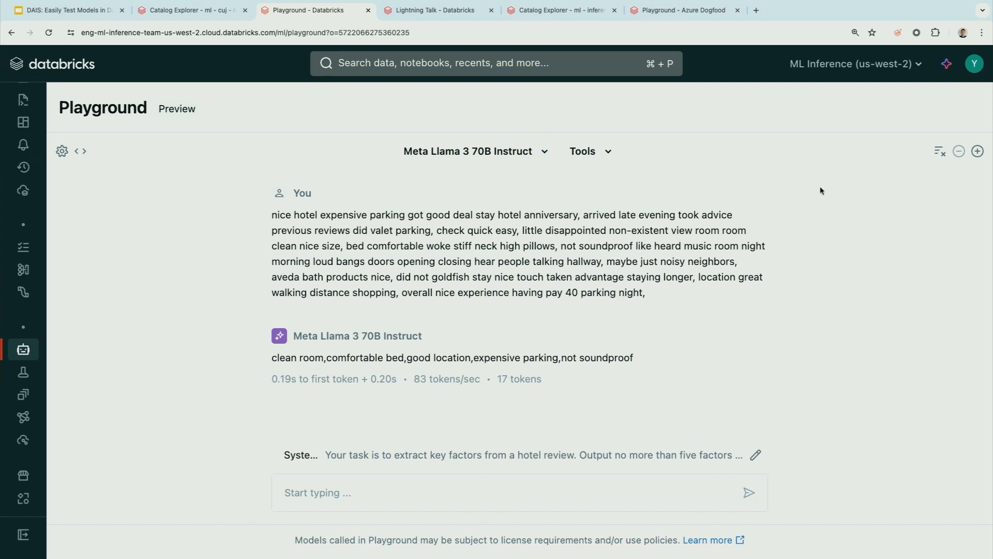
mouse_move(830, 193)
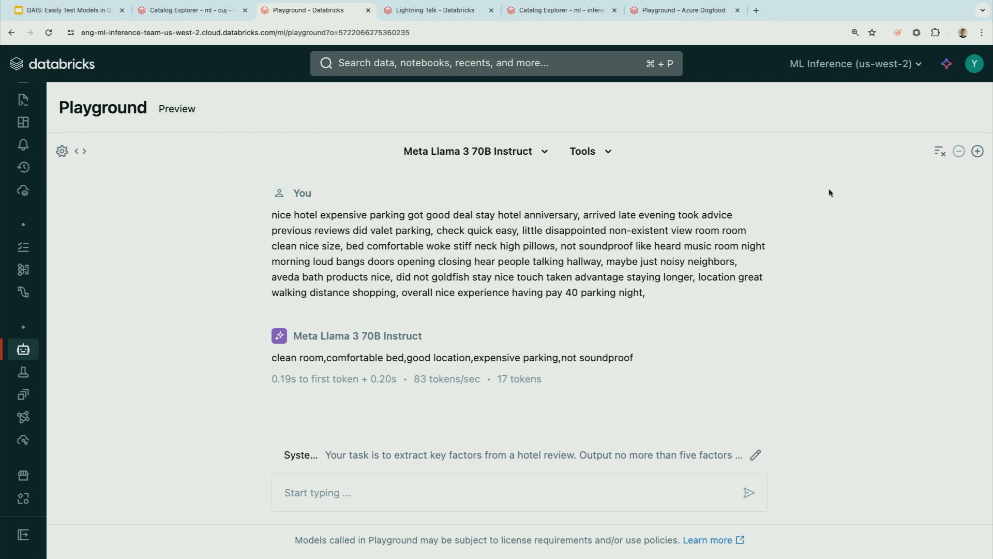
mouse_move(977, 151)
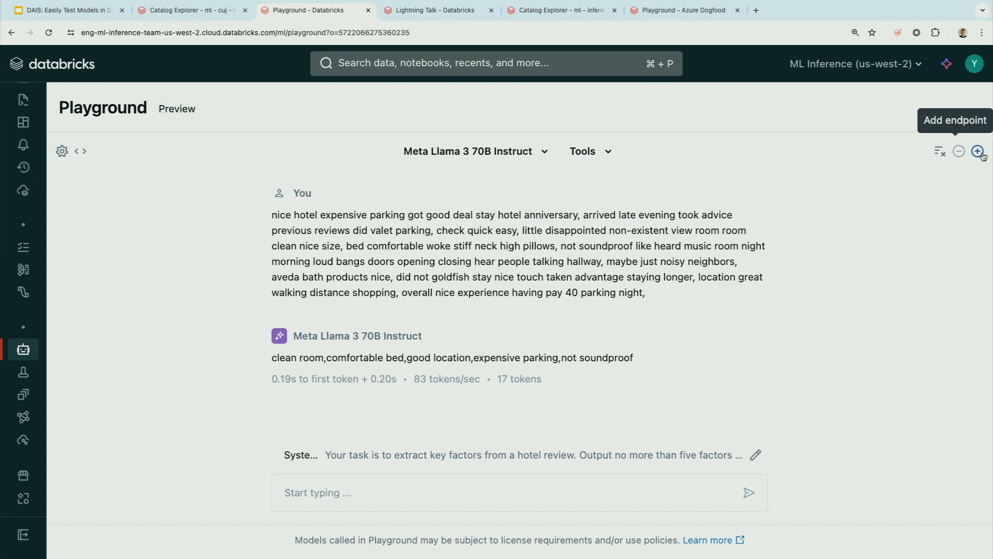
Step: Add a comparison chat beside Llama 3 and select gpt-4o from External Models
click(977, 150)
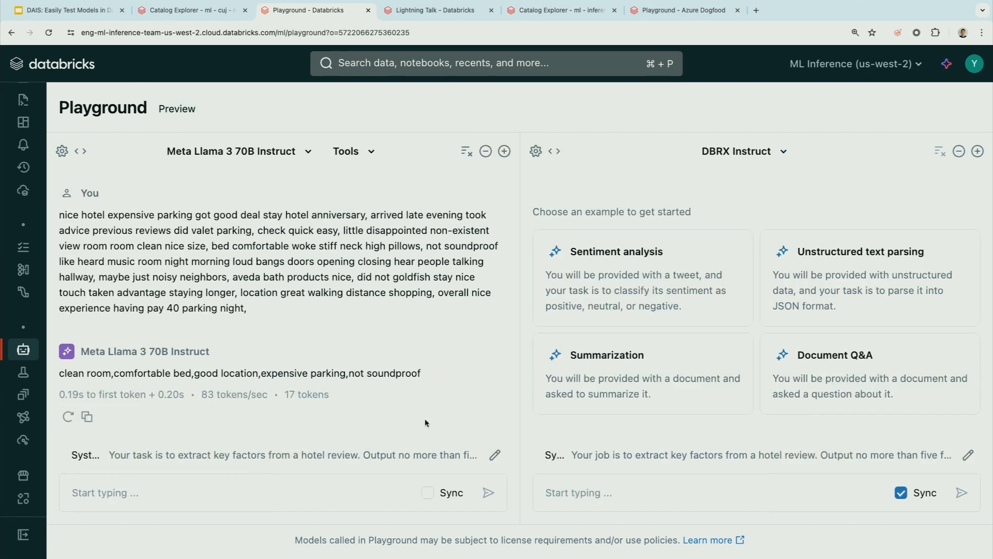
click(744, 151)
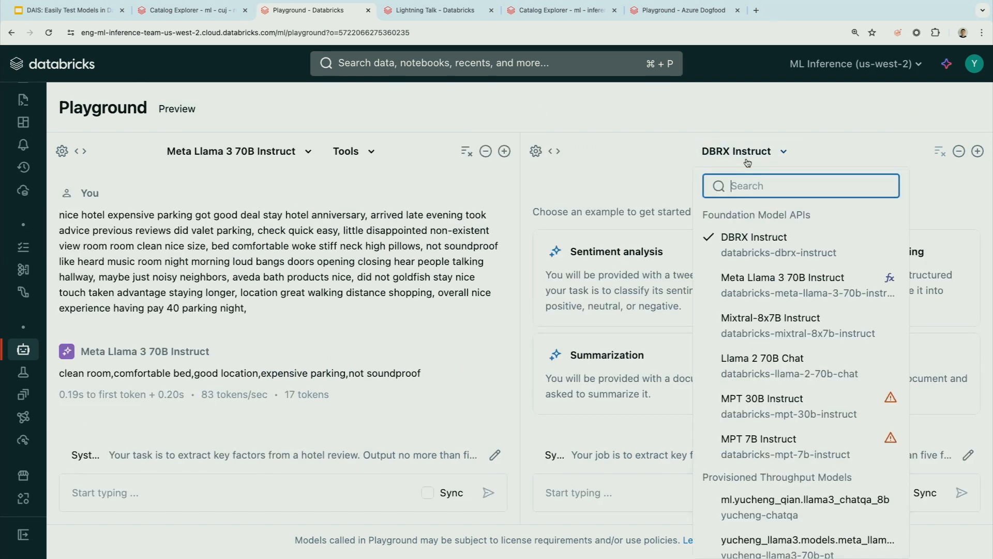
mouse_move(748, 222)
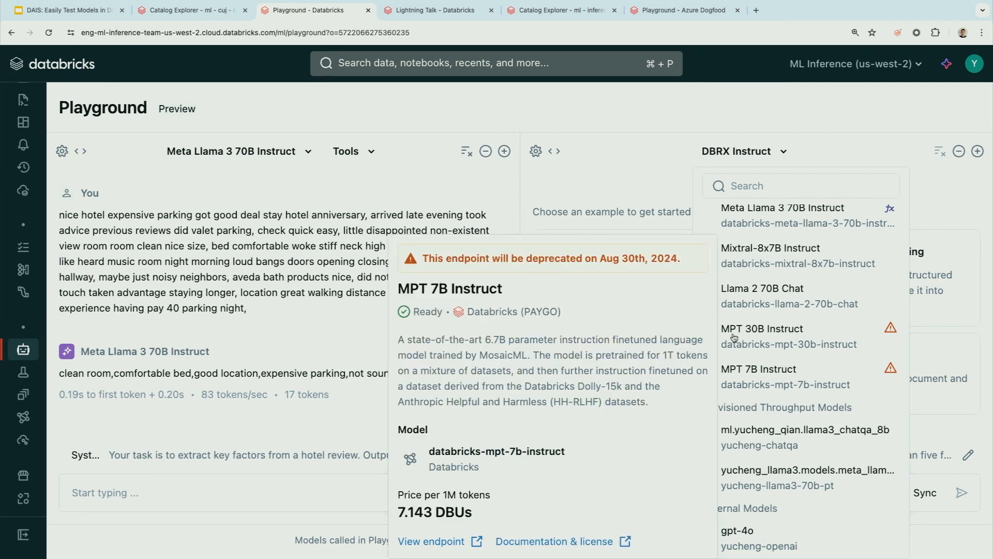
click(737, 530)
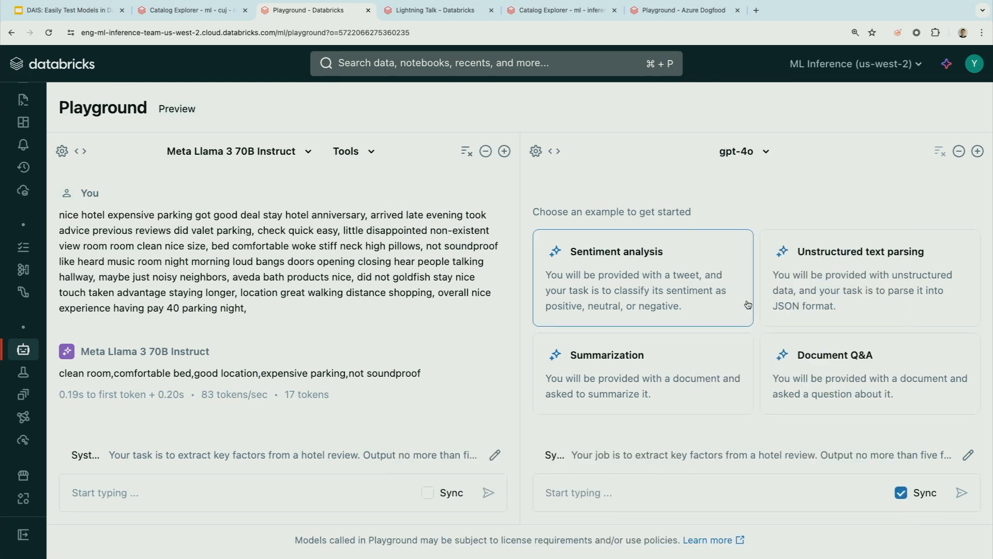
Step: Sync and save the Llama system prompt for both models, then send both the hotel review
click(283, 492)
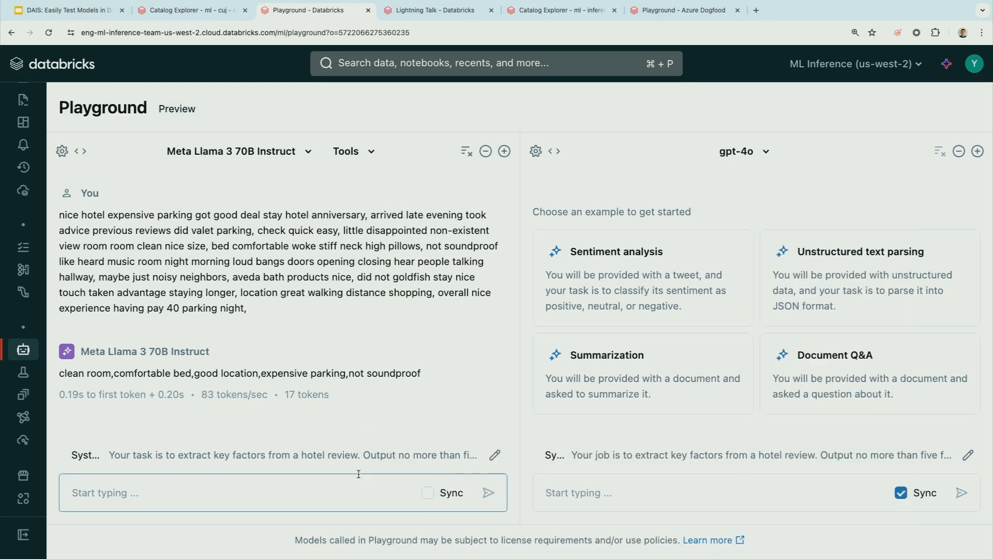
click(495, 454)
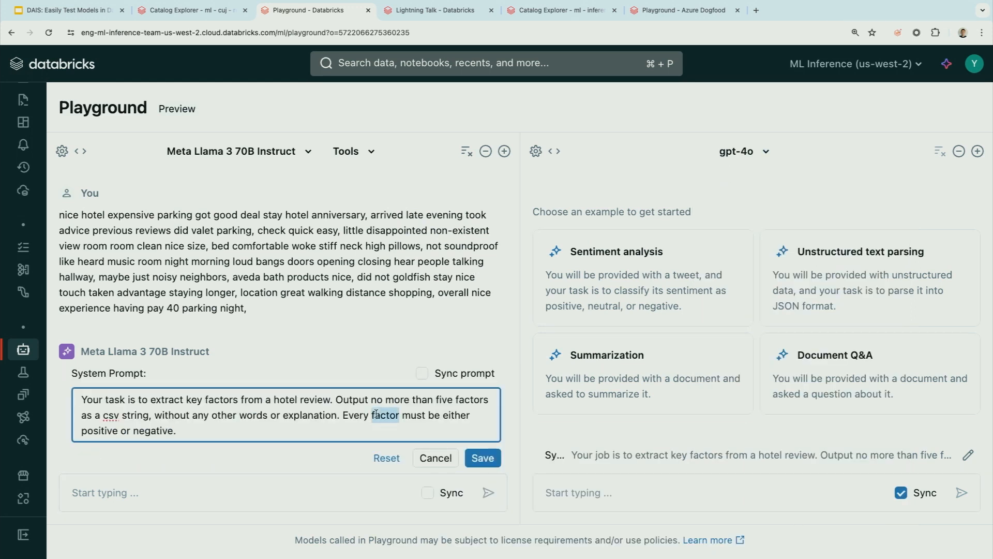
click(423, 357)
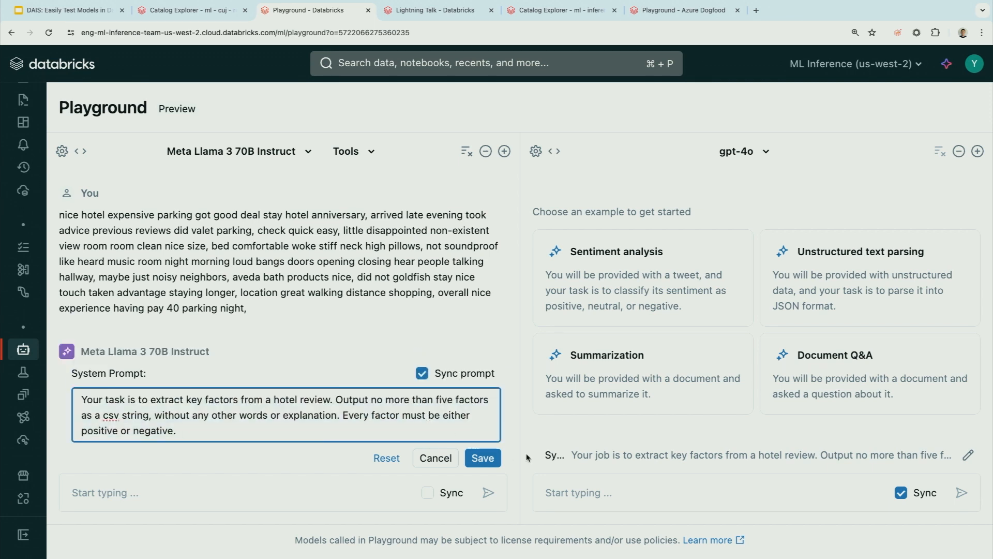
click(483, 457)
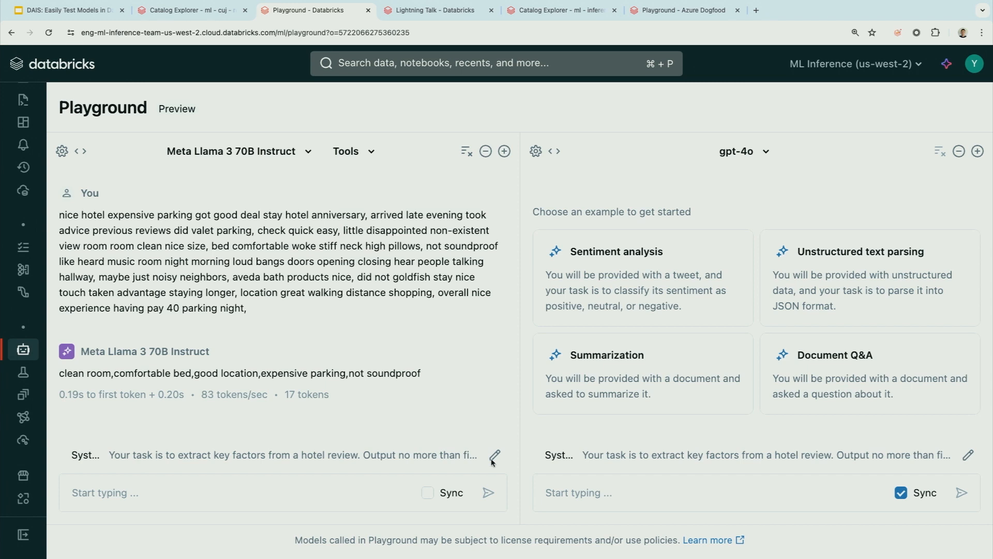
click(428, 493)
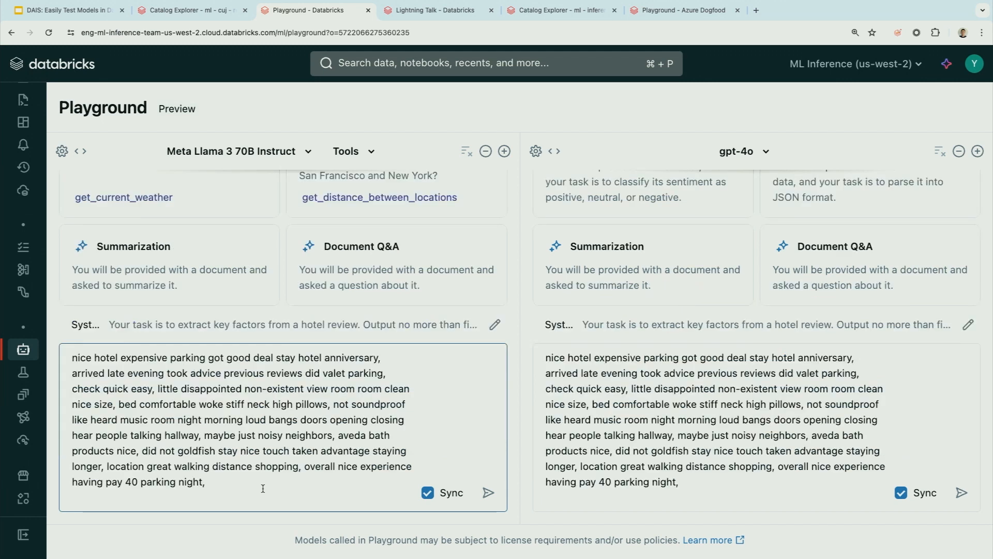
click(488, 493)
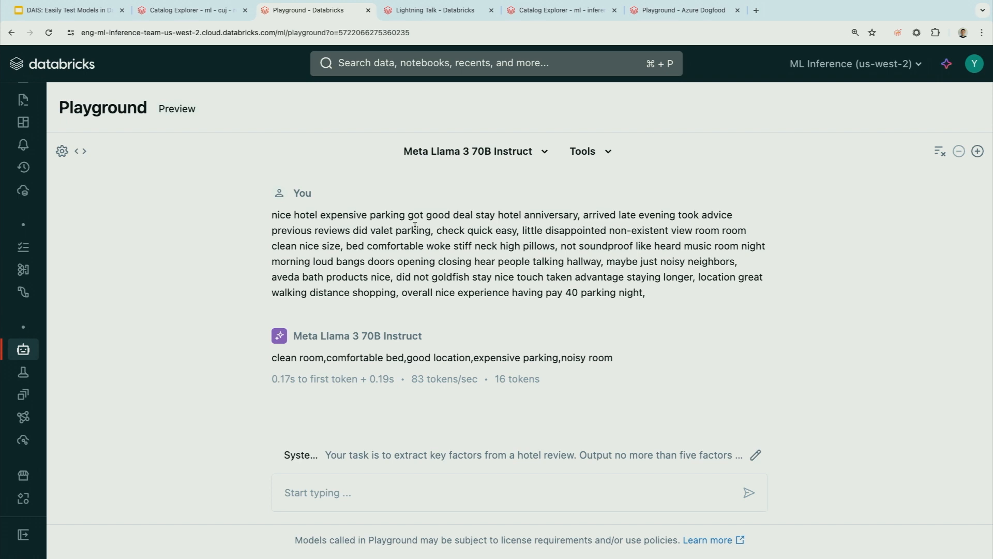
mouse_move(278, 135)
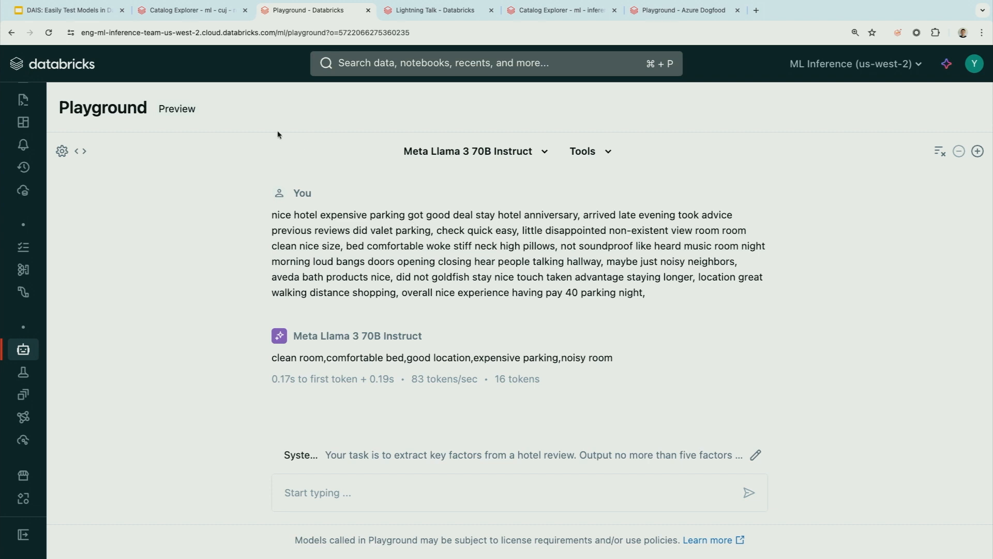
mouse_move(79, 152)
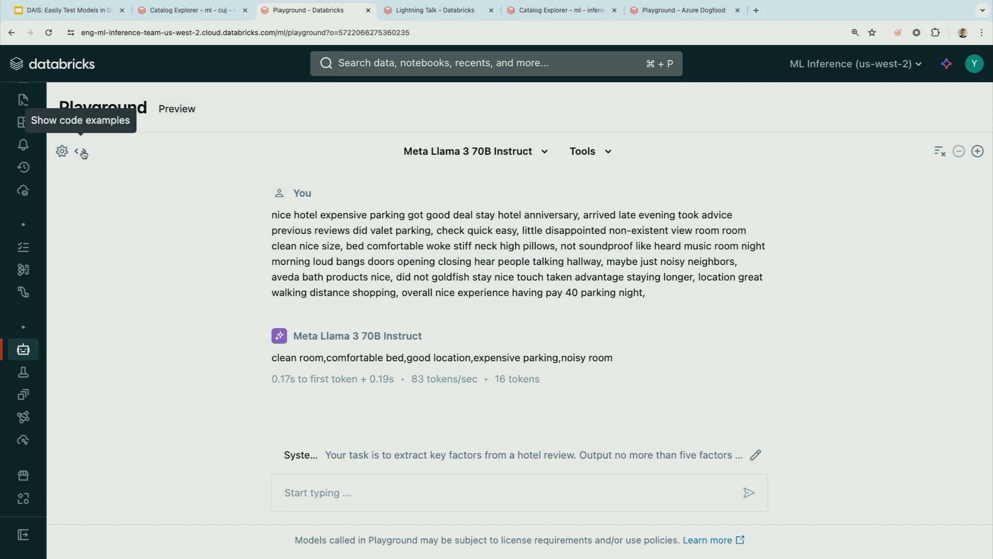
Step: Copy the Python code example for the Meta Llama 3 70B Instruct chat request
click(79, 152)
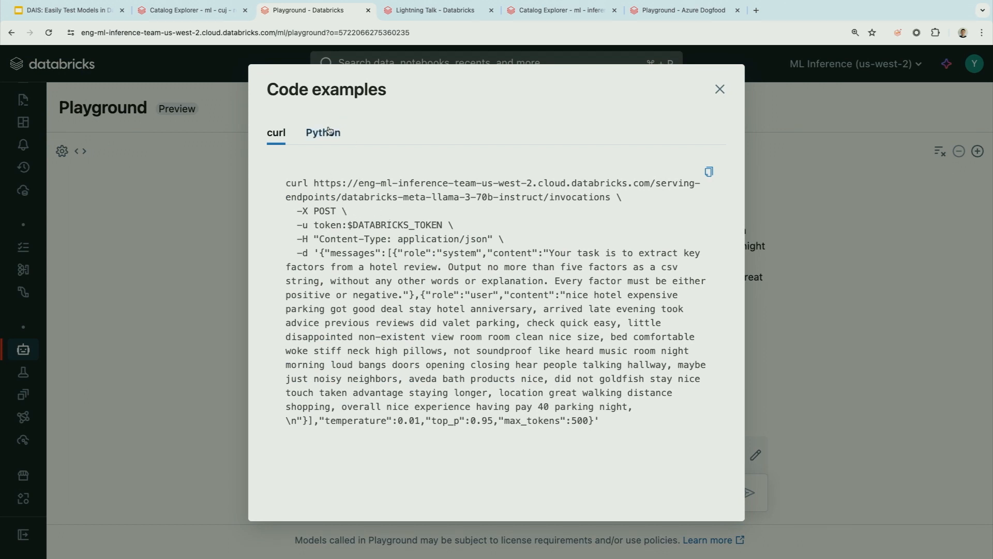
click(323, 132)
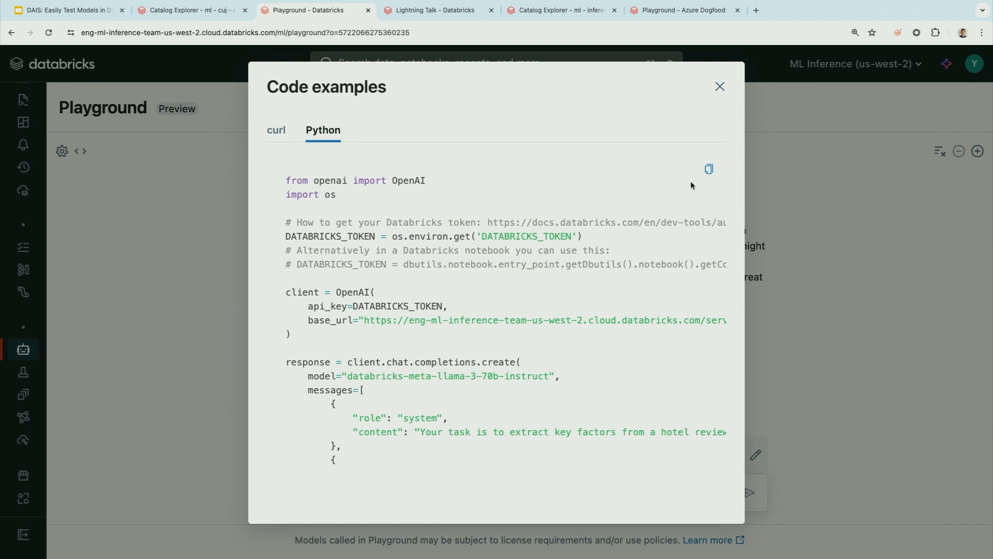
click(708, 168)
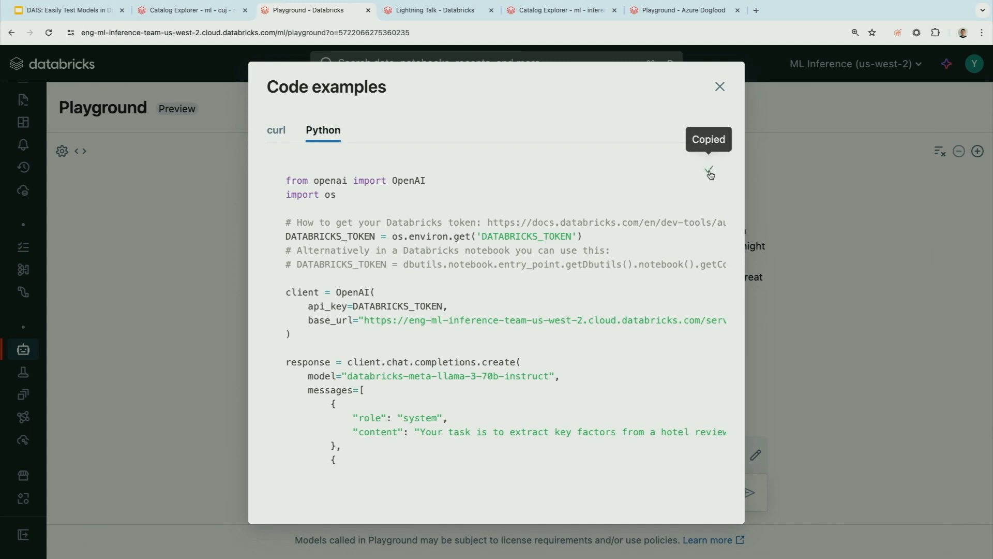
click(720, 87)
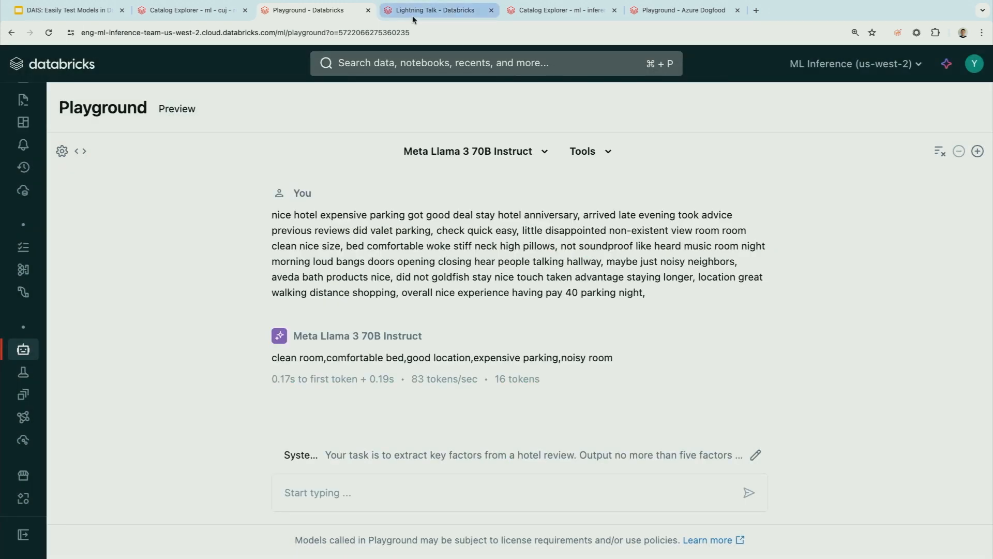
Step: Paste the Llama 3 code into Lightning Talk cell 3, using the dbutils token, and run it
click(435, 10)
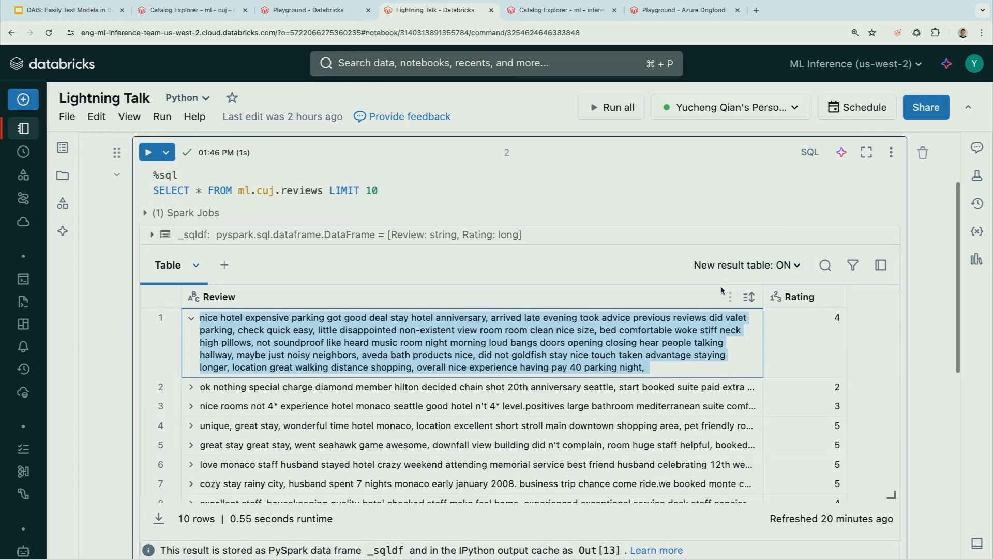
scroll(down, 3)
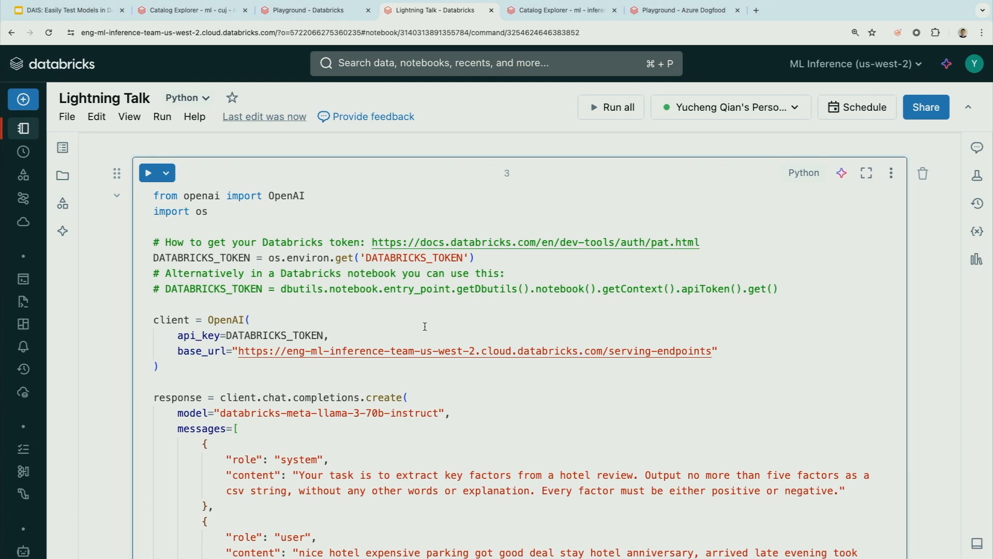
mouse_move(454, 256)
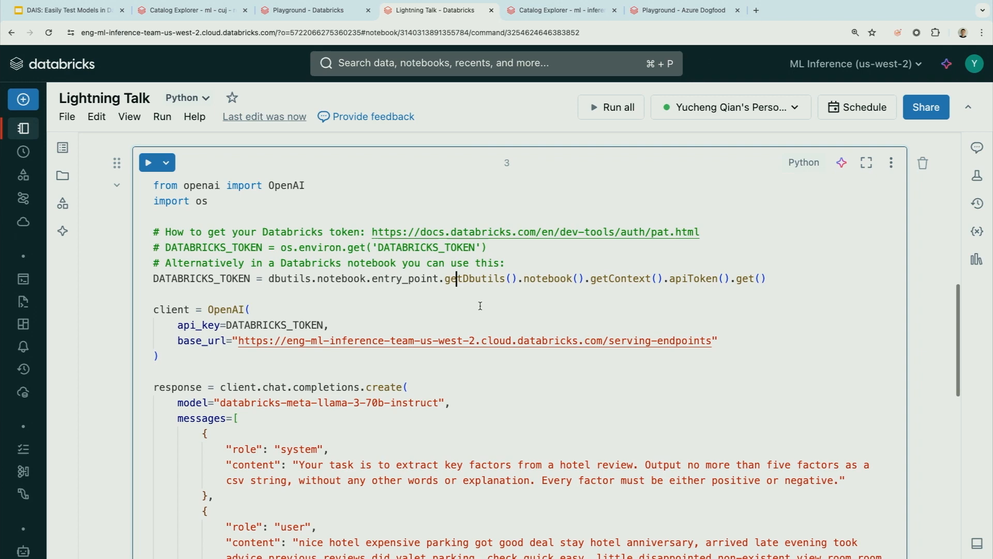
scroll(down, 3)
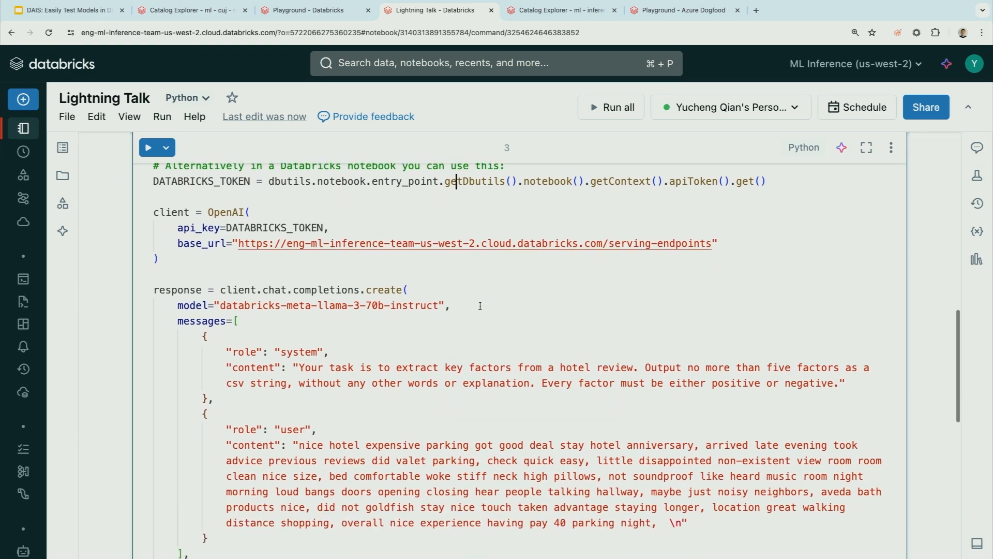
scroll(down, 3)
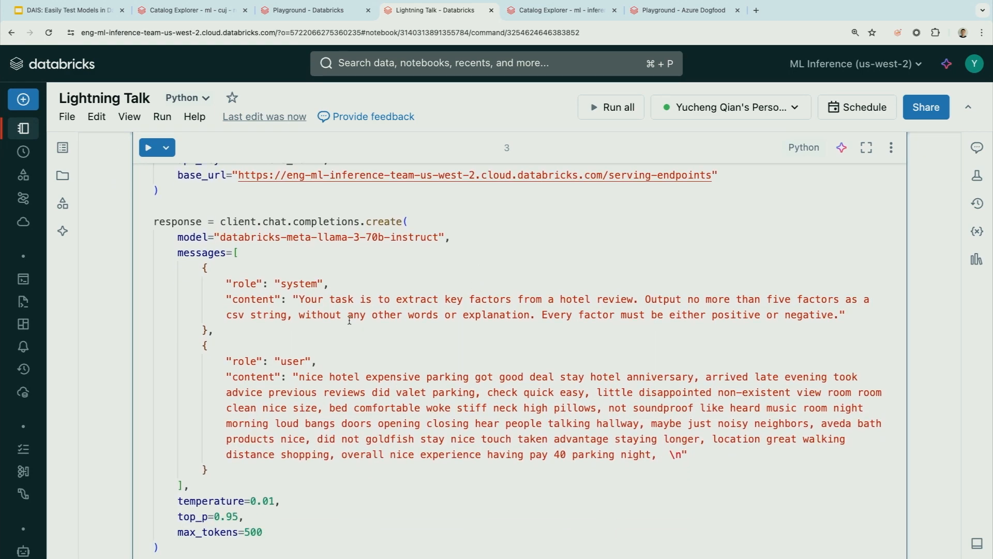
scroll(down, 3)
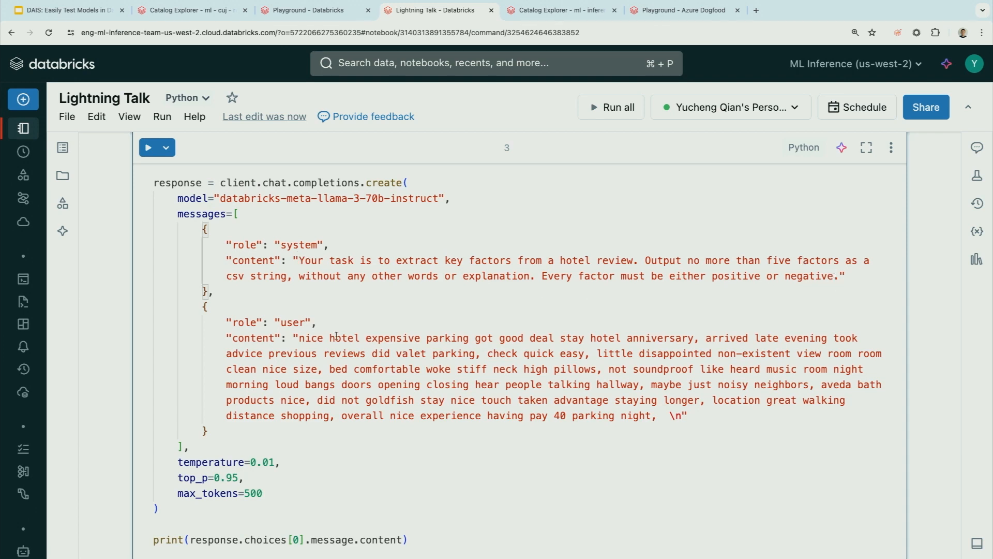
scroll(down, 3)
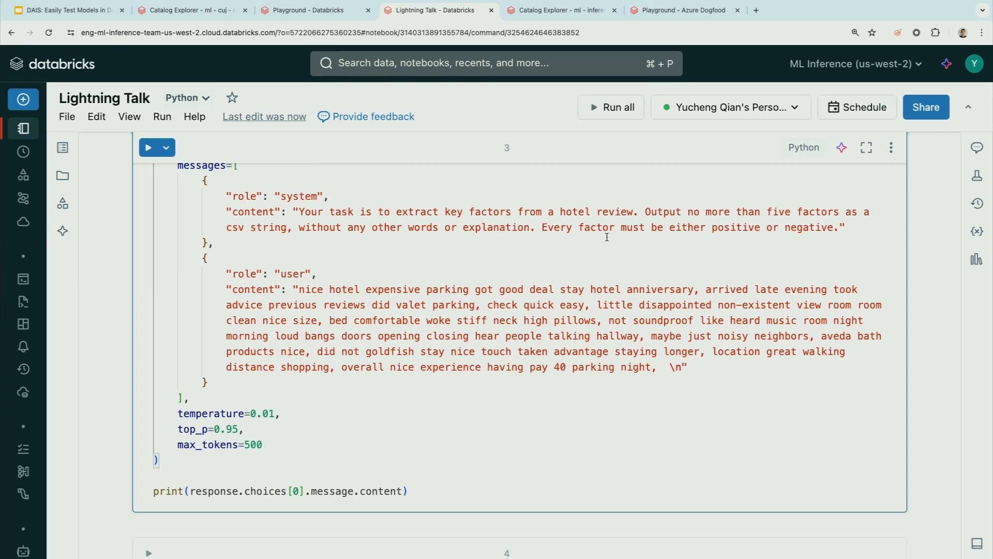
click(148, 147)
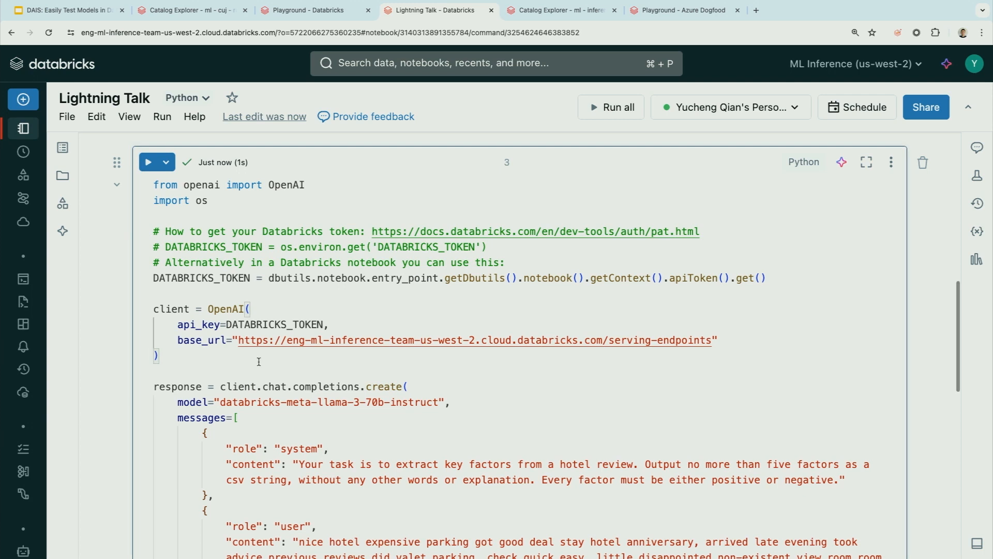
Step: Wrap the code in def extract(review: str) -> str and call extract on the hotel review
text(de)
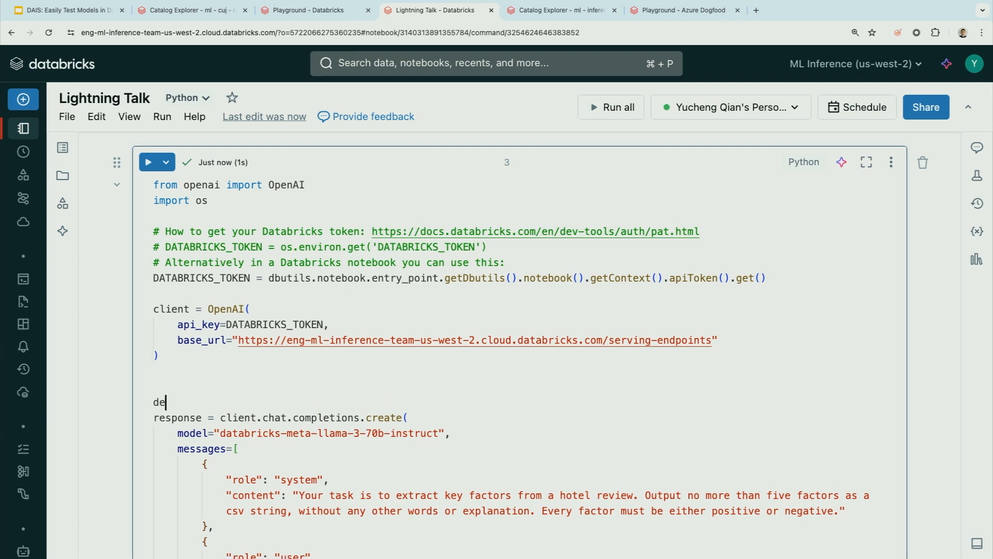
text(f ex)
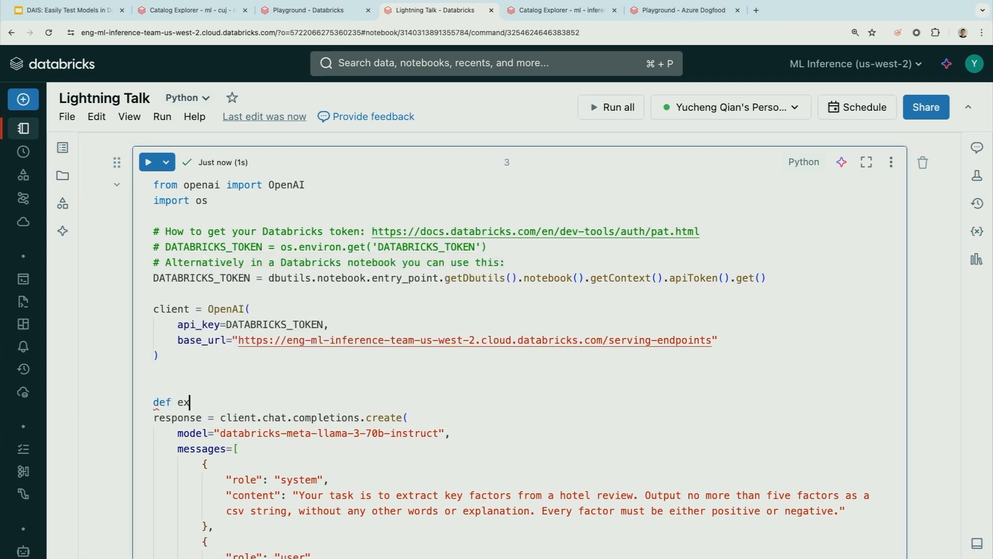
text(tract(review: str)
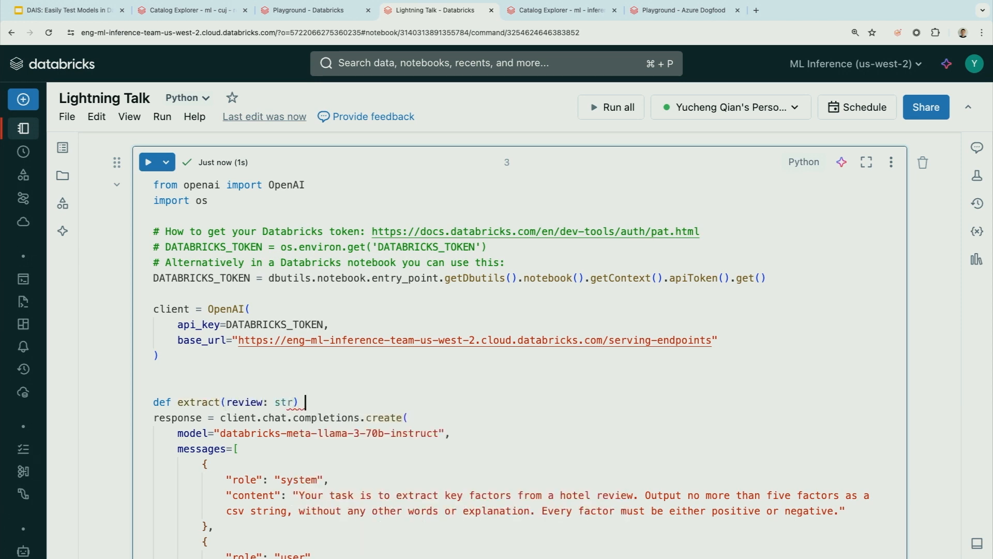
text(-> str:)
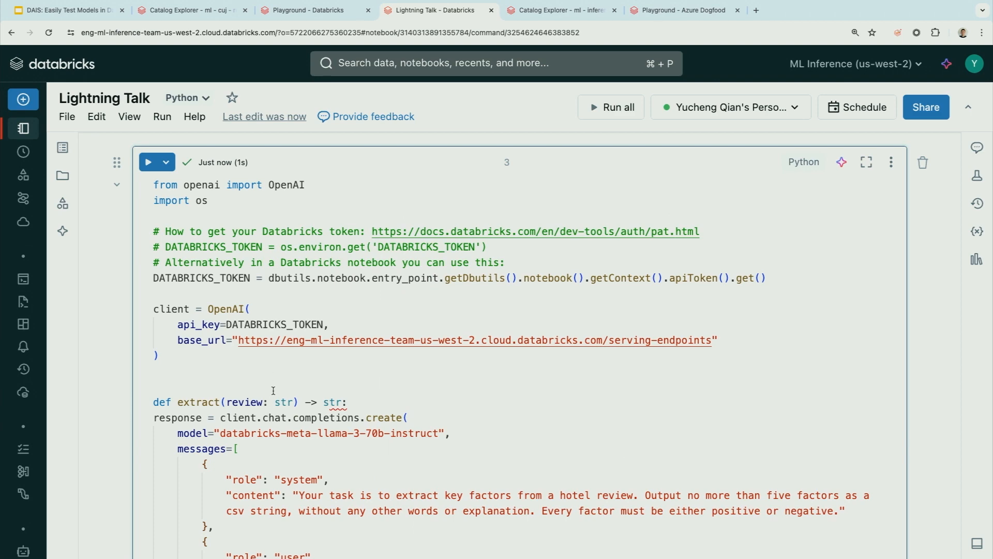
scroll(down, 3)
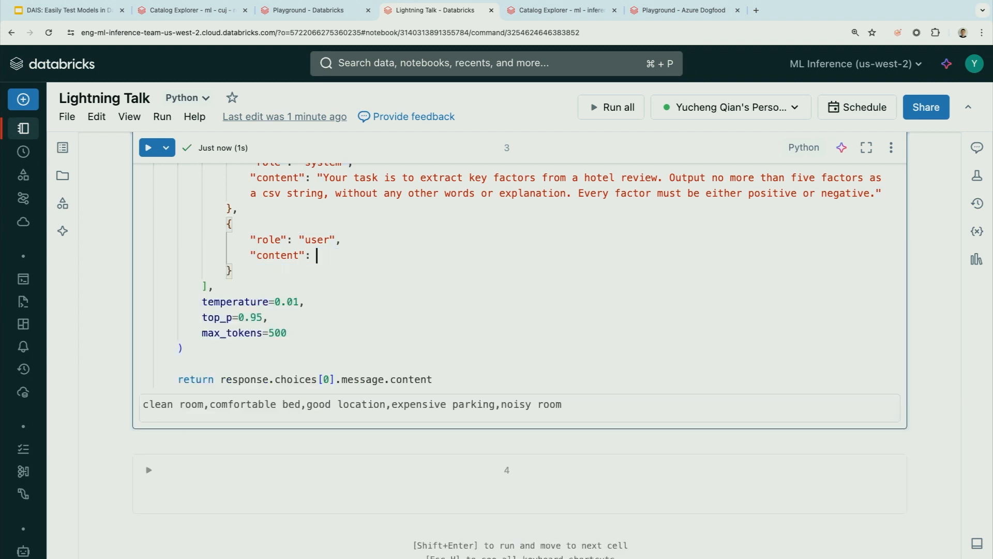
text(review)
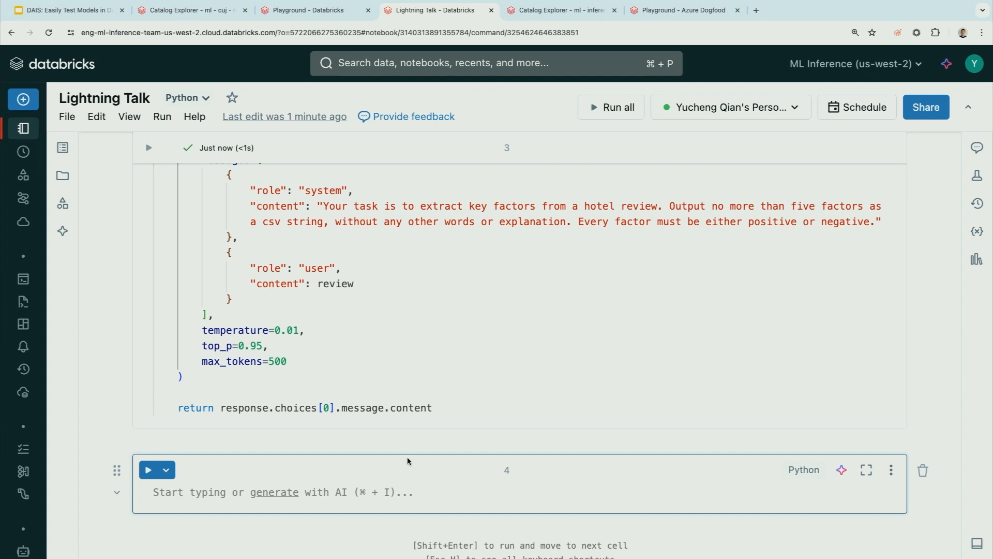
text(extr)
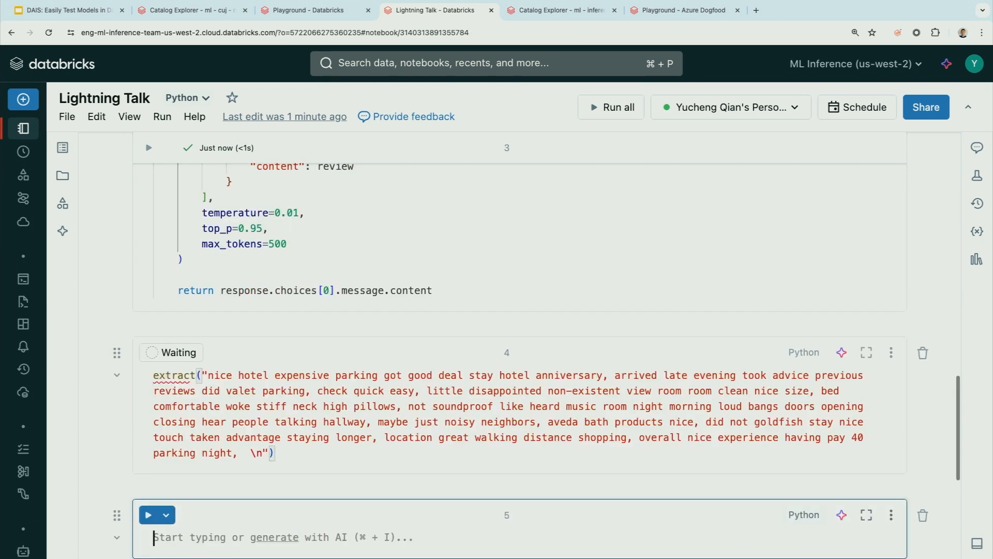
click(149, 352)
text(mode)
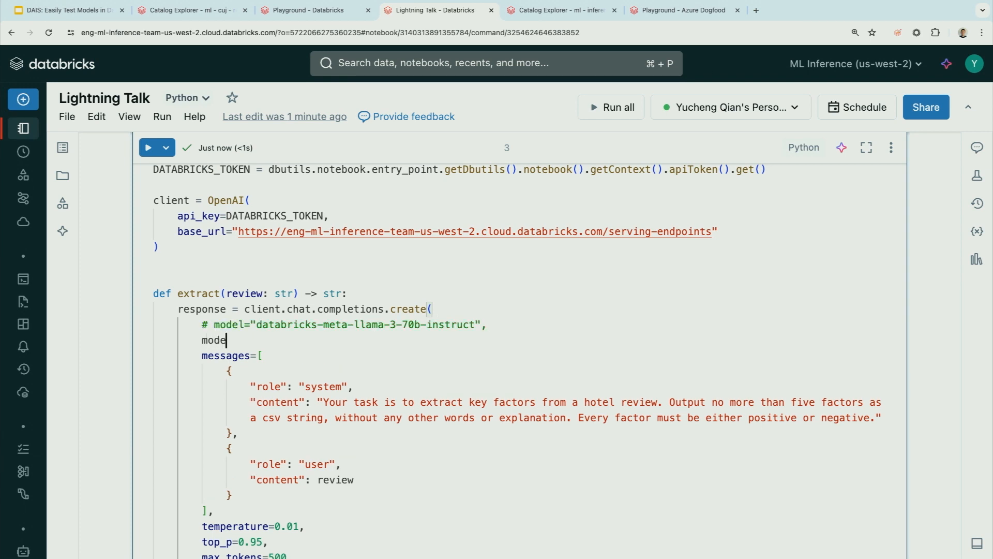
Step: Add model="yucheng-openai", below the commented Llama line in extract()
text(l="yuchen")
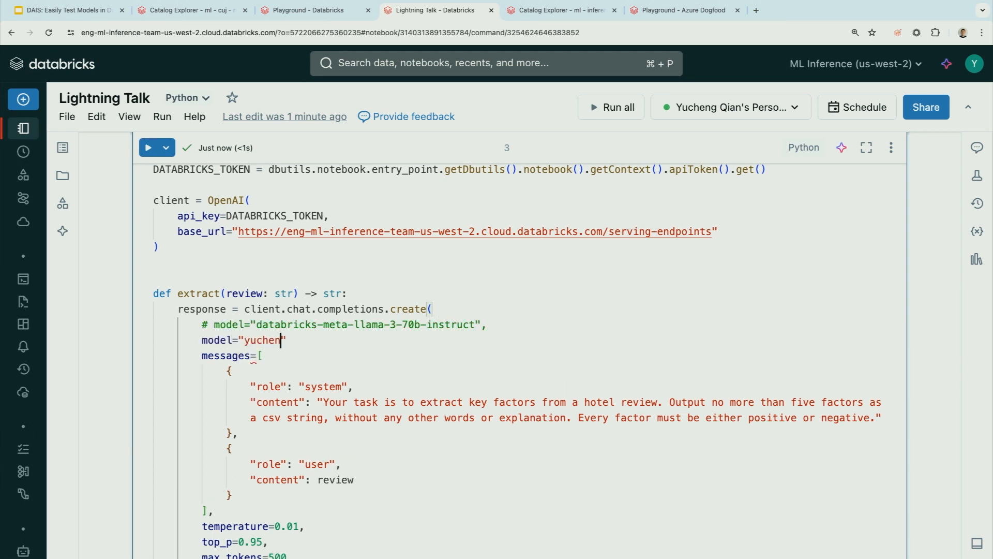
text(g-openai)
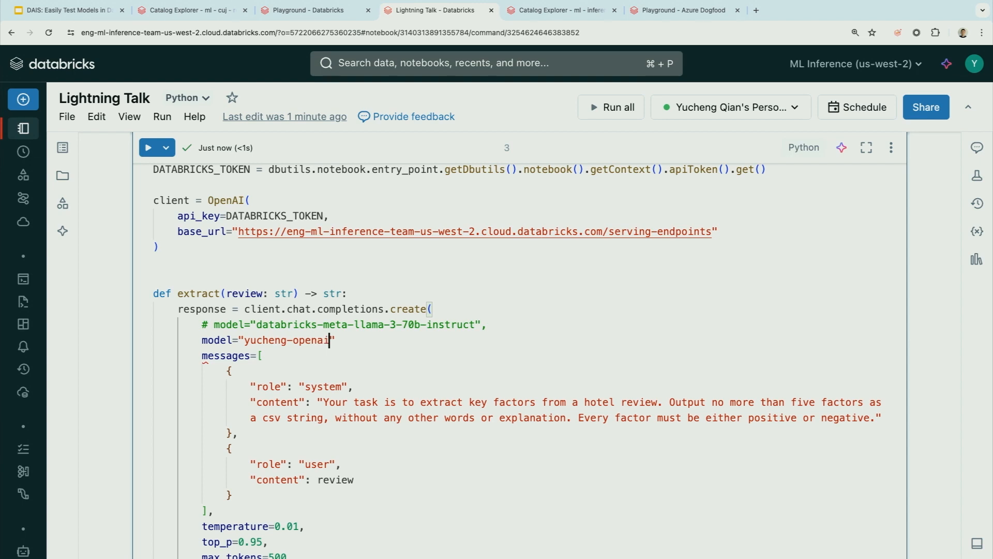
text(",)
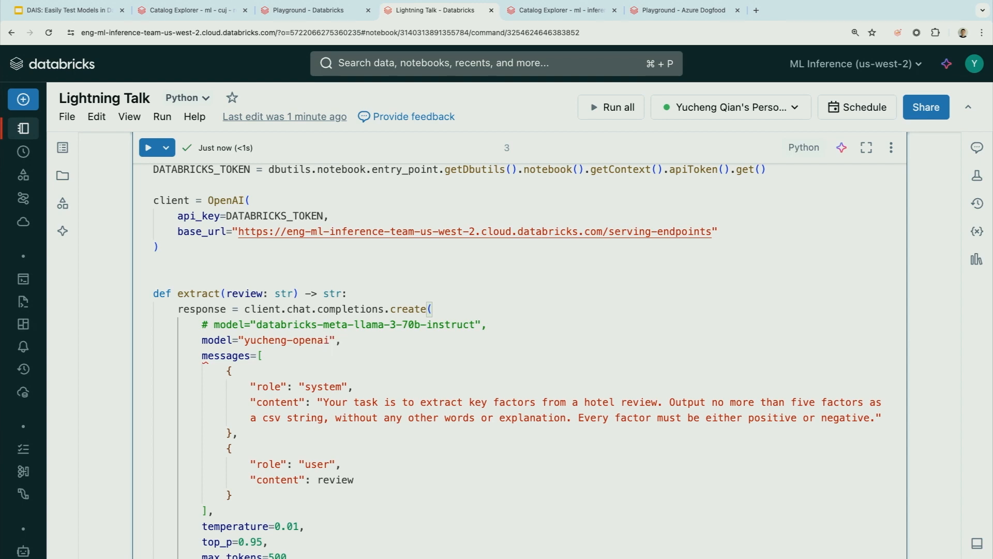
scroll(down, 3)
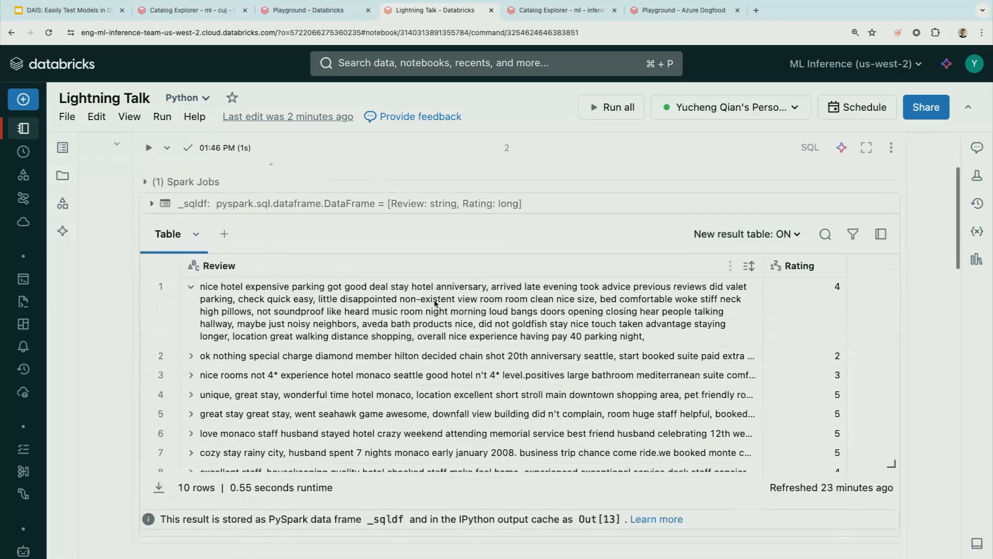
Step: Scroll through the notebook output and switch to the yucheng-chatqa_payload table in Catalog Explorer
scroll(down, 3)
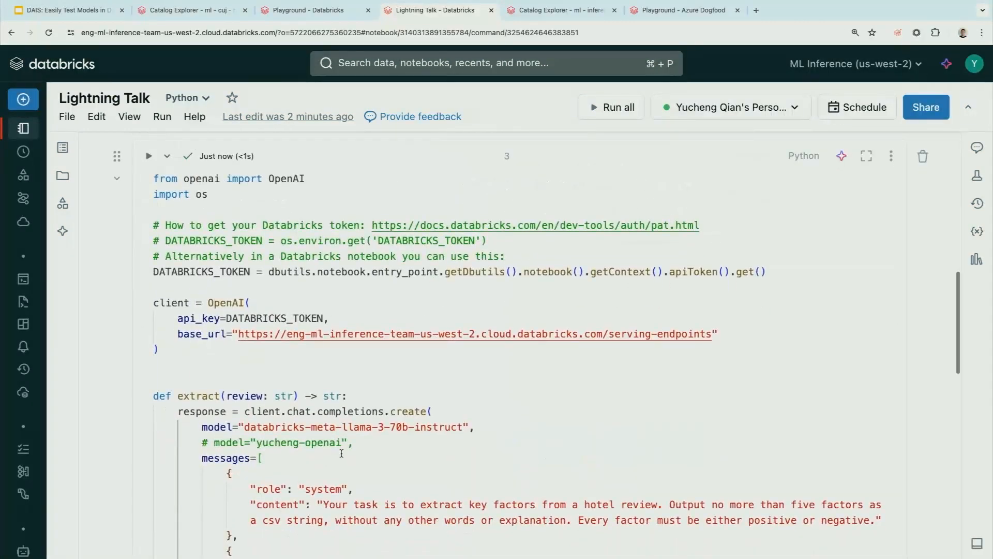
scroll(down, 3)
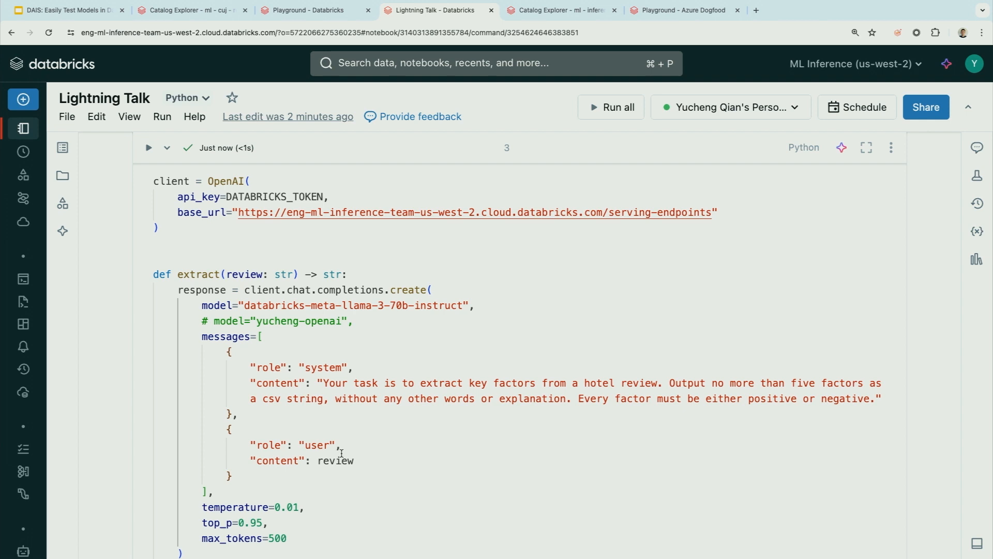
scroll(down, 3)
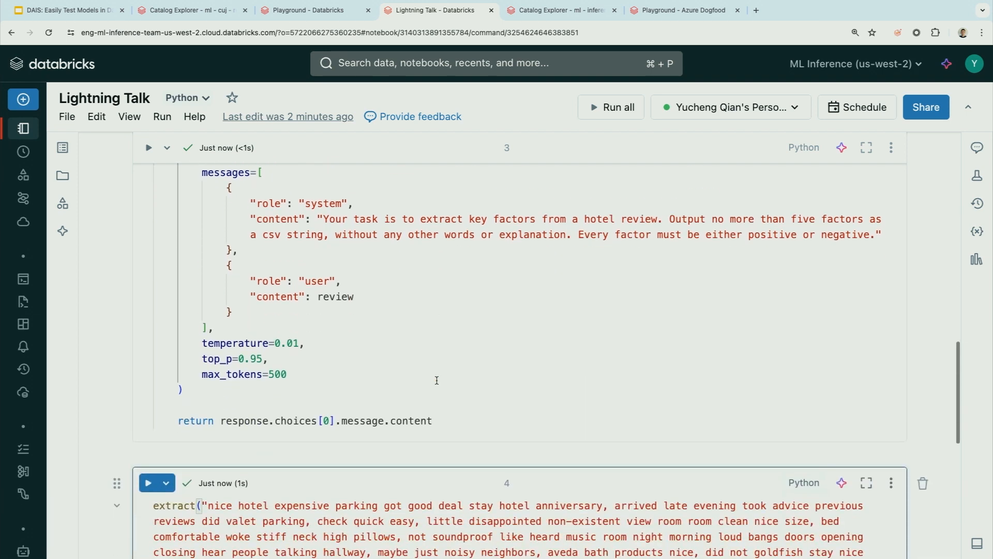
click(560, 10)
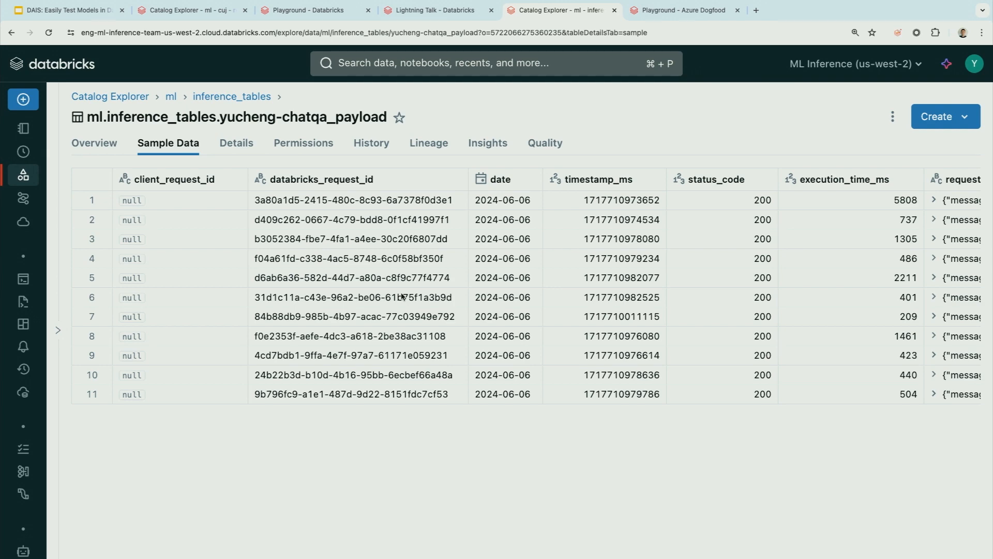
Step: Expand row 1's request and response in the payload sample data, then return to Playground
scroll(right, 3)
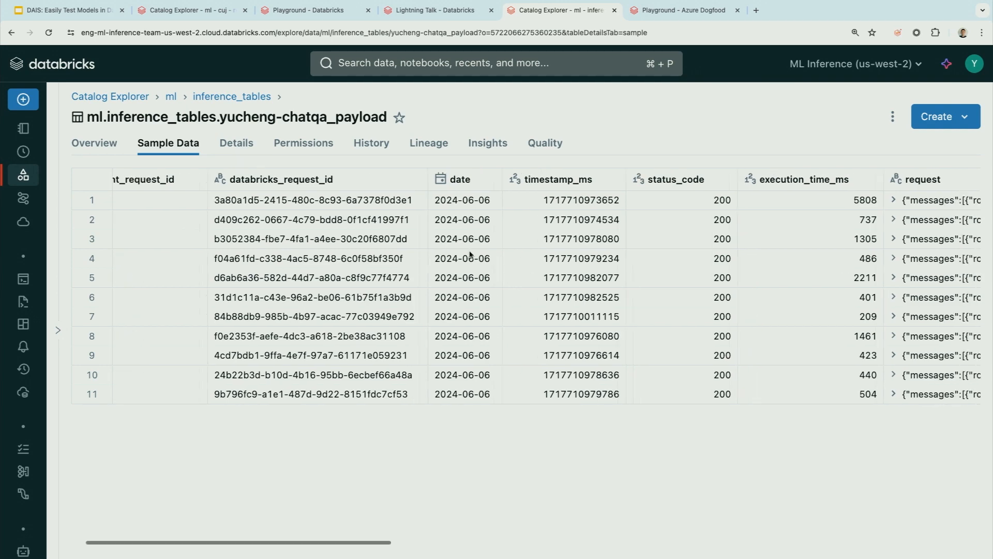
scroll(right, 3)
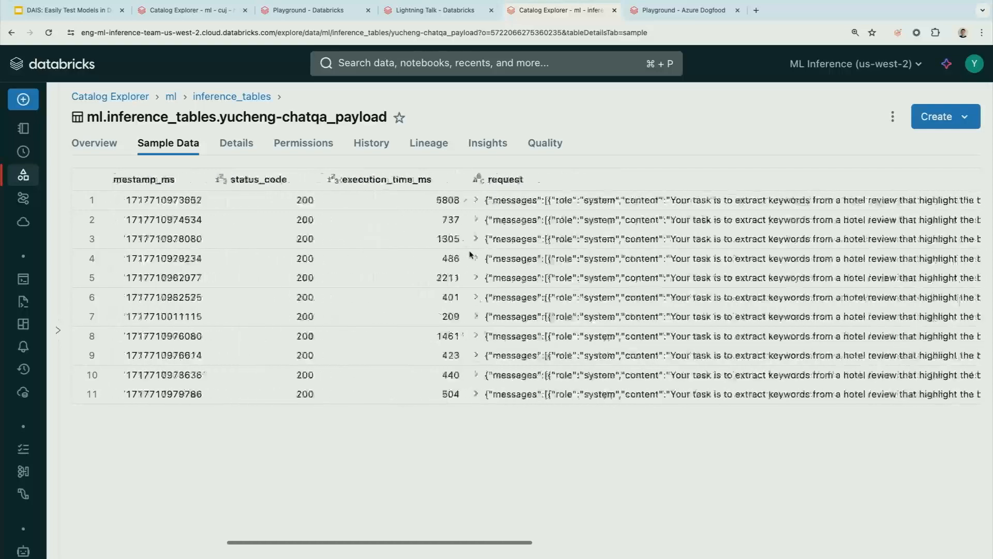
click(477, 200)
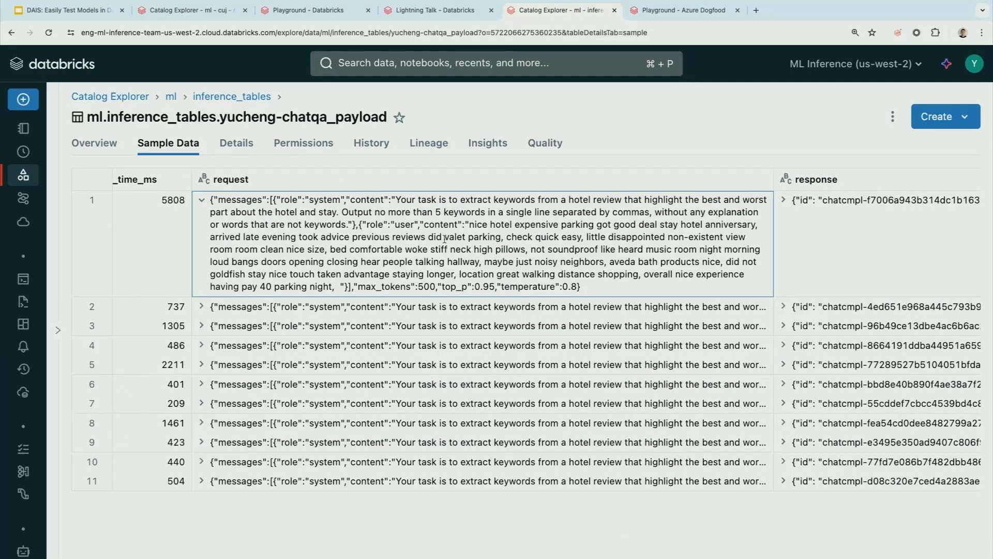
scroll(right, 3)
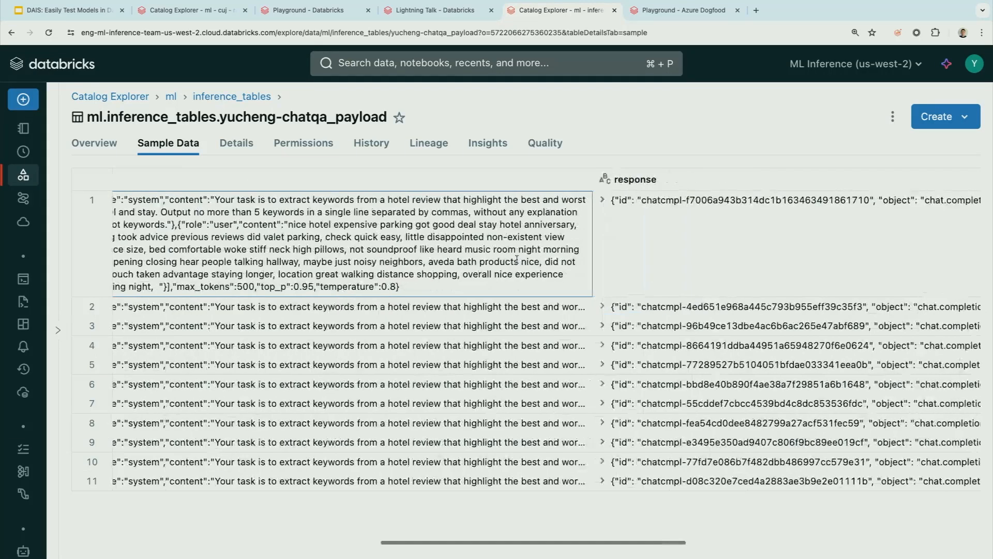
click(602, 200)
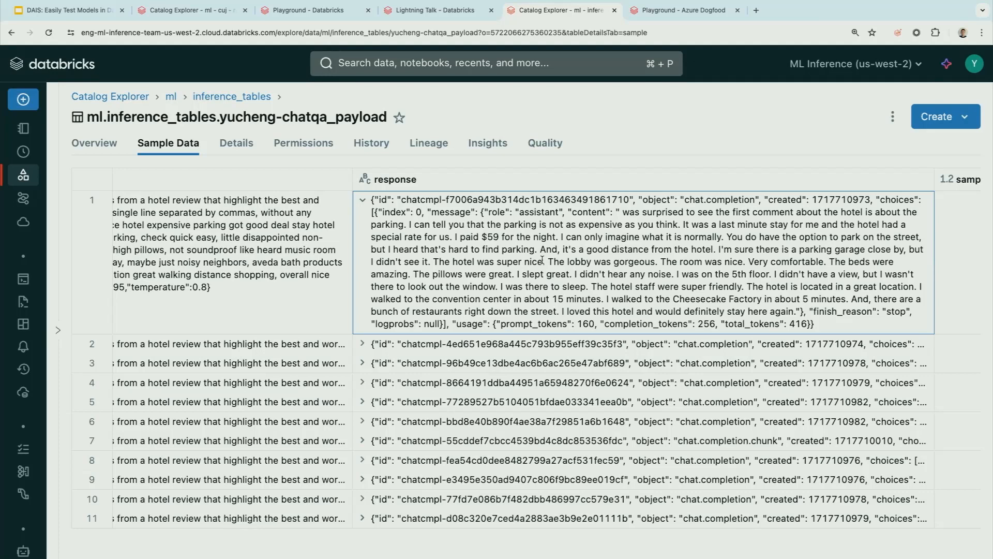
mouse_move(599, 324)
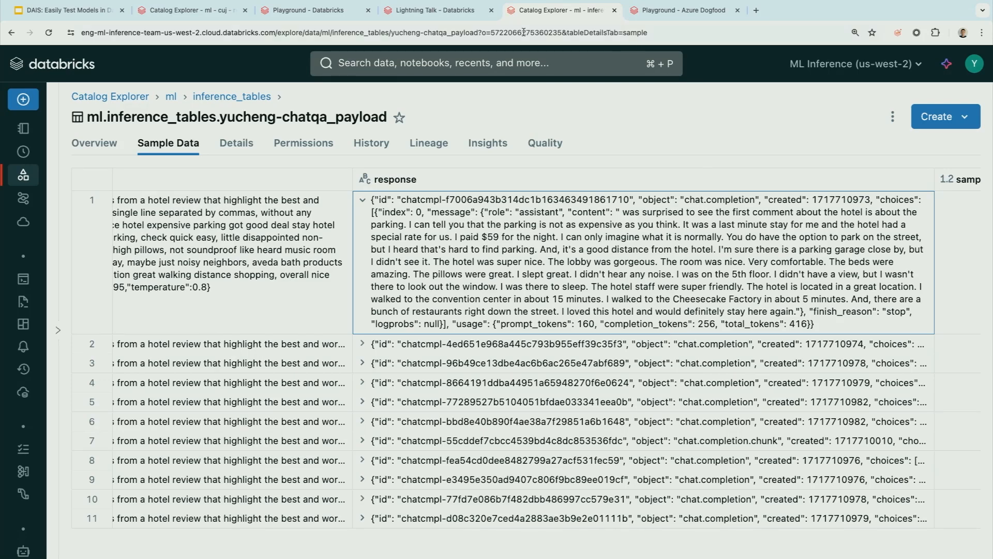
click(314, 10)
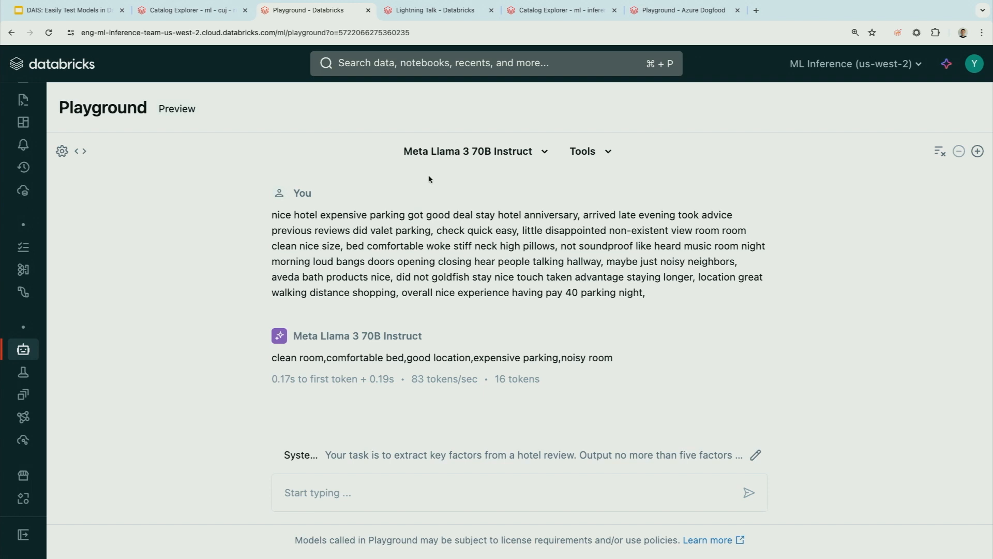
Step: Append a rule to the system prompt: ratings 1-2 give negative factors, others positive, and save
click(755, 455)
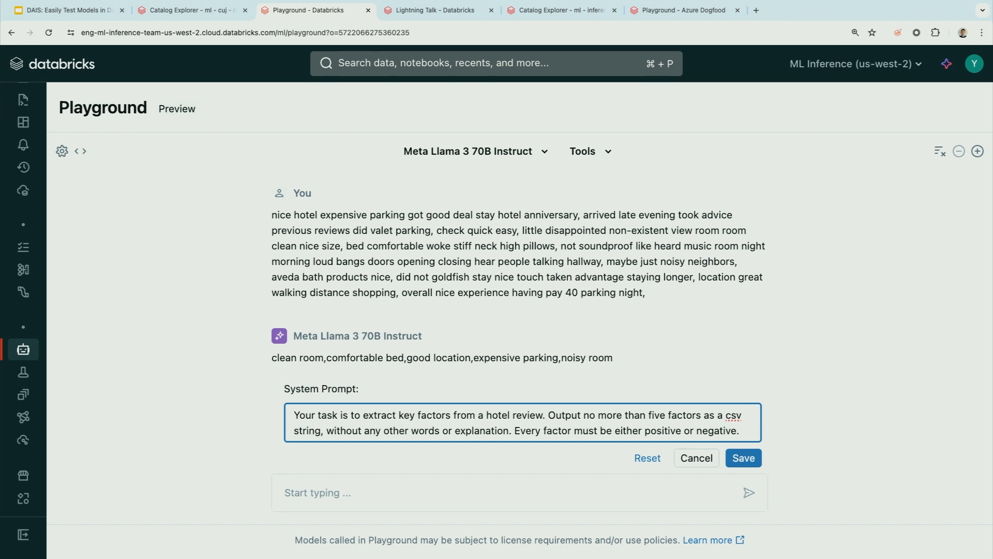
text(Depn)
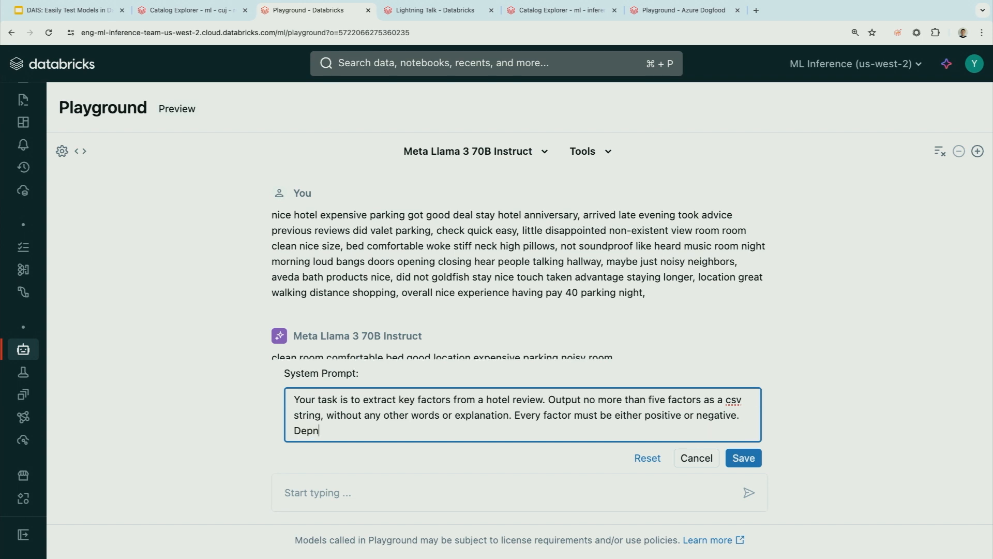
text(ending on the r)
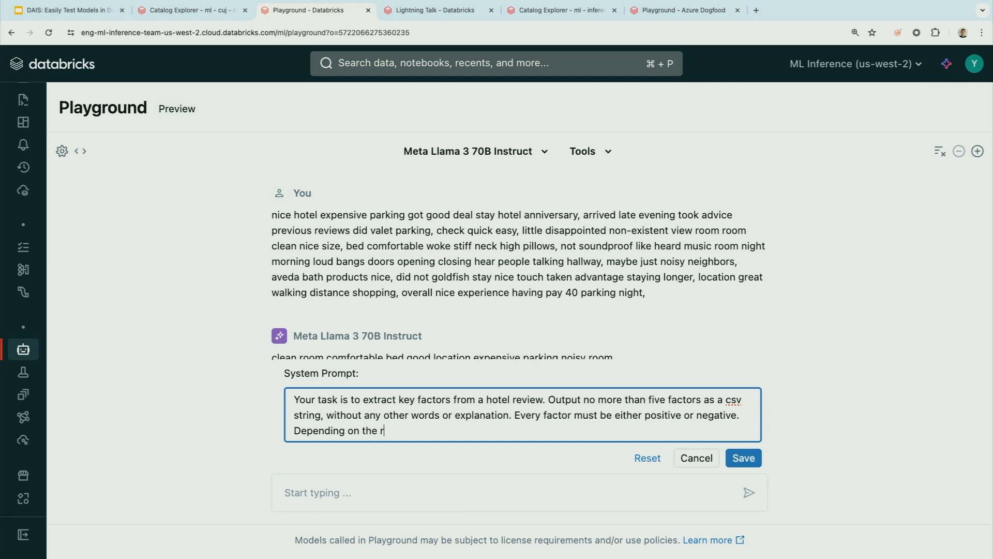
text(ating: if rating is 1 or 2, include only negat)
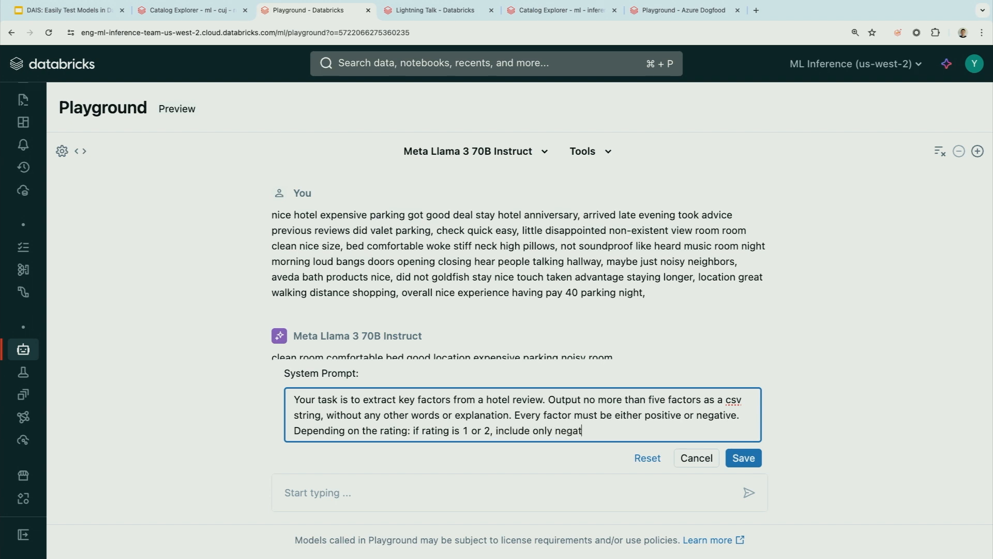
text(ive factors; otherwise,)
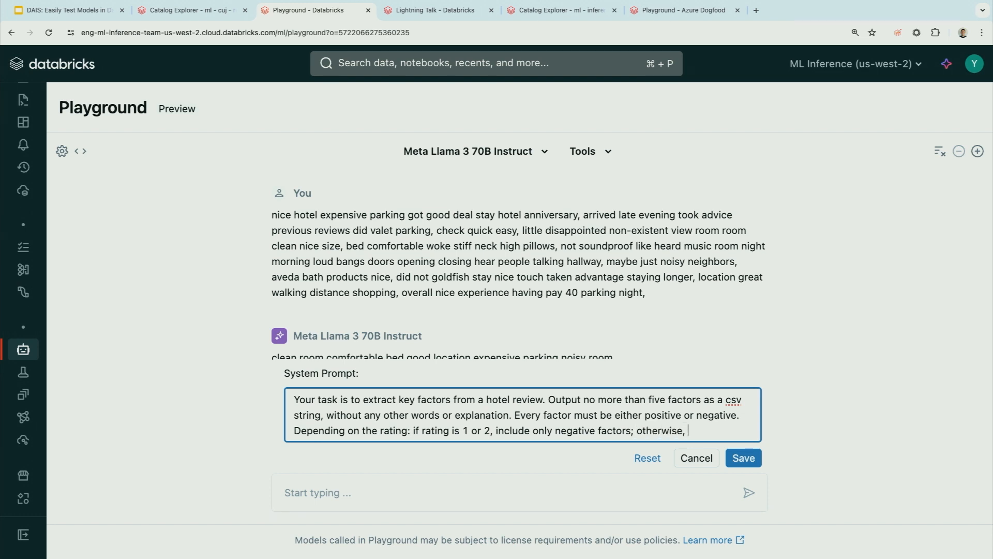
text(include only positve fac)
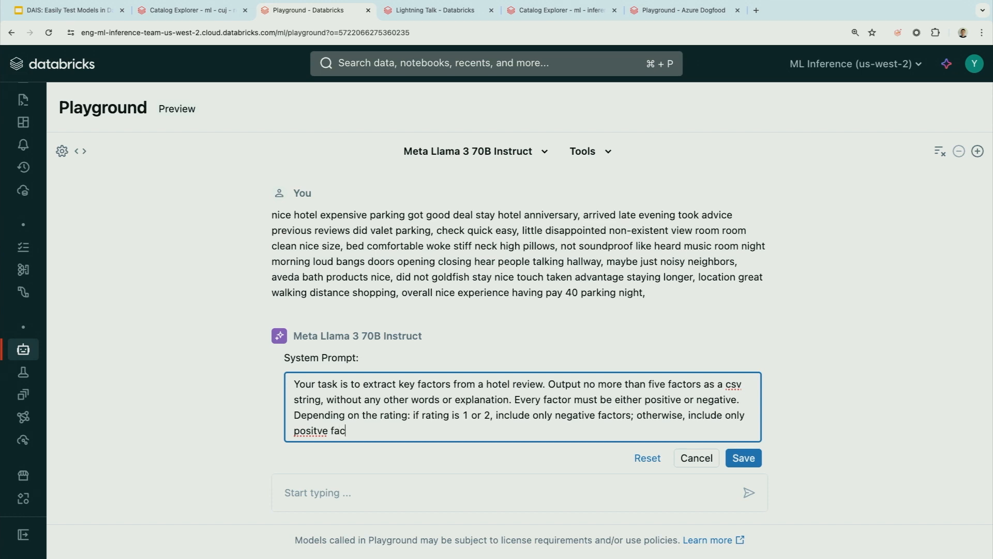
text(tors.)
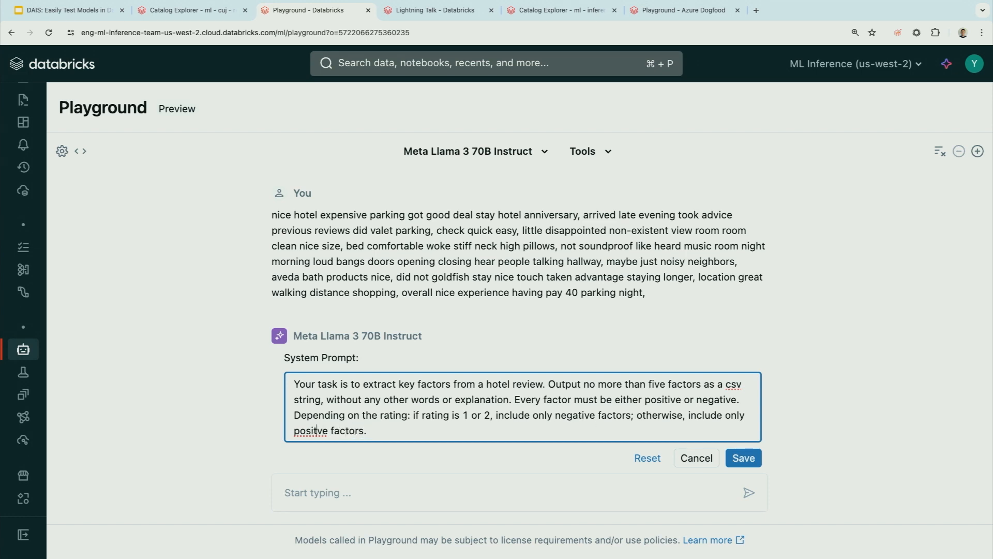
click(742, 457)
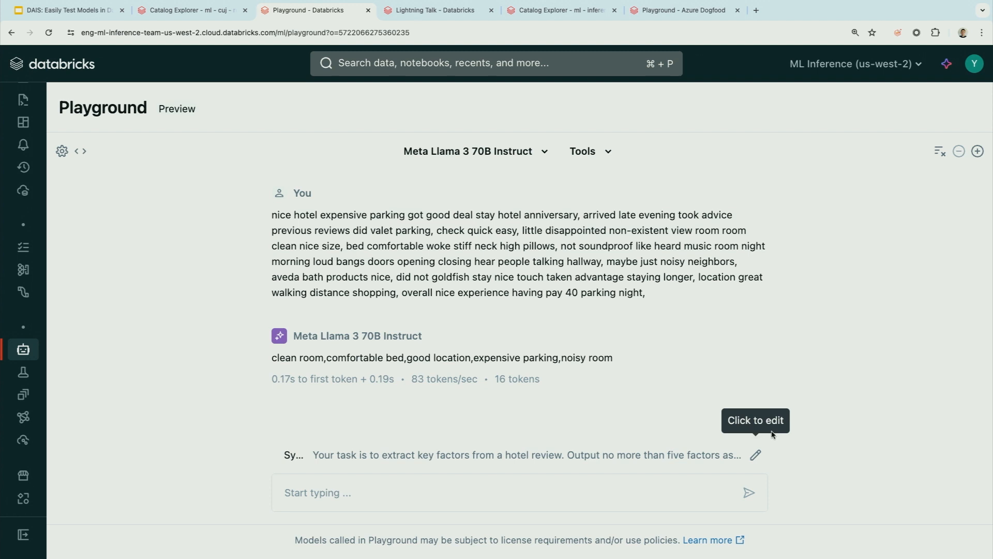
Step: Start a new tool function from the weather example definition
click(588, 151)
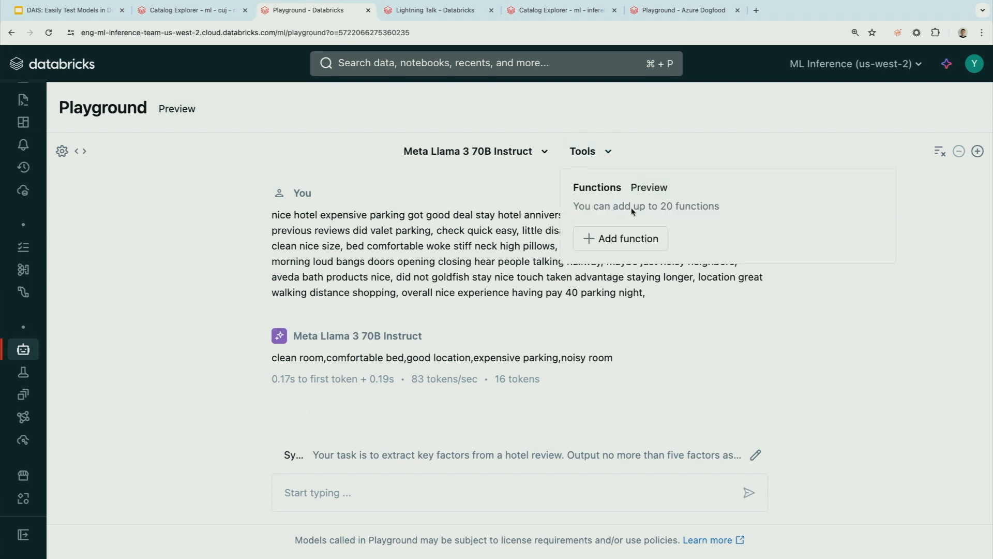
click(628, 239)
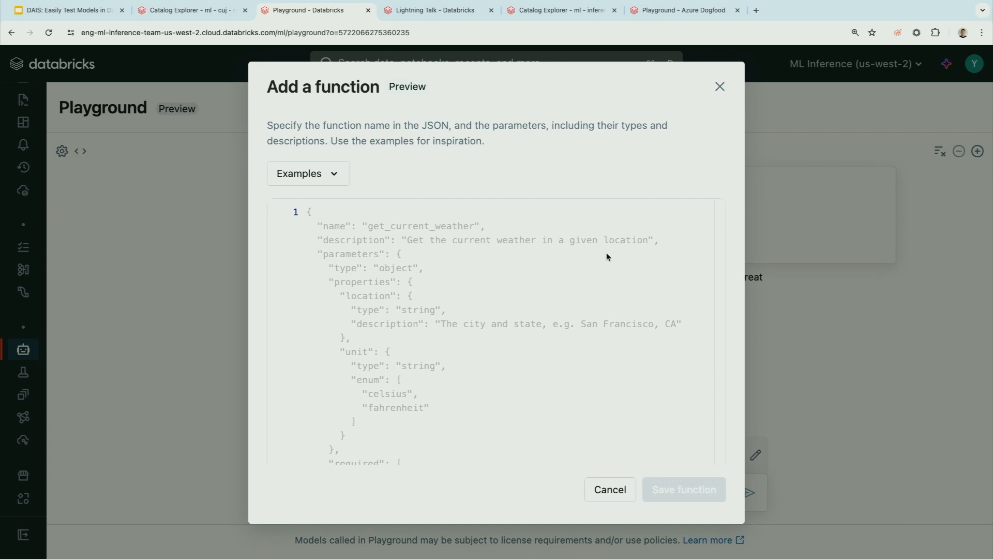
click(308, 173)
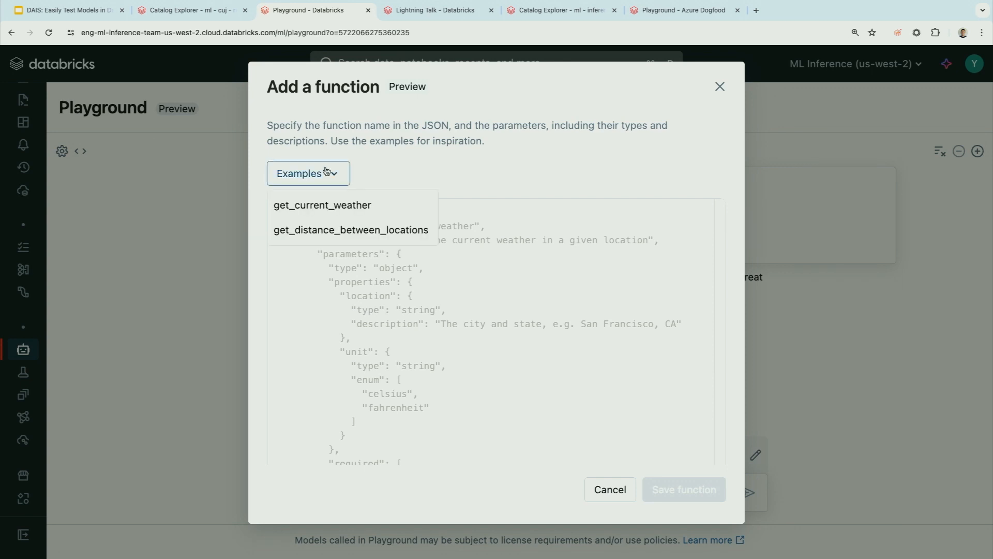
click(322, 205)
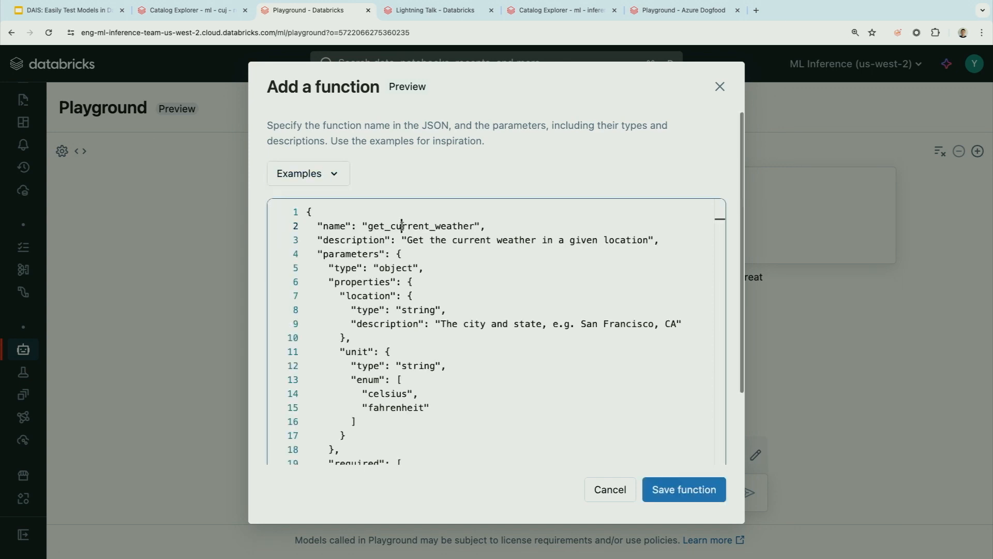
click(308, 173)
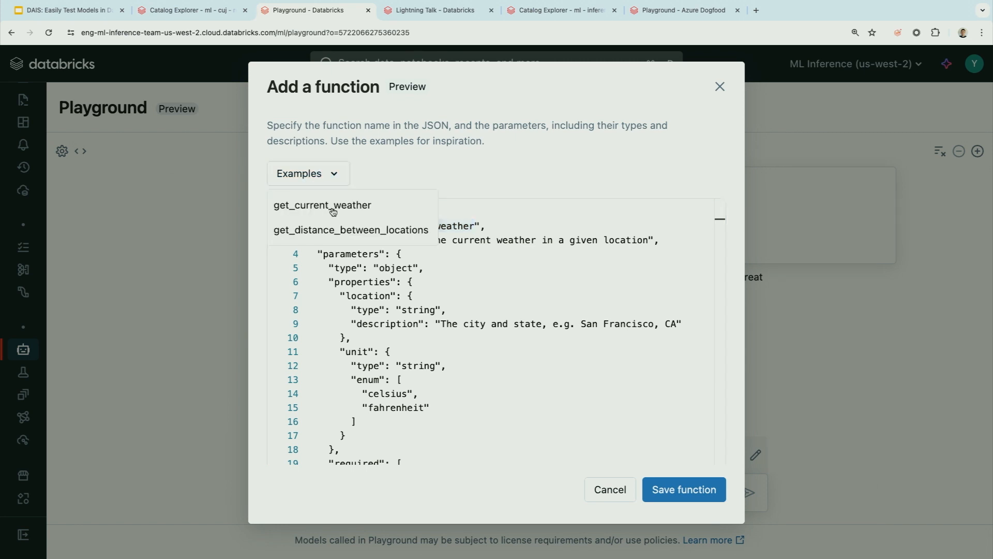
click(323, 205)
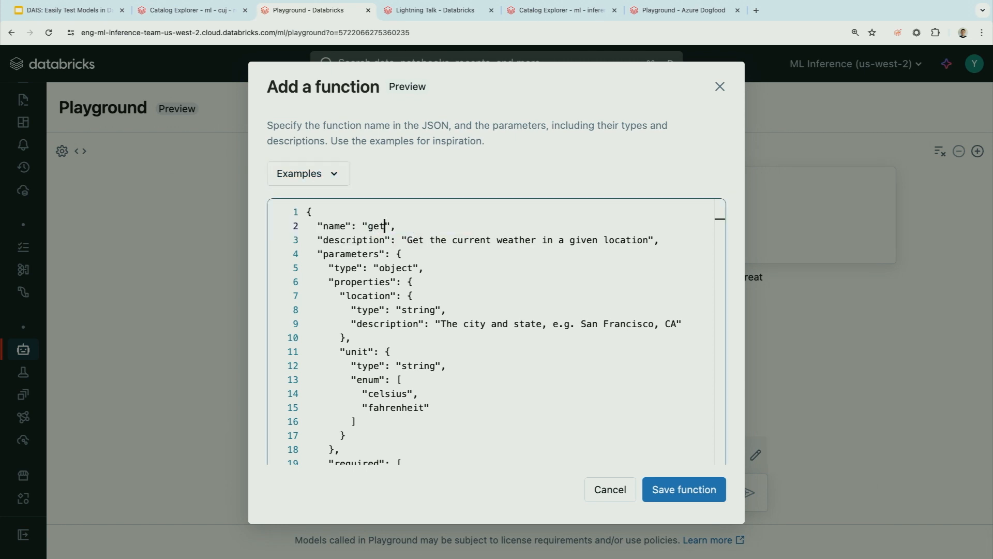
Step: Rename the function get_review_rating and describe it as rating the hotel review
text(_)
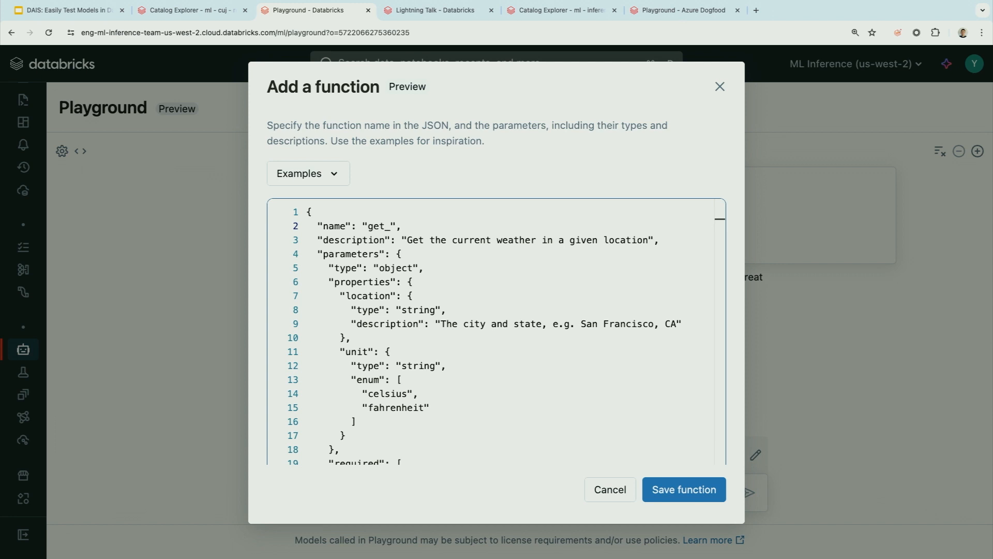
text(review_ra)
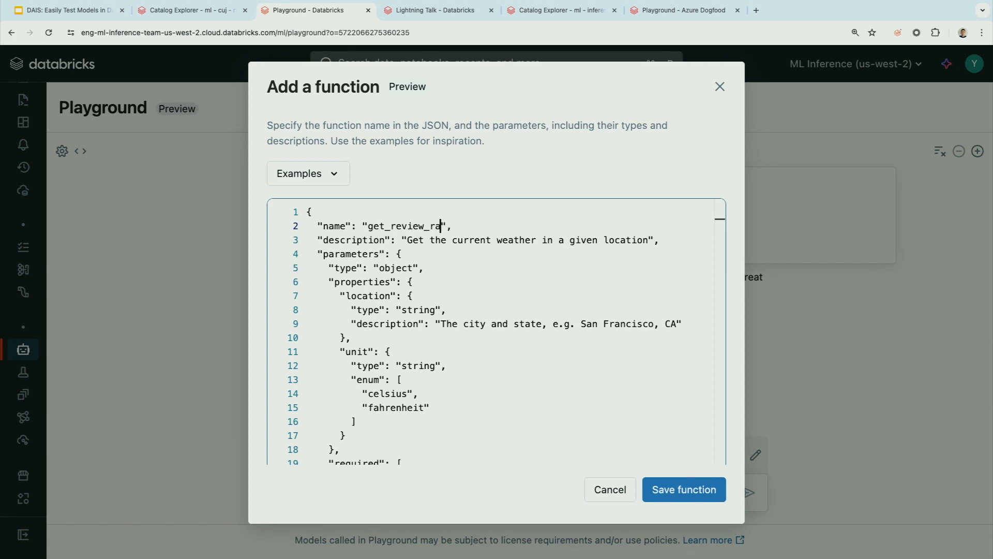
text(ting)
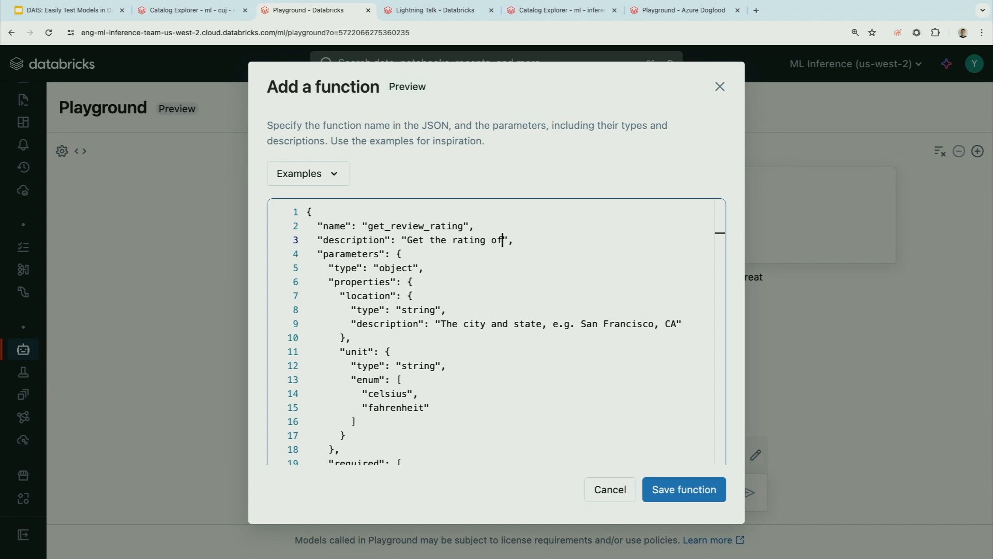
text(the hotel re)
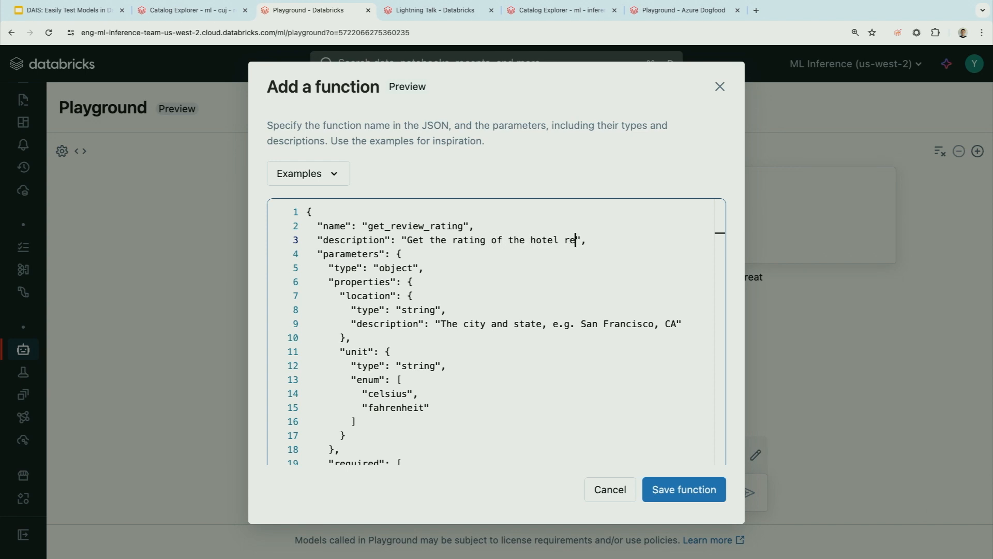
text(view)
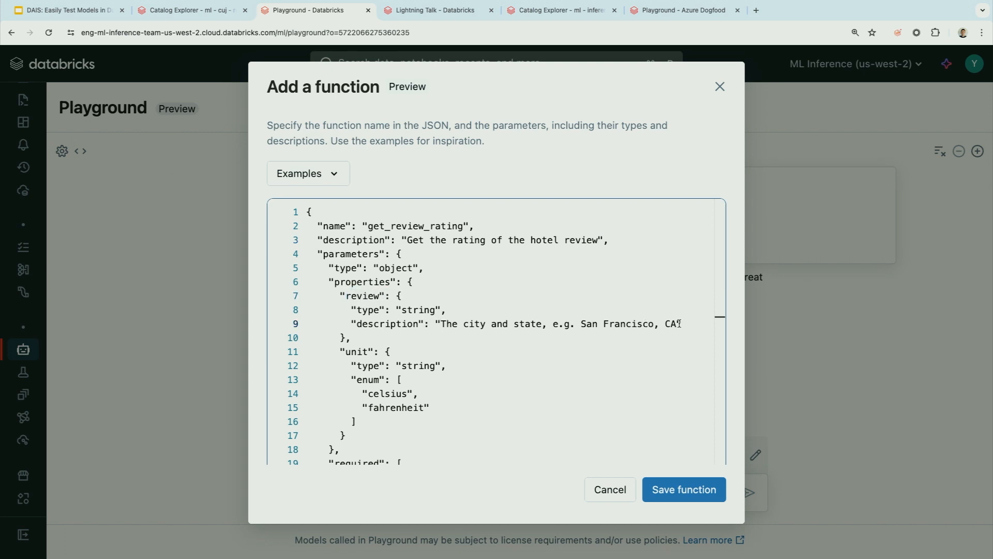
Step: Describe the review parameter as "The content of the hotel review." and mark it required
text(The content)
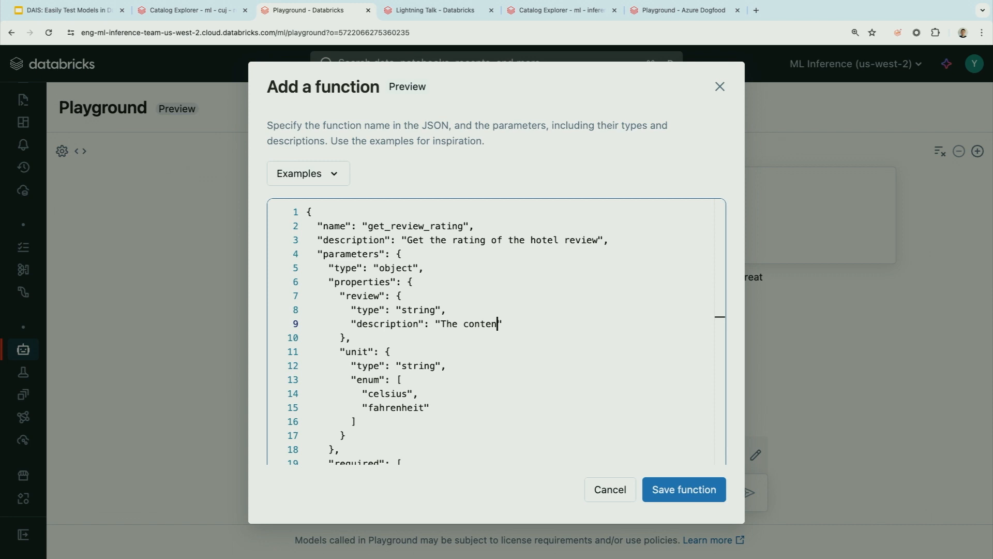
text(t of the hotel rev)
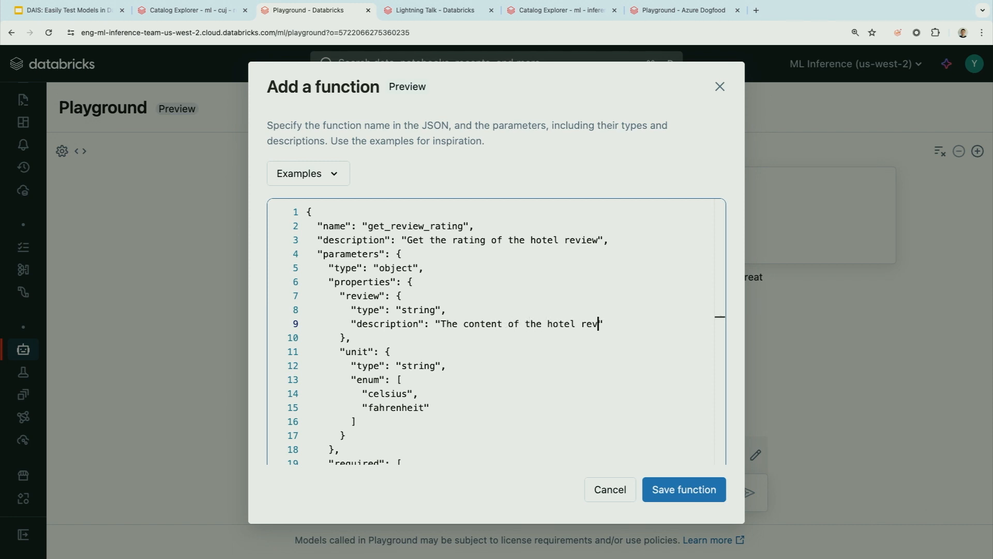
text(iew.")
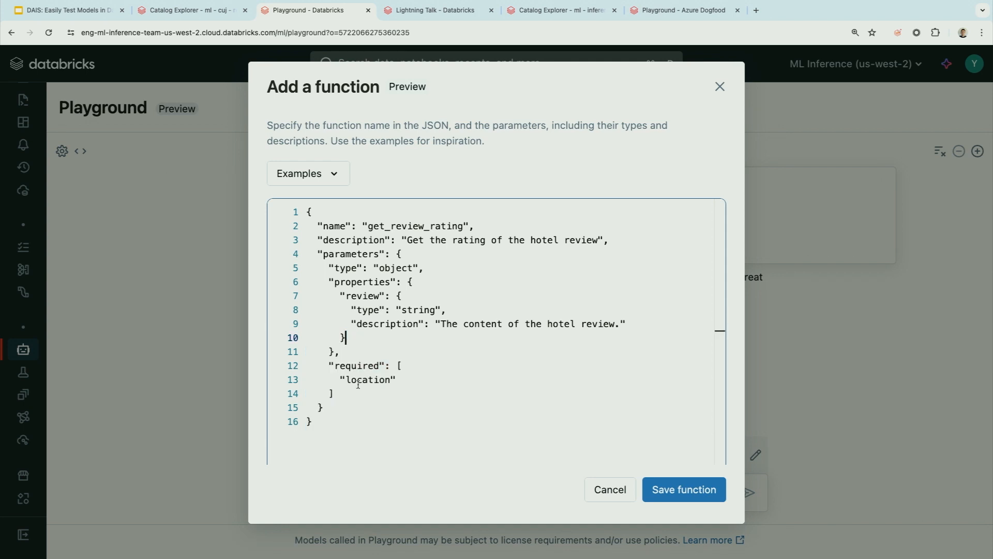
double_click(362, 296)
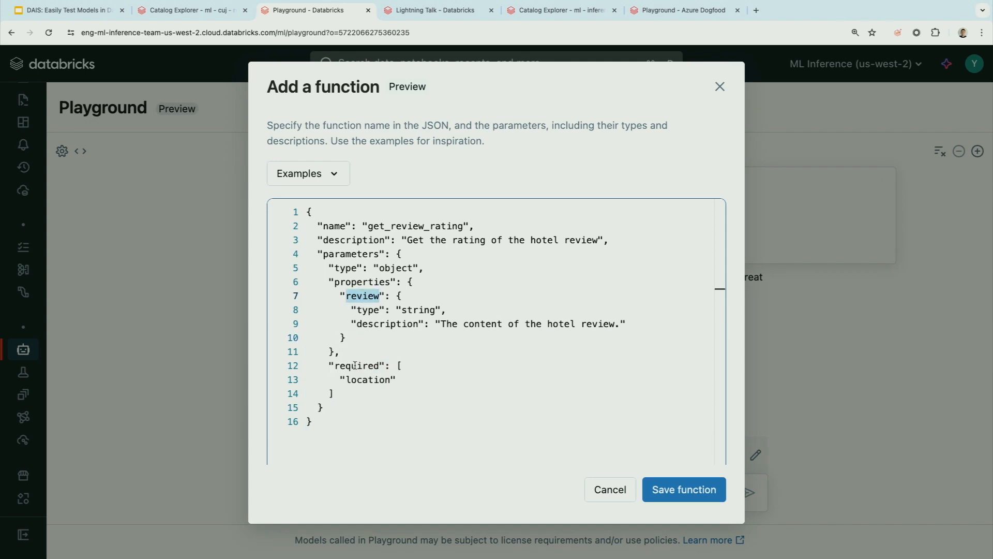
click(683, 488)
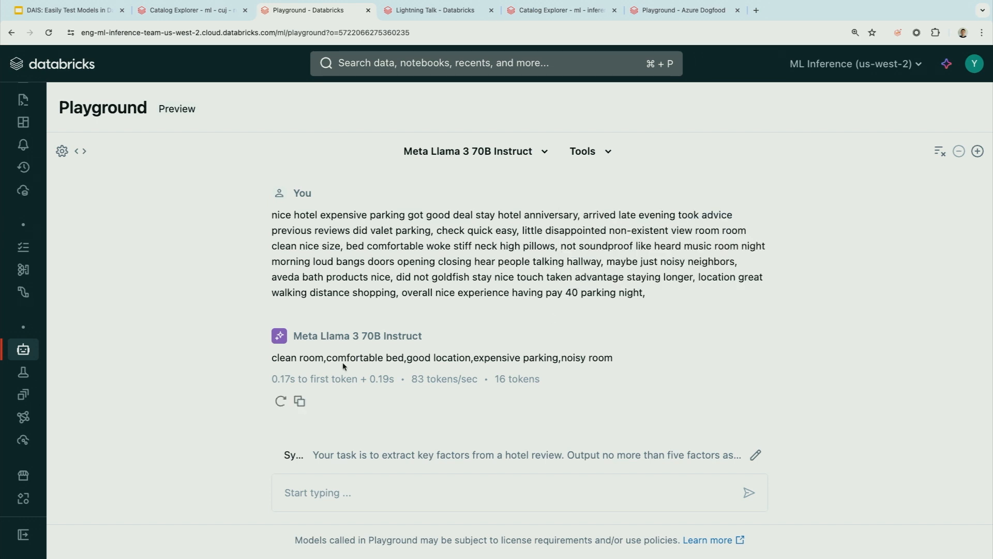
mouse_move(280, 401)
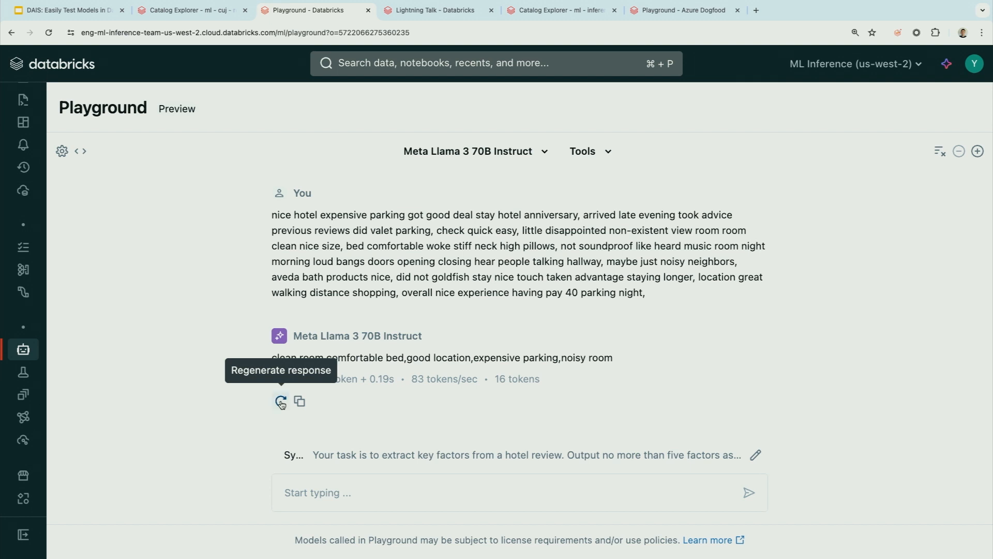
Step: Regenerate the review answer, feeding get_review_rating outputs 4 then 1 for negative factors
click(280, 401)
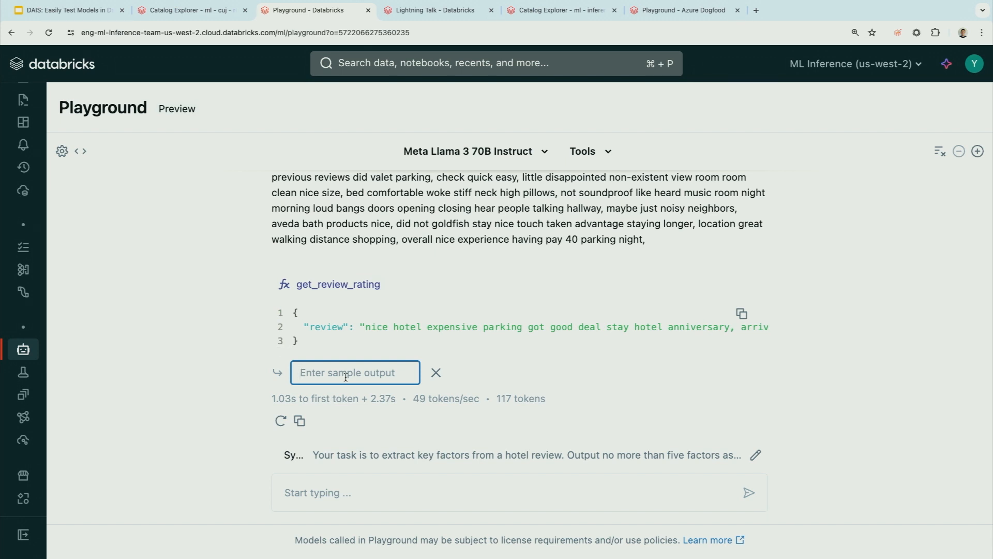
text(4)
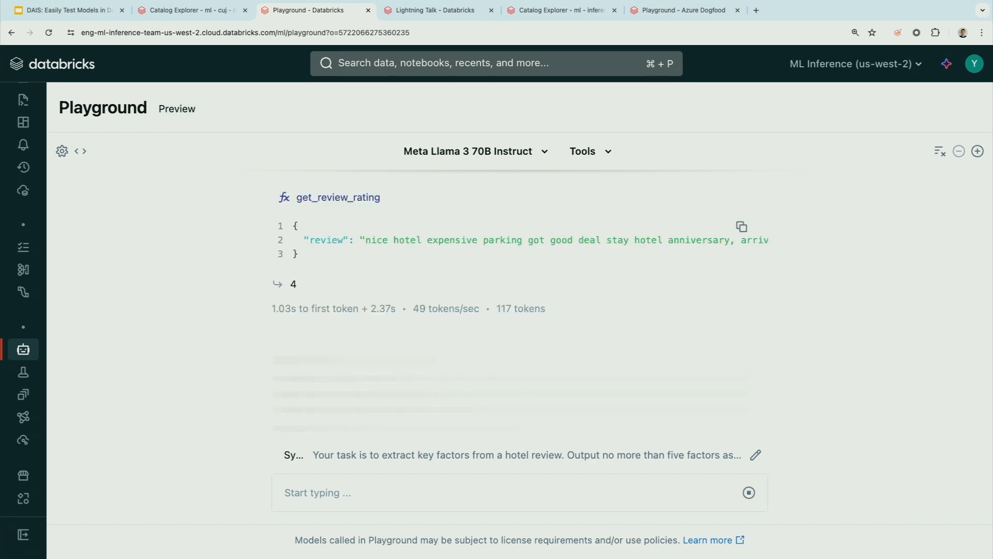
click(748, 492)
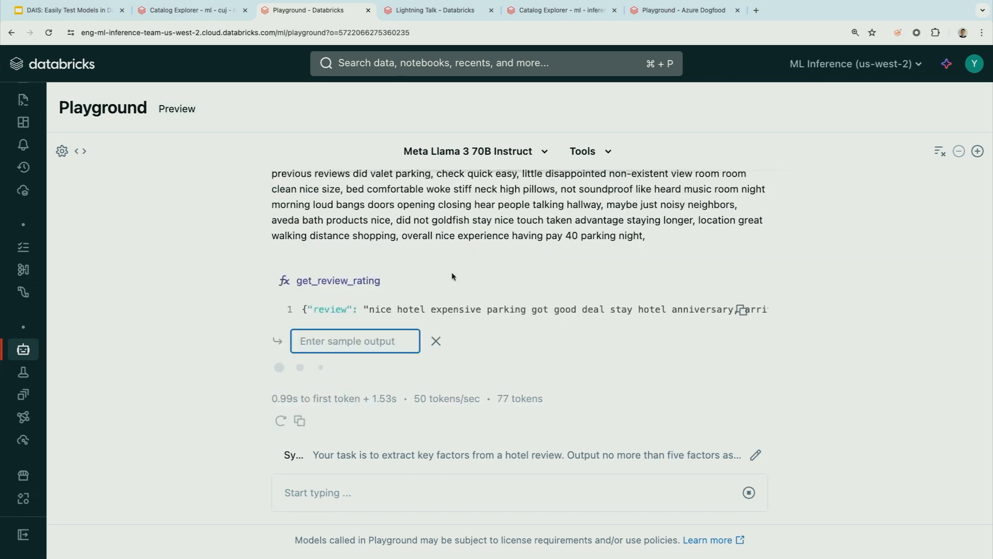
text(1)
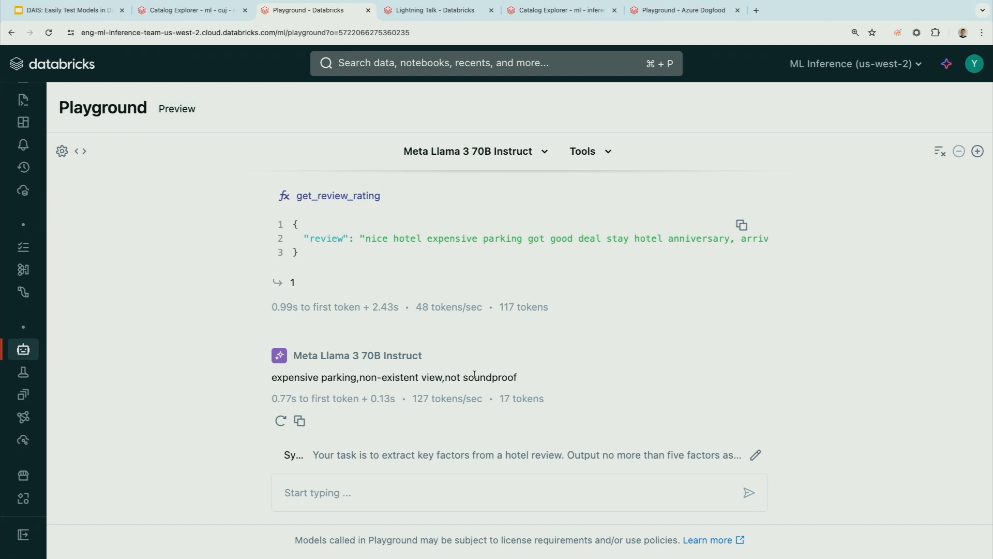
click(684, 11)
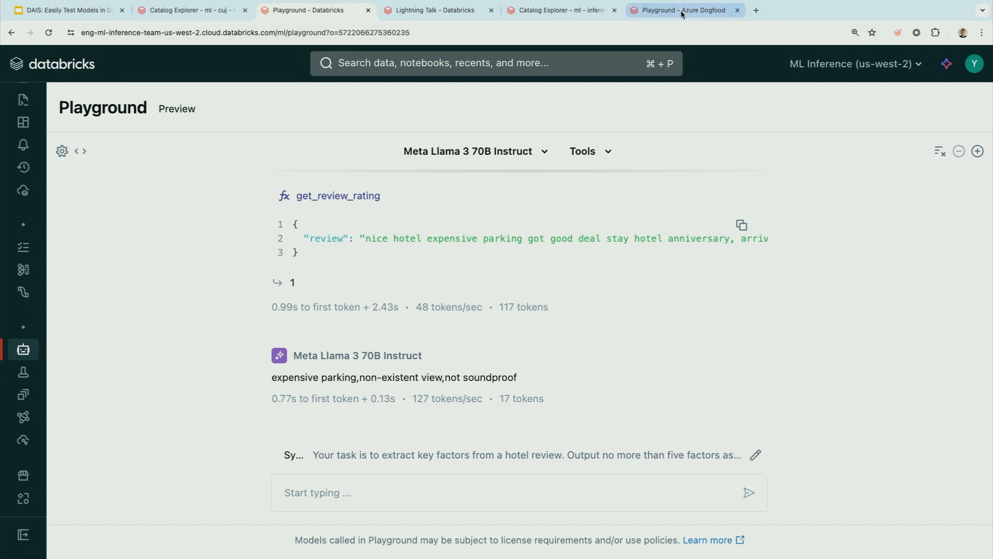
Step: Log back in to the expired Azure Dogfood workspace with Microsoft Entra ID sign-on
click(684, 10)
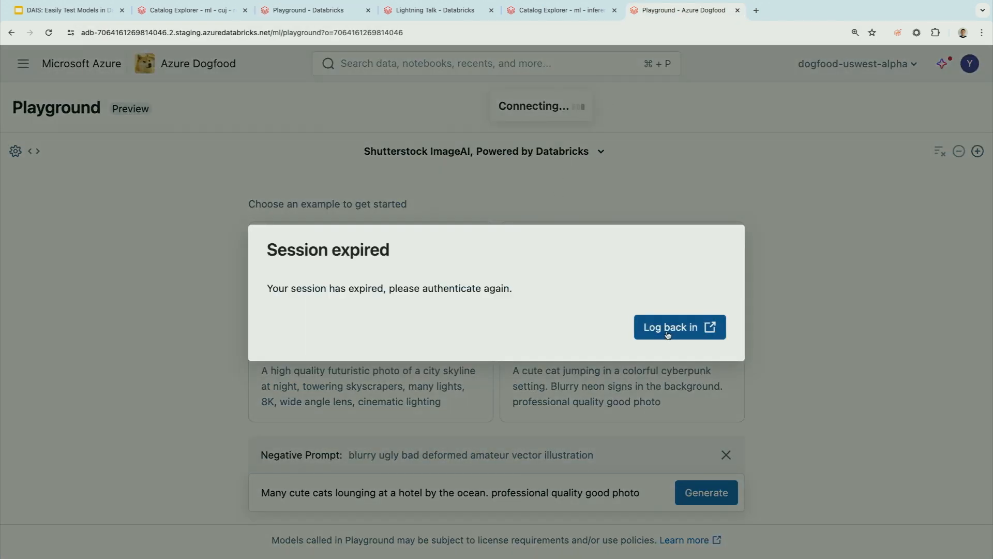
click(678, 327)
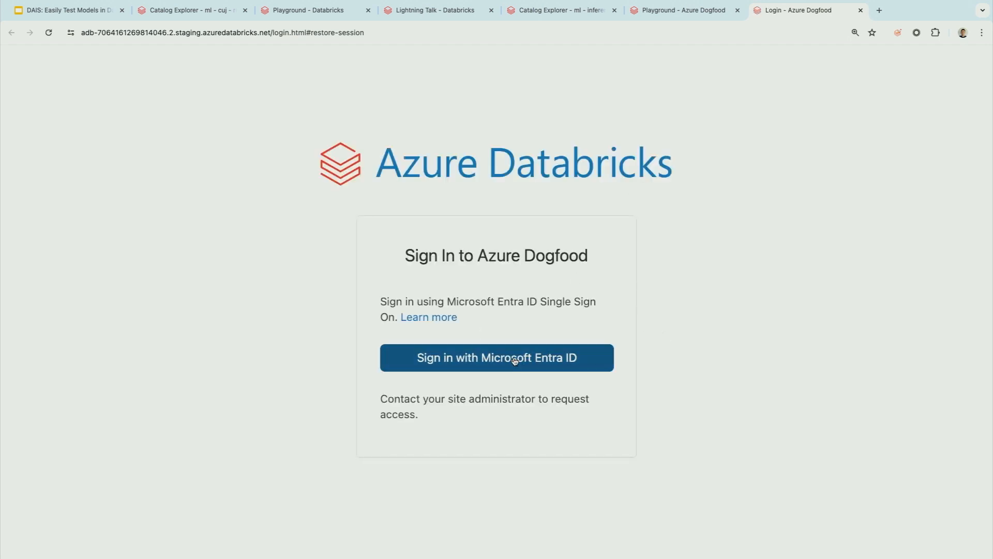
click(496, 358)
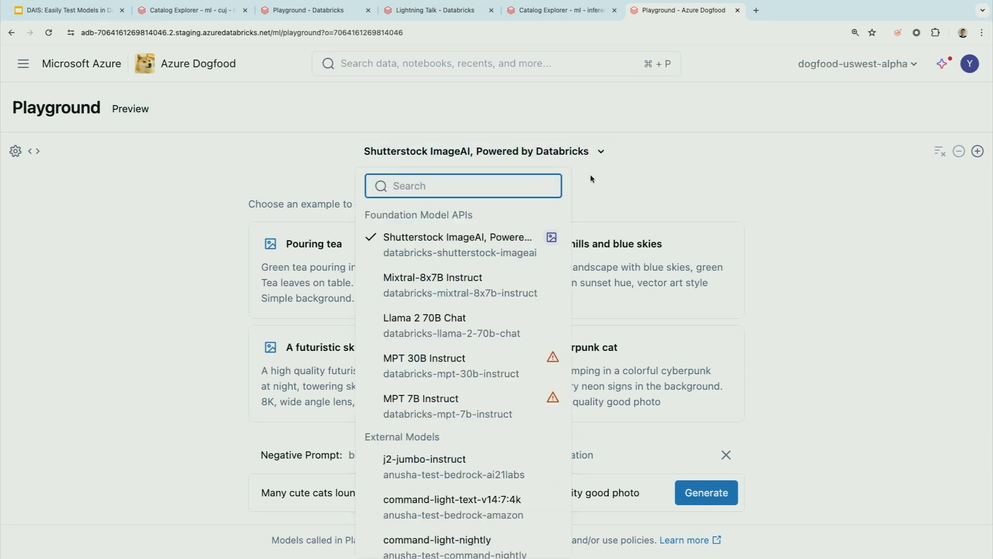
mouse_move(595, 181)
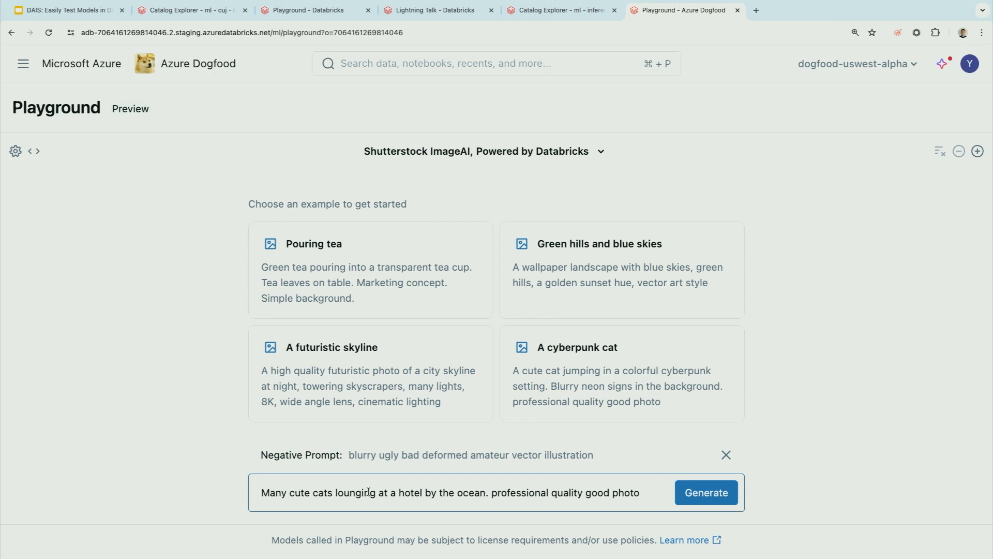
Step: Generate the cats-at-a-seaside-hotel image, view it enlarged, then start the Google Slides slideshow
click(705, 492)
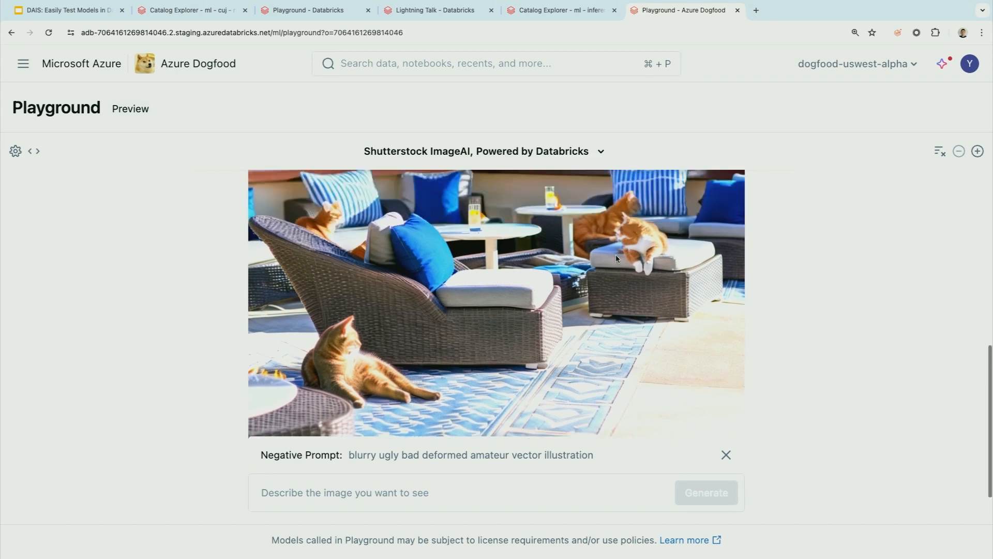
click(496, 303)
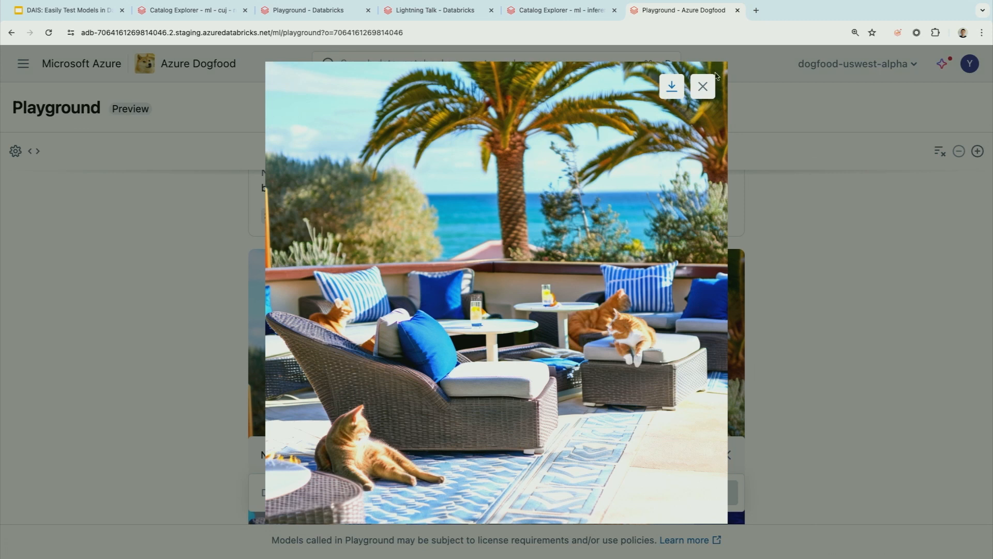
click(702, 86)
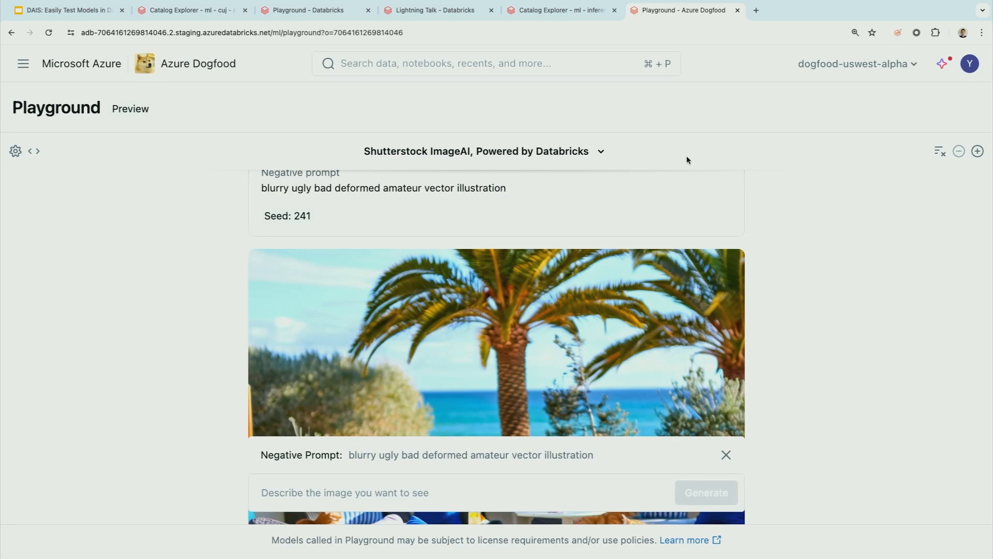
click(63, 10)
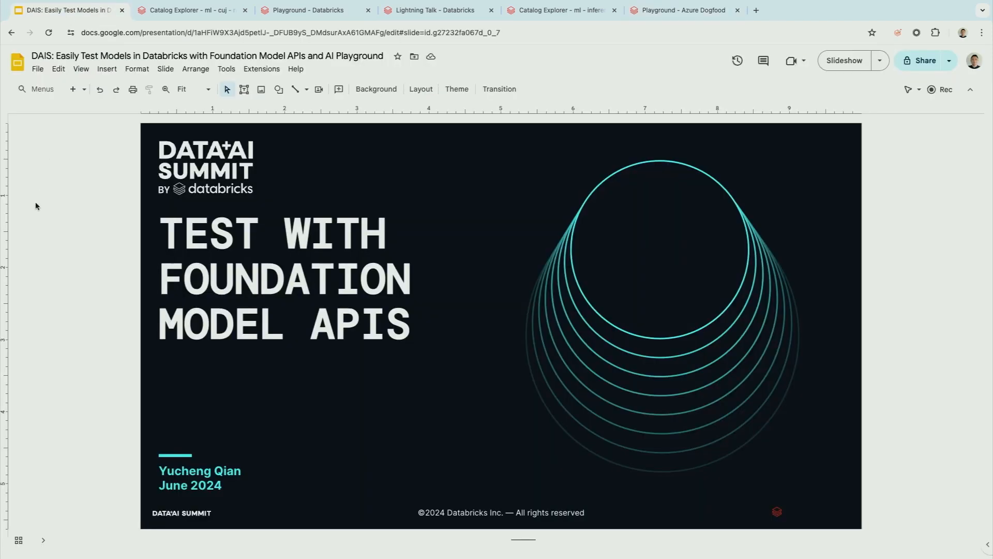
click(843, 60)
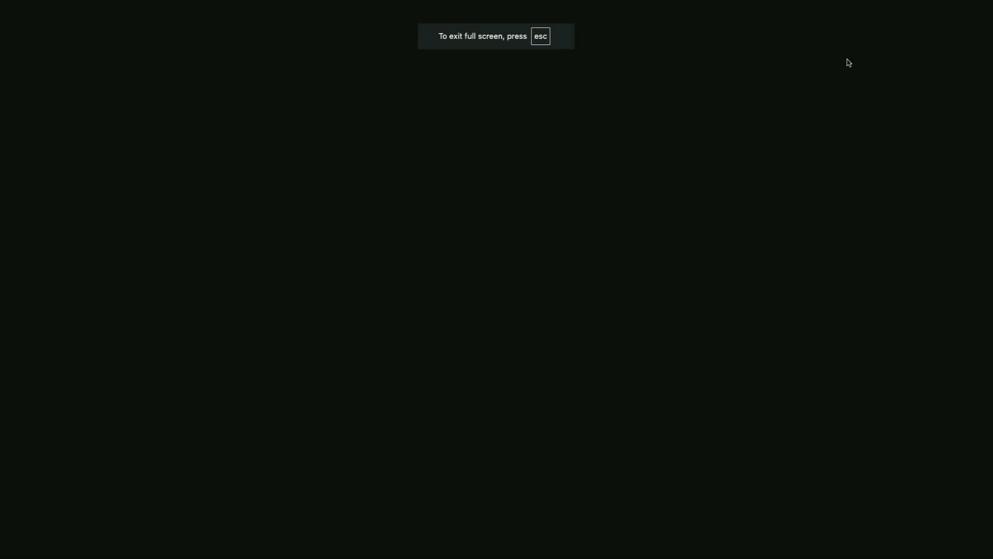